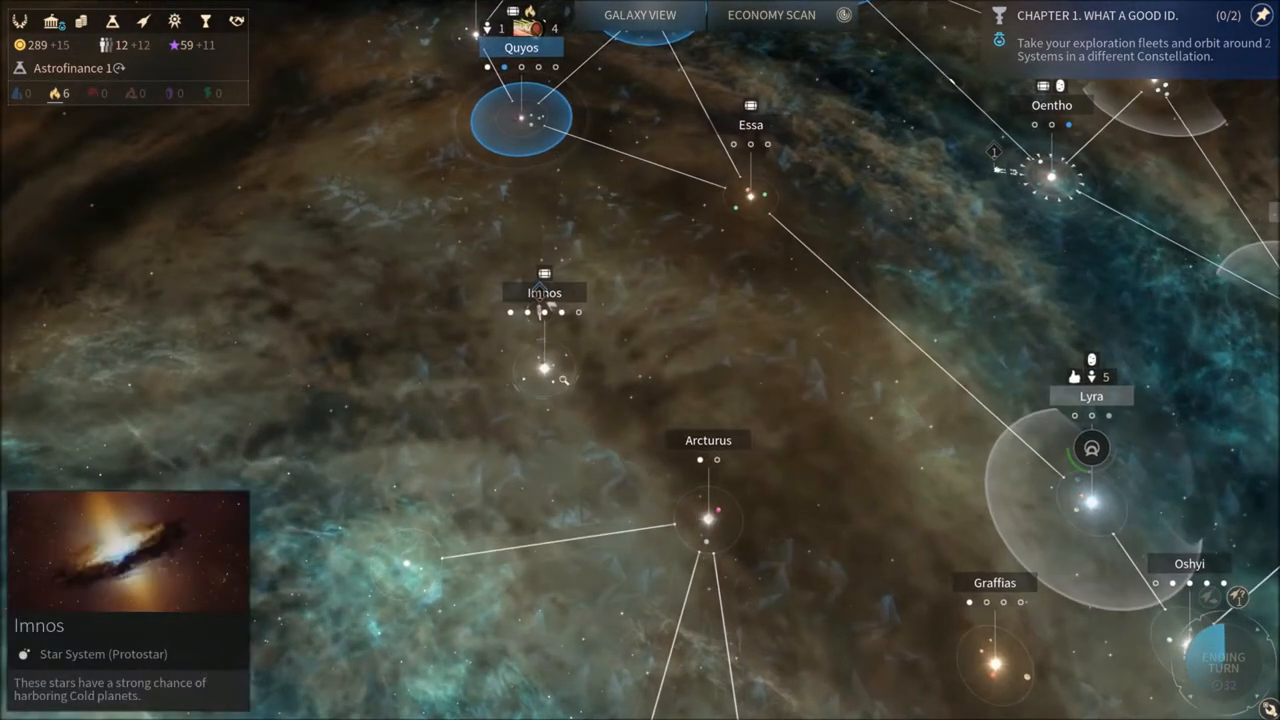
Open the Civilian Ships Destroyed report and dismiss it with Done
{"action": "left_click", "coordinate": [543, 368]}
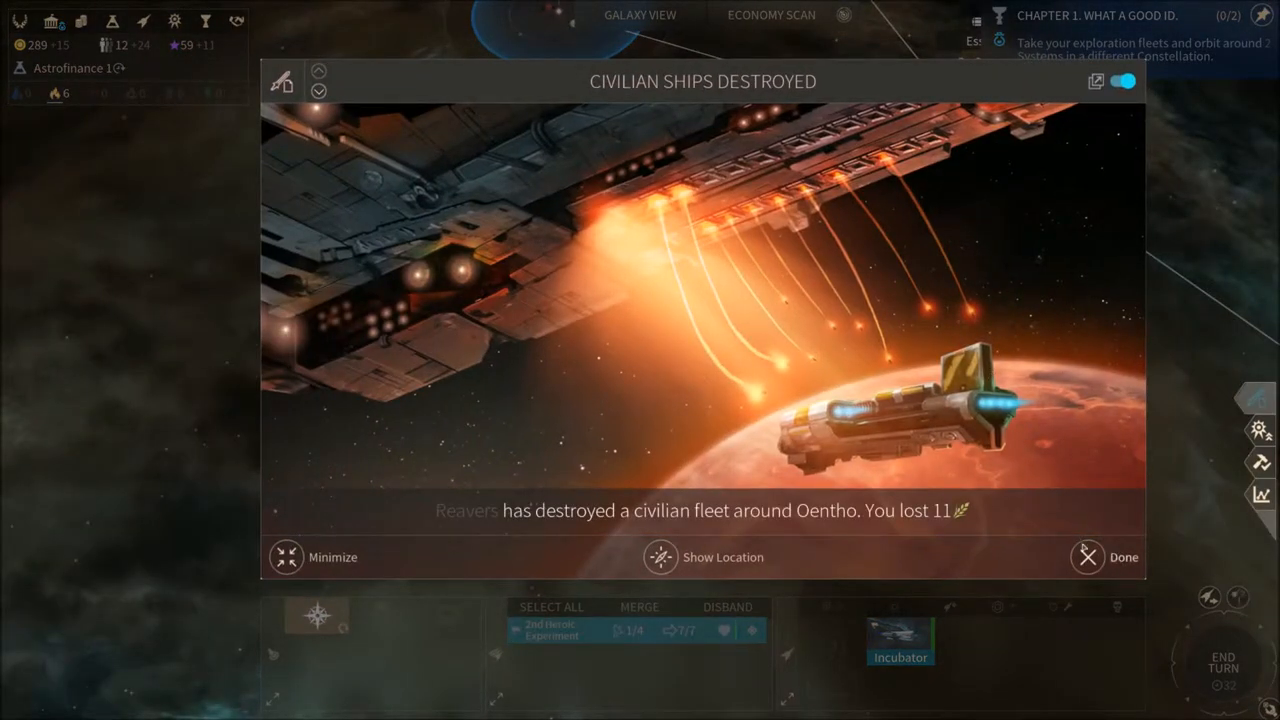
{"action": "left_click", "coordinate": [1087, 557]}
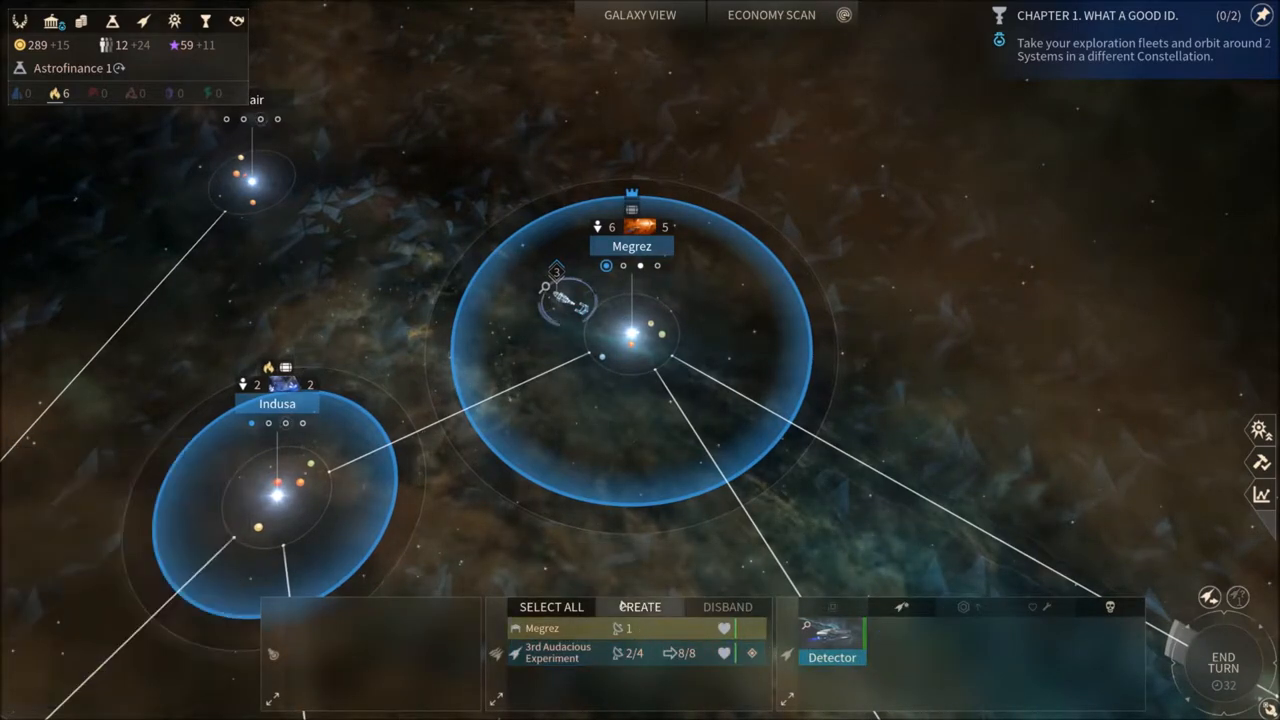
Open the Hero Level Up notification for the hero reaching level 4
{"action": "left_click", "coordinate": [640, 607]}
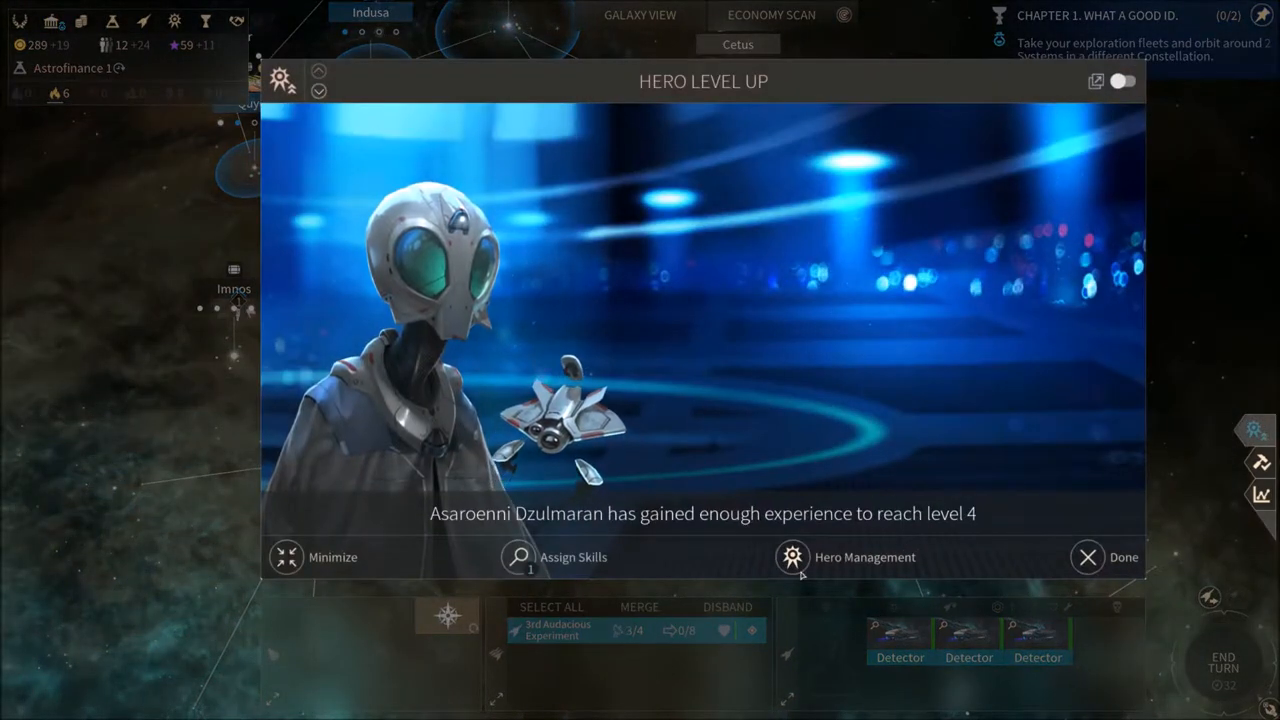
Spend Asaroenni Dzulmaran's level-4 skill point, apply it, and close the Hero Overview
{"action": "left_click", "coordinate": [518, 557]}
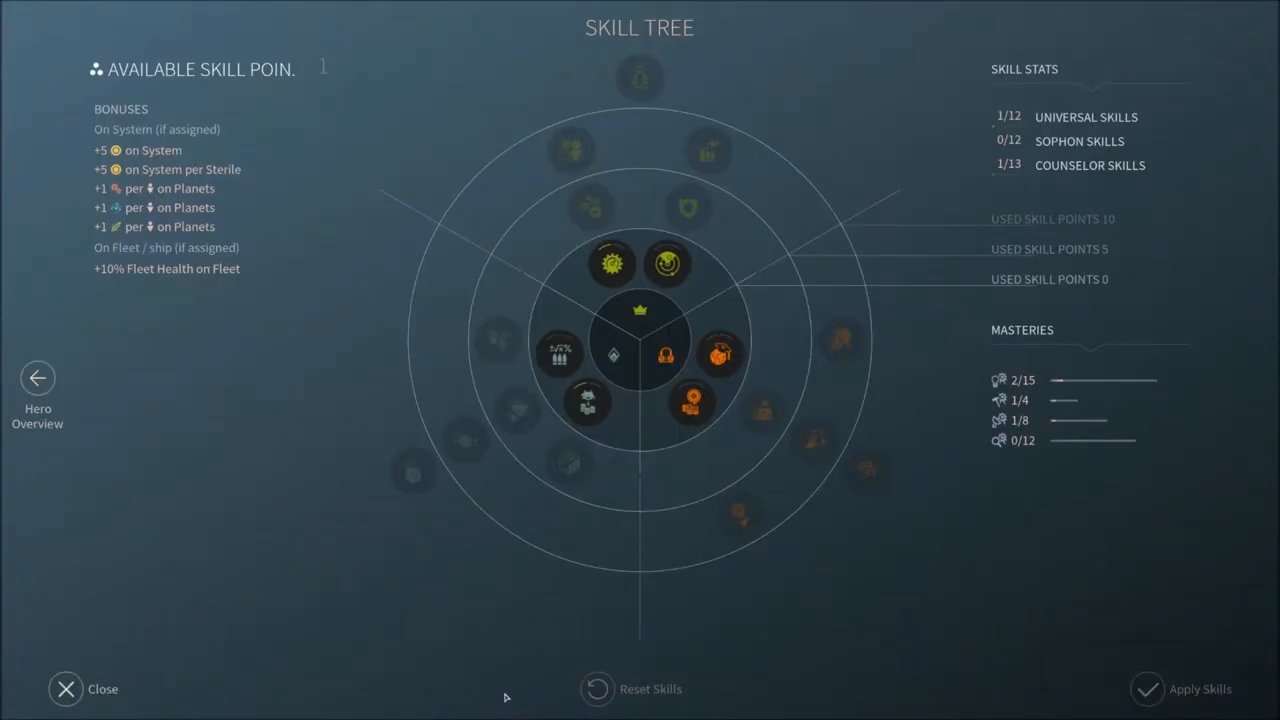
{"action": "left_click", "coordinate": [612, 263]}
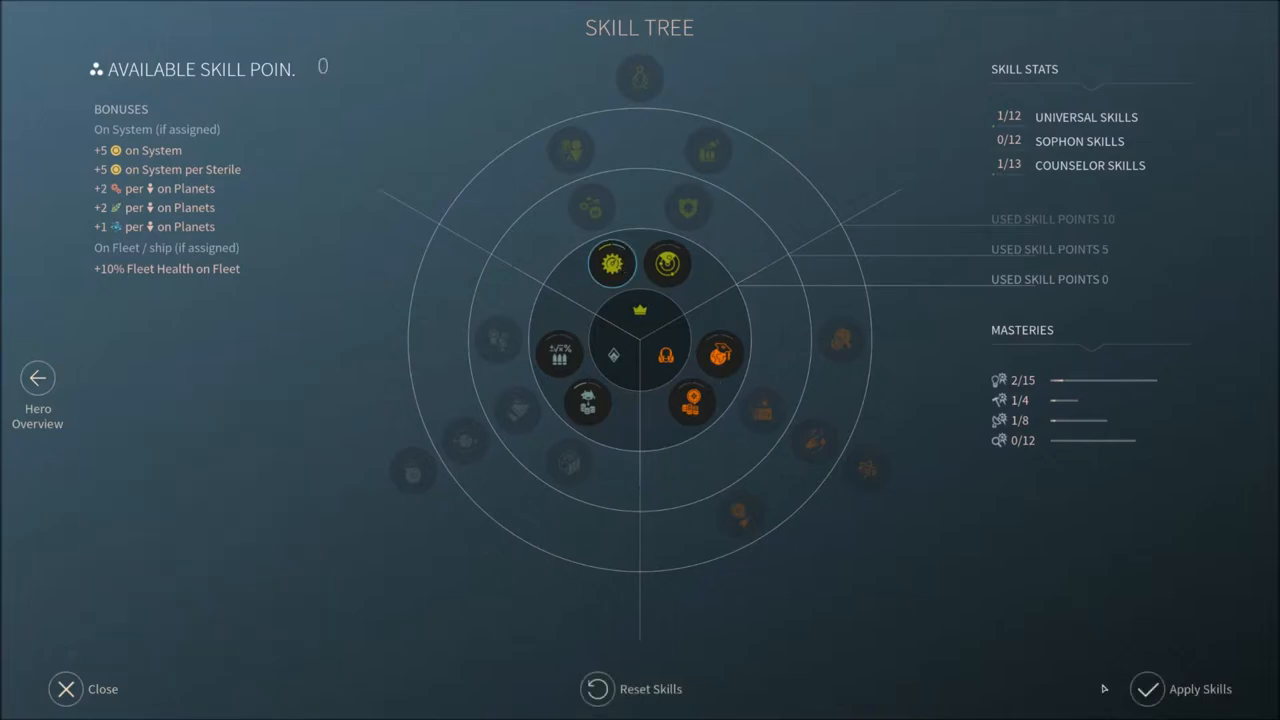
{"action": "left_click", "coordinate": [37, 378]}
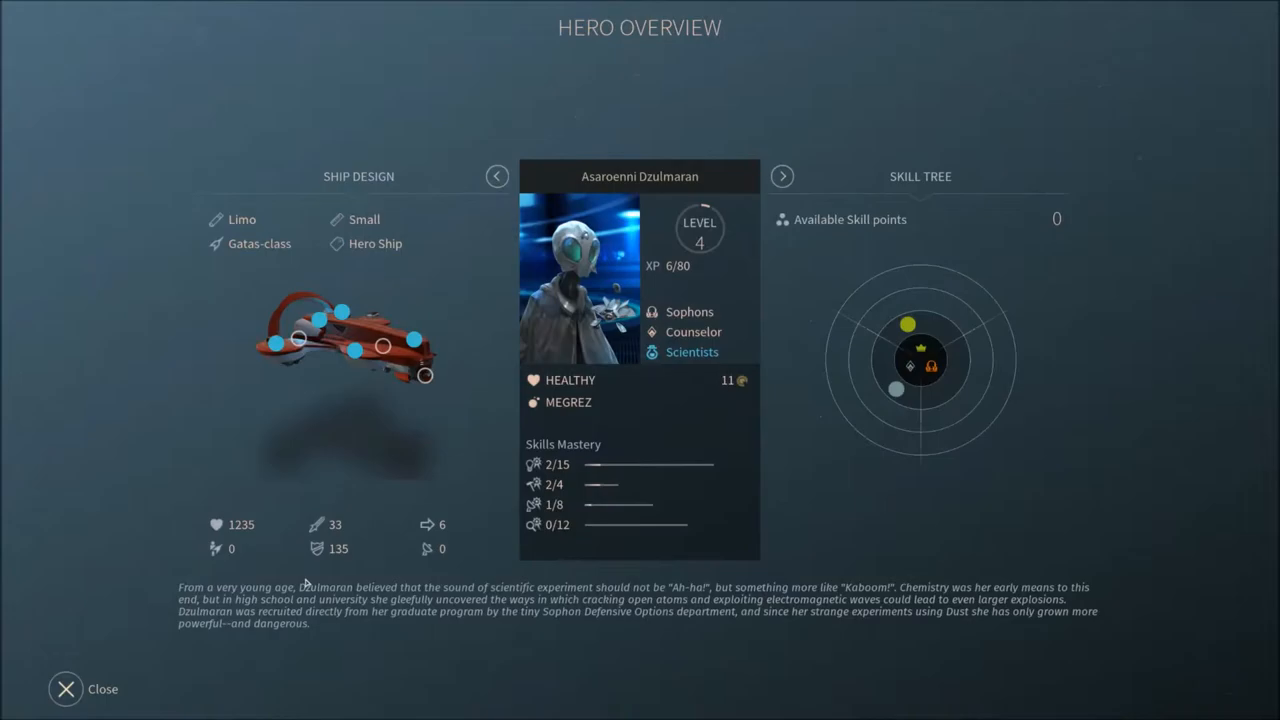
{"action": "left_click", "coordinate": [66, 689]}
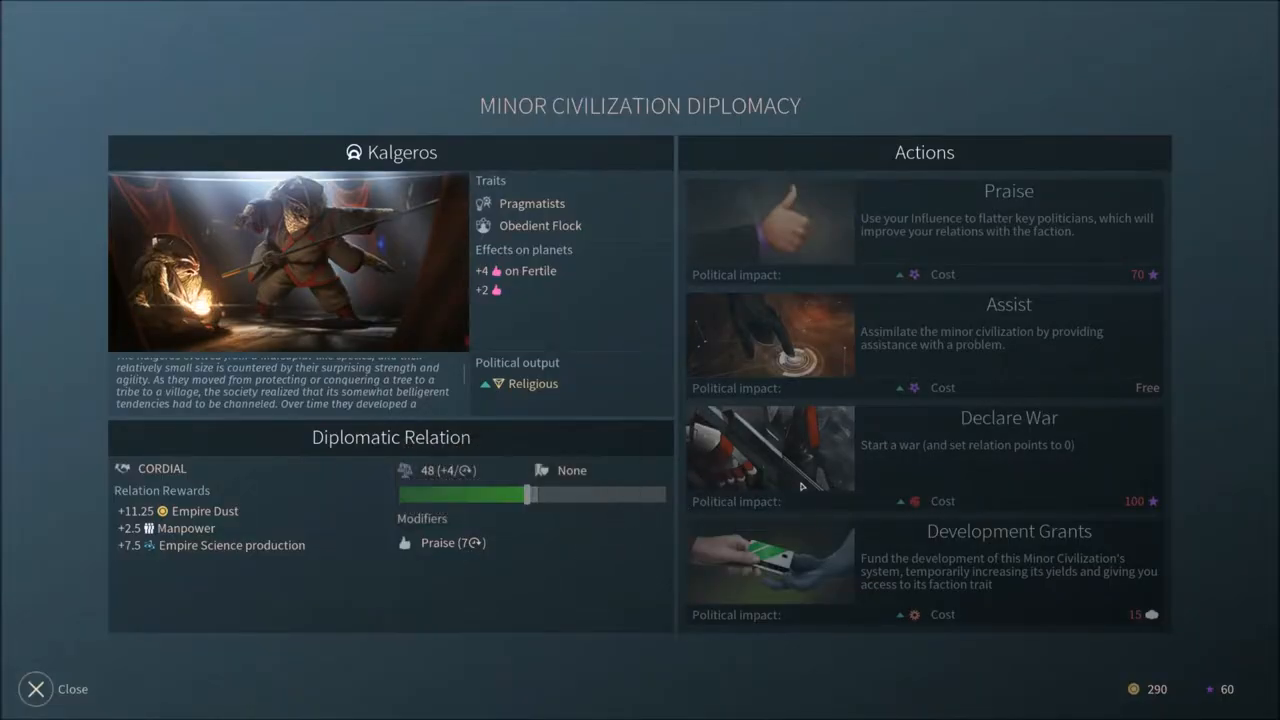
Close the Kalgeros minor civilization diplomacy screen
{"action": "left_click", "coordinate": [35, 689]}
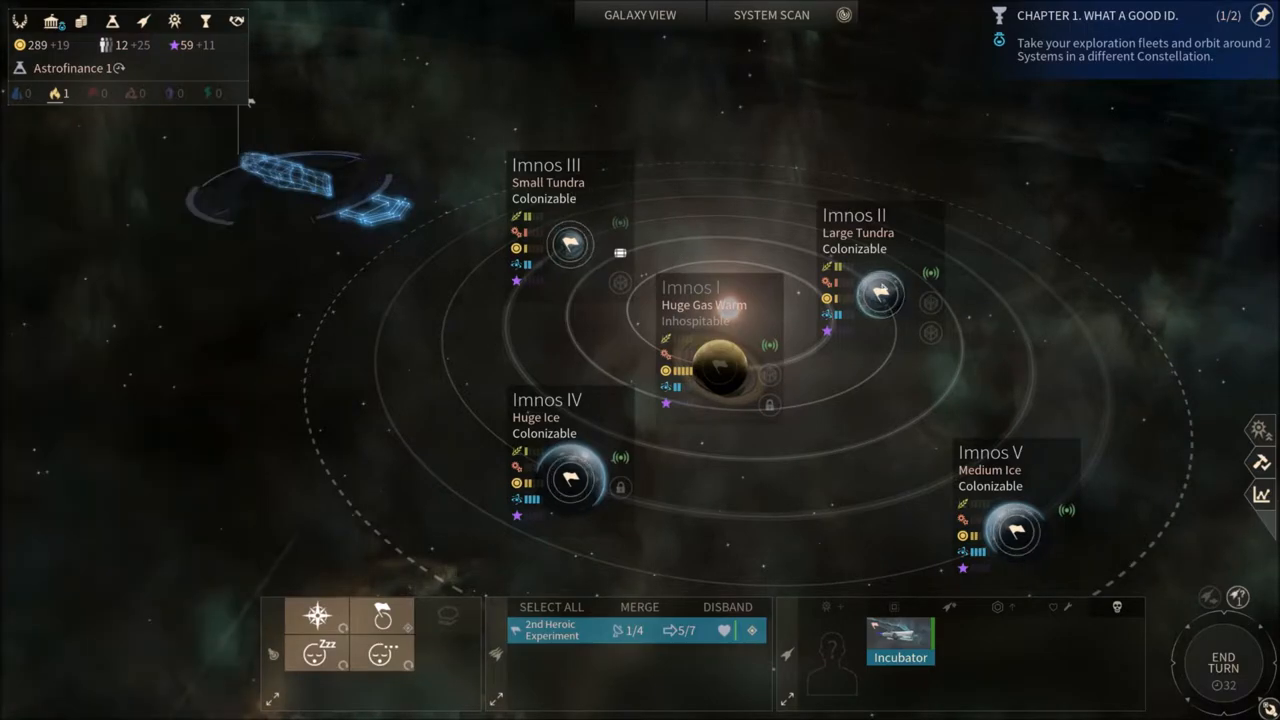
{"action": "mouse_move", "coordinate": [880, 295]}
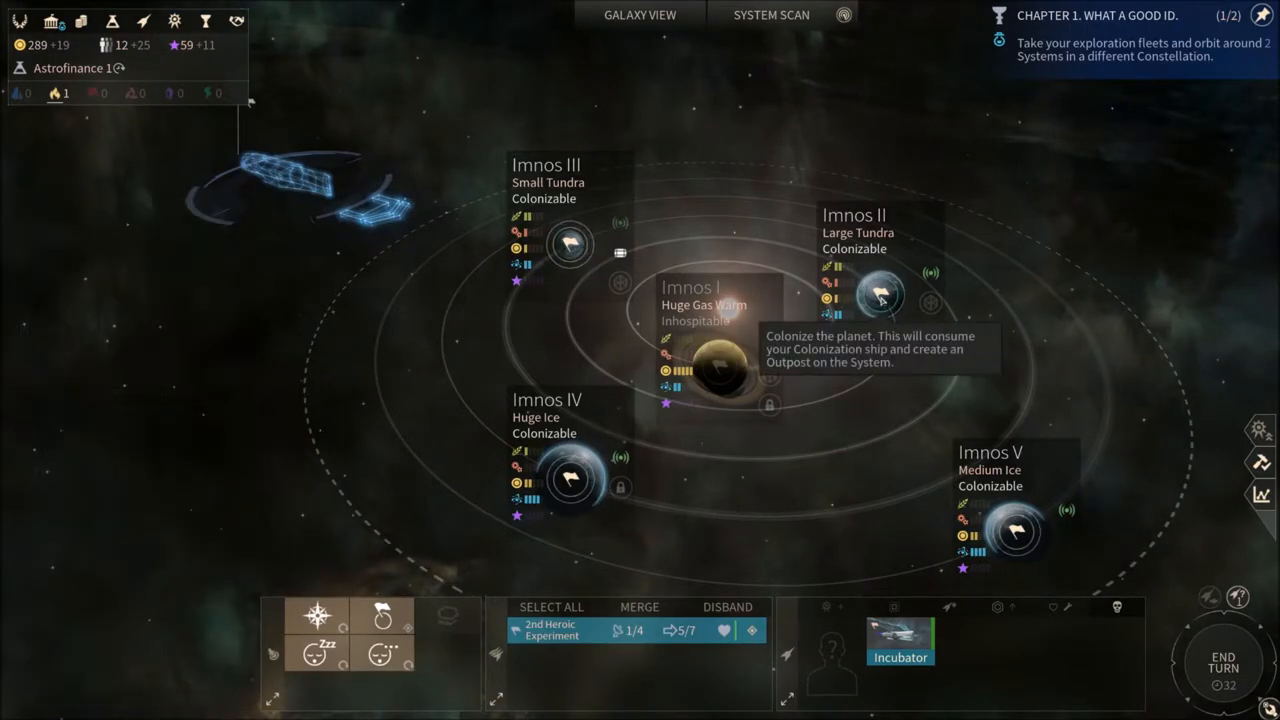
Colonize a planet in the Imnos system and end the turn
{"action": "left_click", "coordinate": [878, 295]}
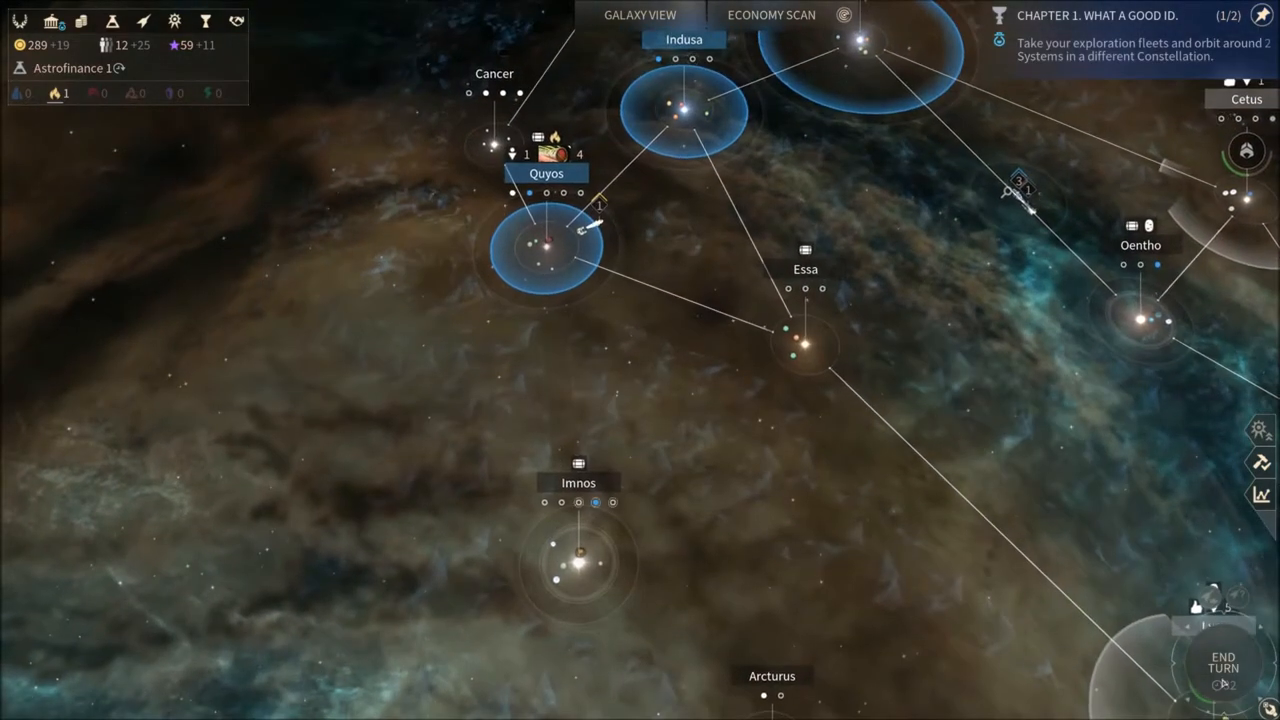
{"action": "left_click", "coordinate": [1222, 663]}
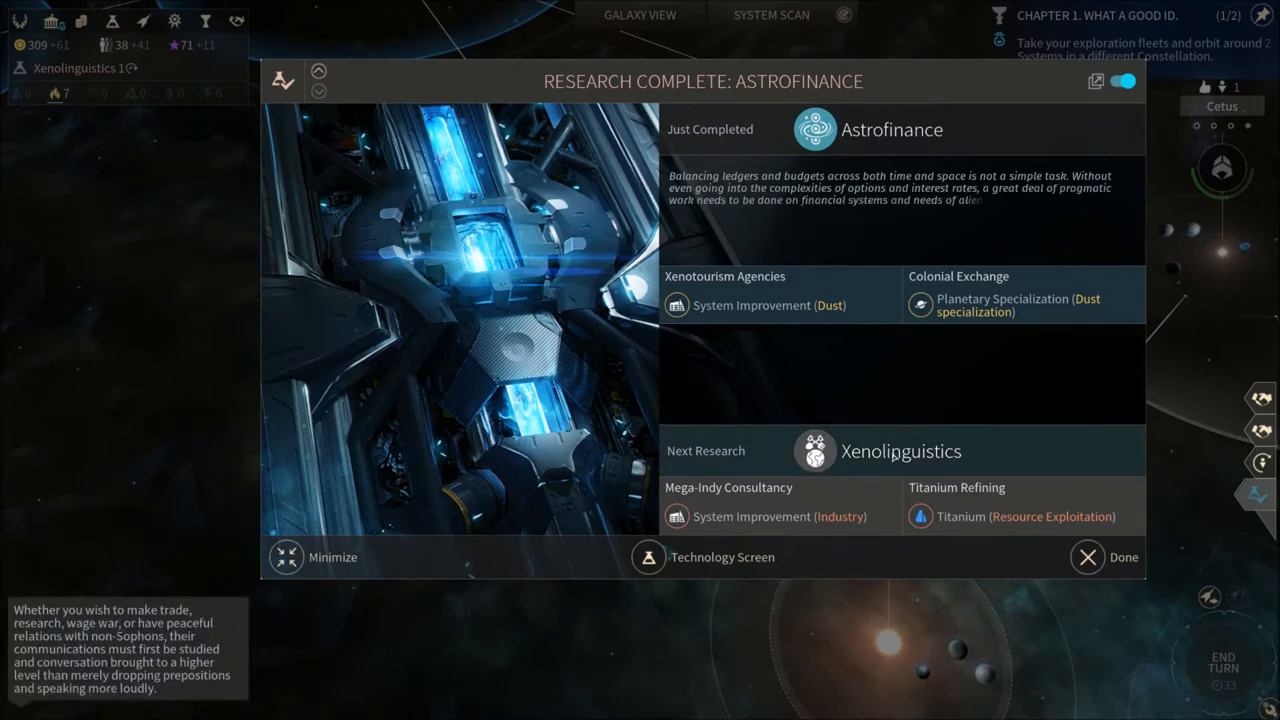
{"action": "mouse_move", "coordinate": [1017, 516]}
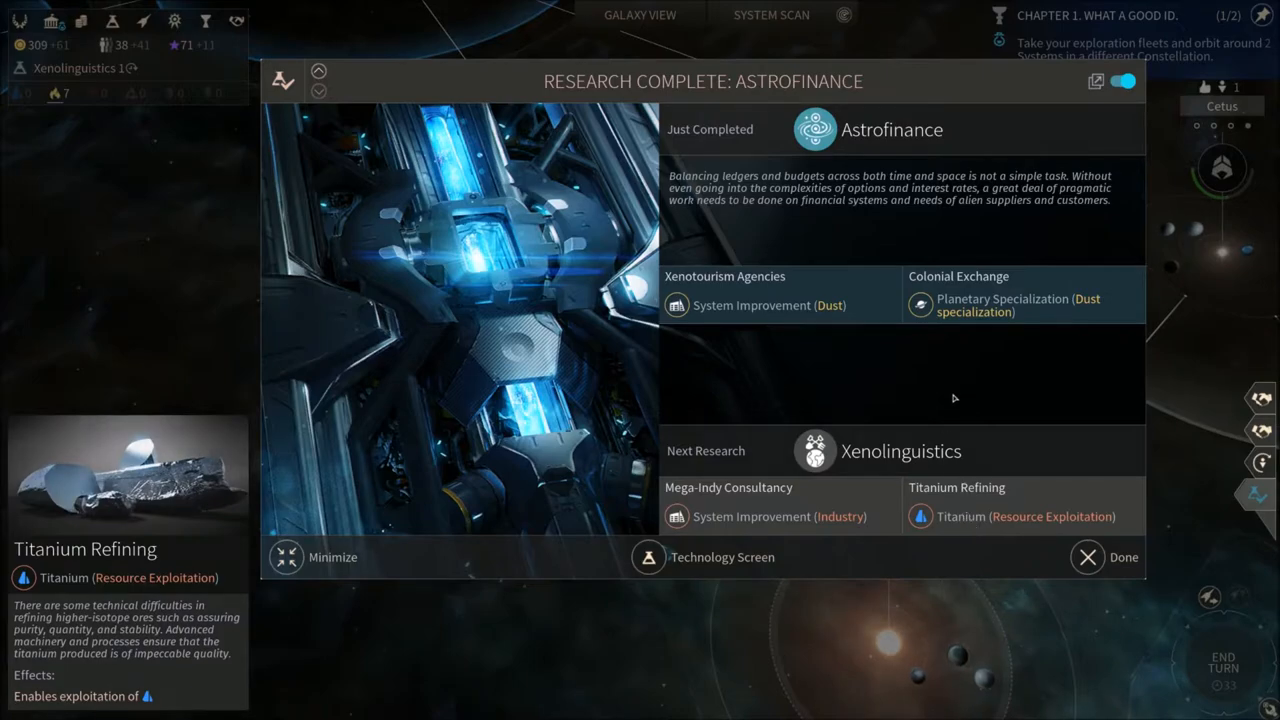
{"action": "mouse_move", "coordinate": [1087, 557]}
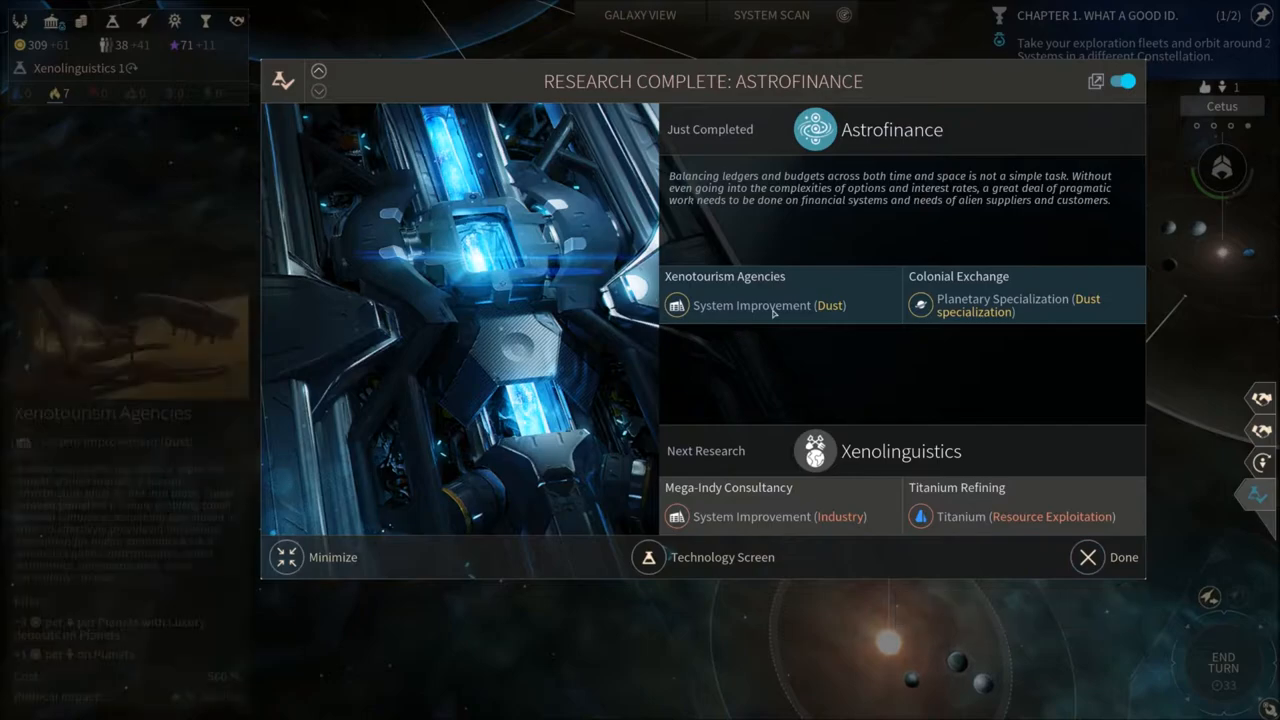
{"action": "mouse_move", "coordinate": [770, 305]}
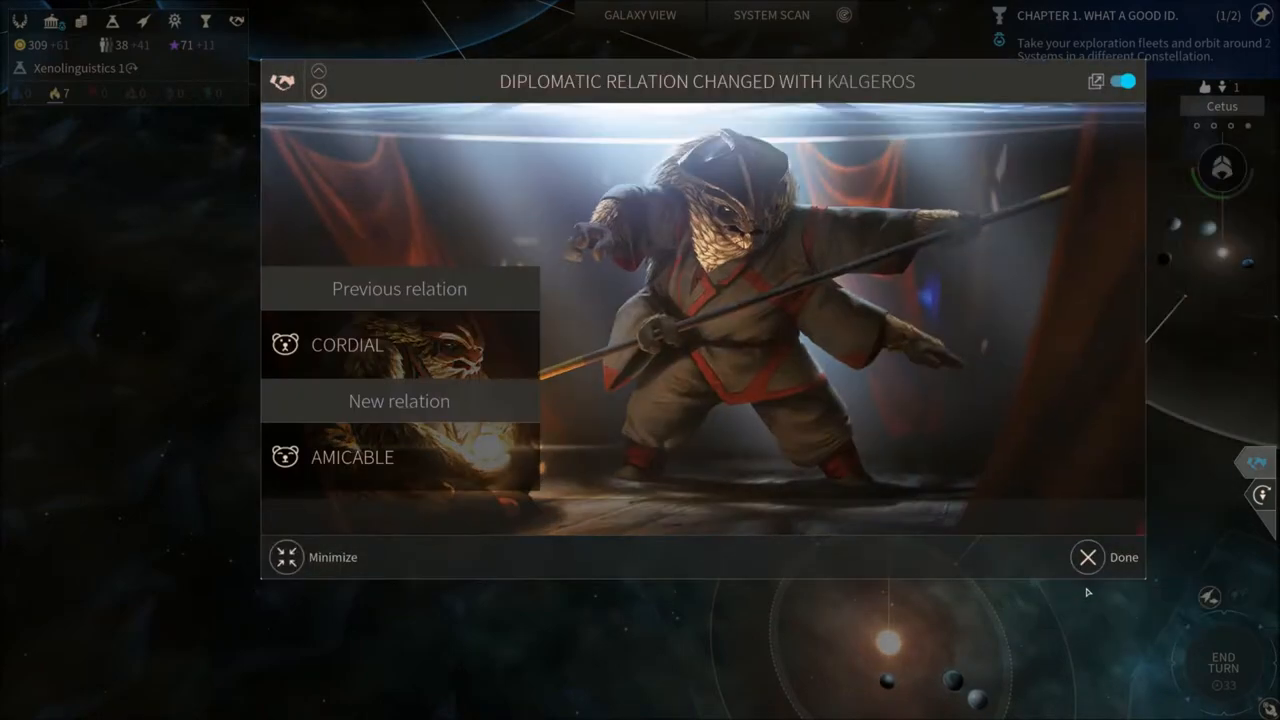
Open minor civilization diplomacy, view the Kalgeros details, then close the diplomacy screens
{"action": "left_click", "coordinate": [1087, 557]}
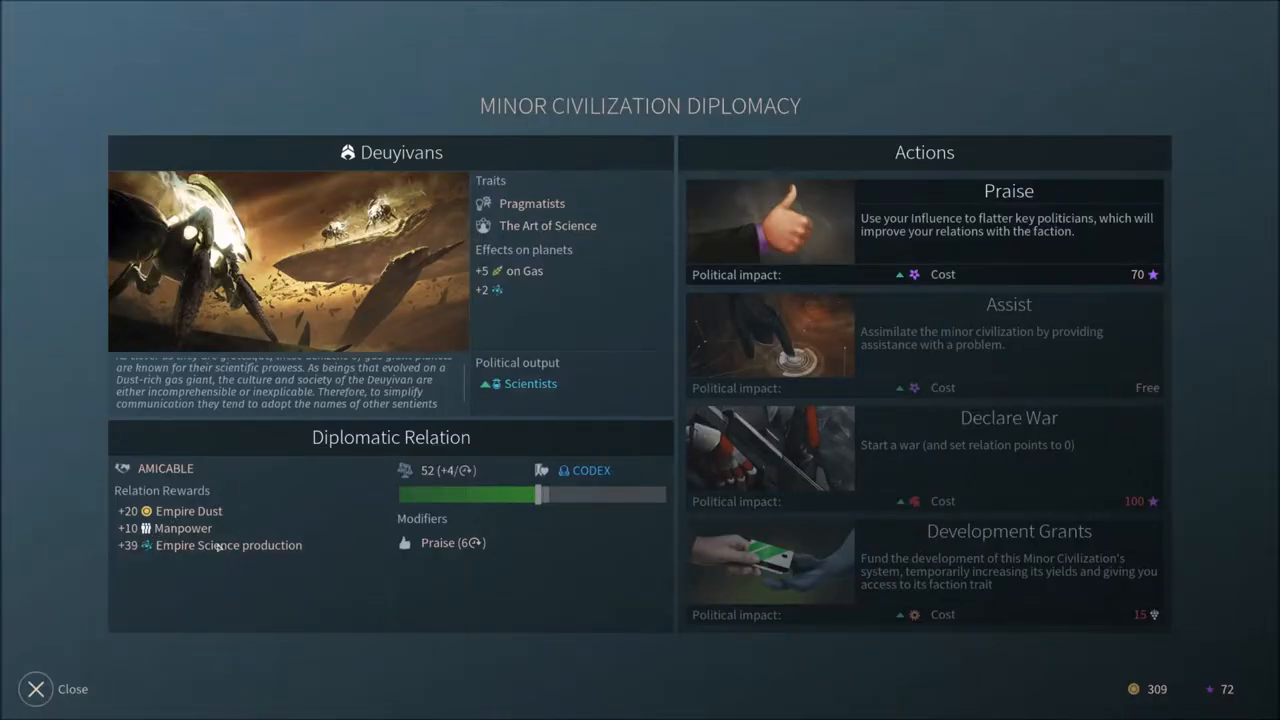
{"action": "left_click", "coordinate": [35, 689]}
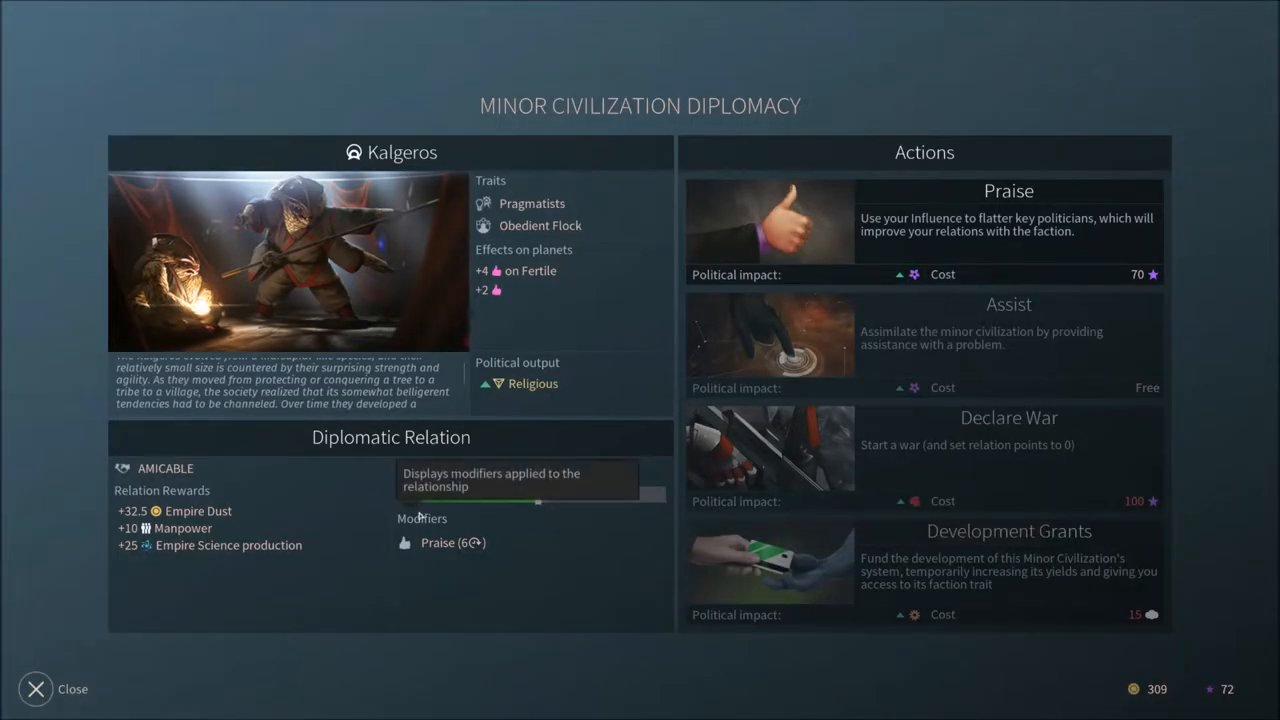
{"action": "left_click", "coordinate": [35, 689]}
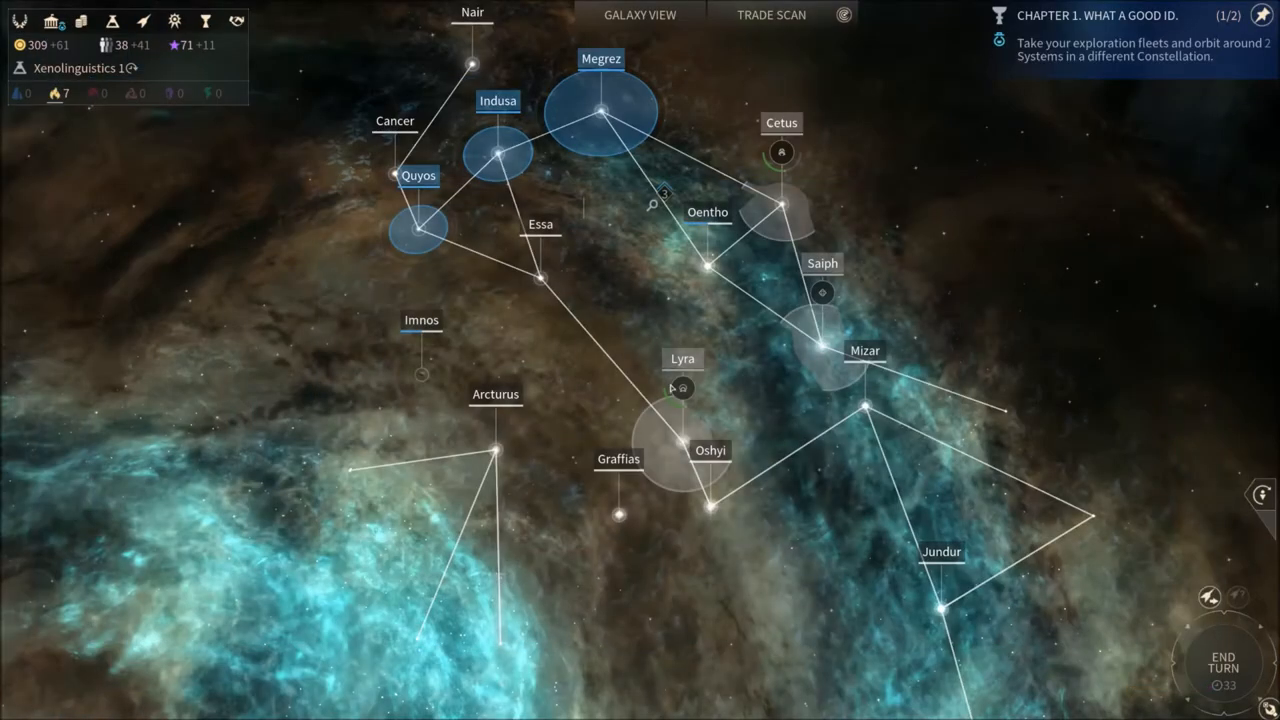
Open the Technology screen from the top bar
{"action": "left_click", "coordinate": [771, 14]}
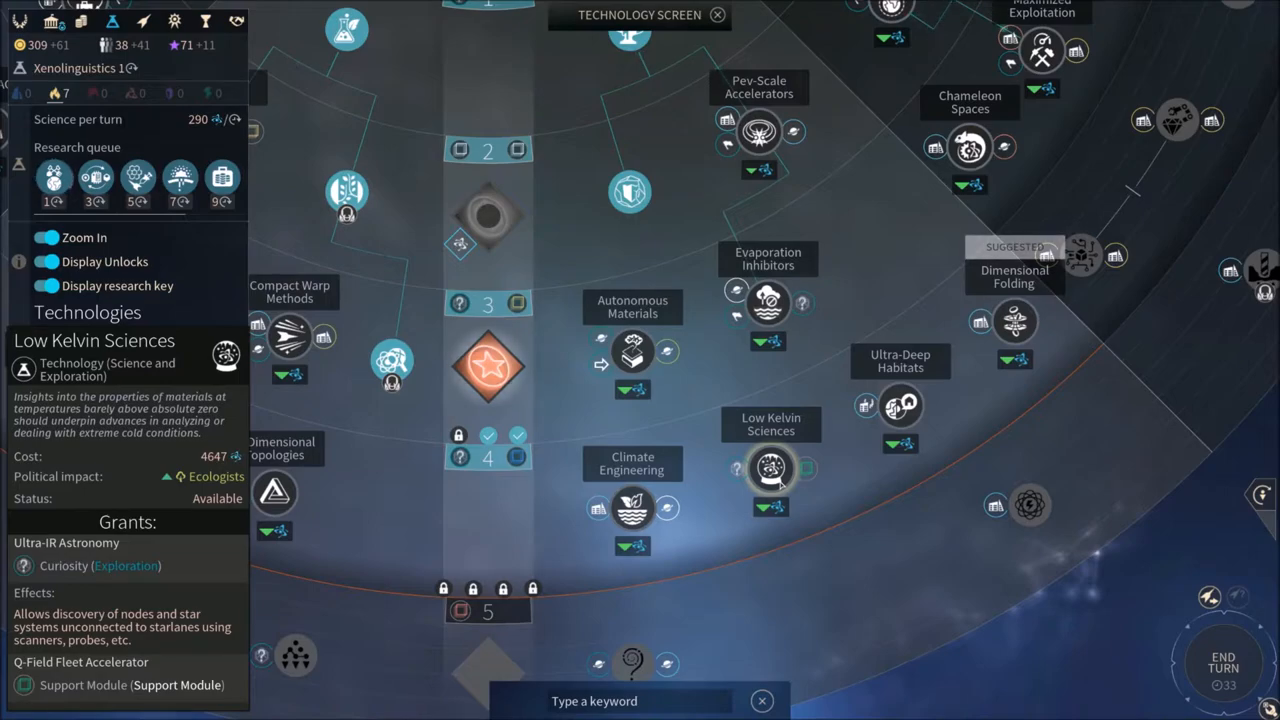
{"action": "mouse_move", "coordinate": [780, 485]}
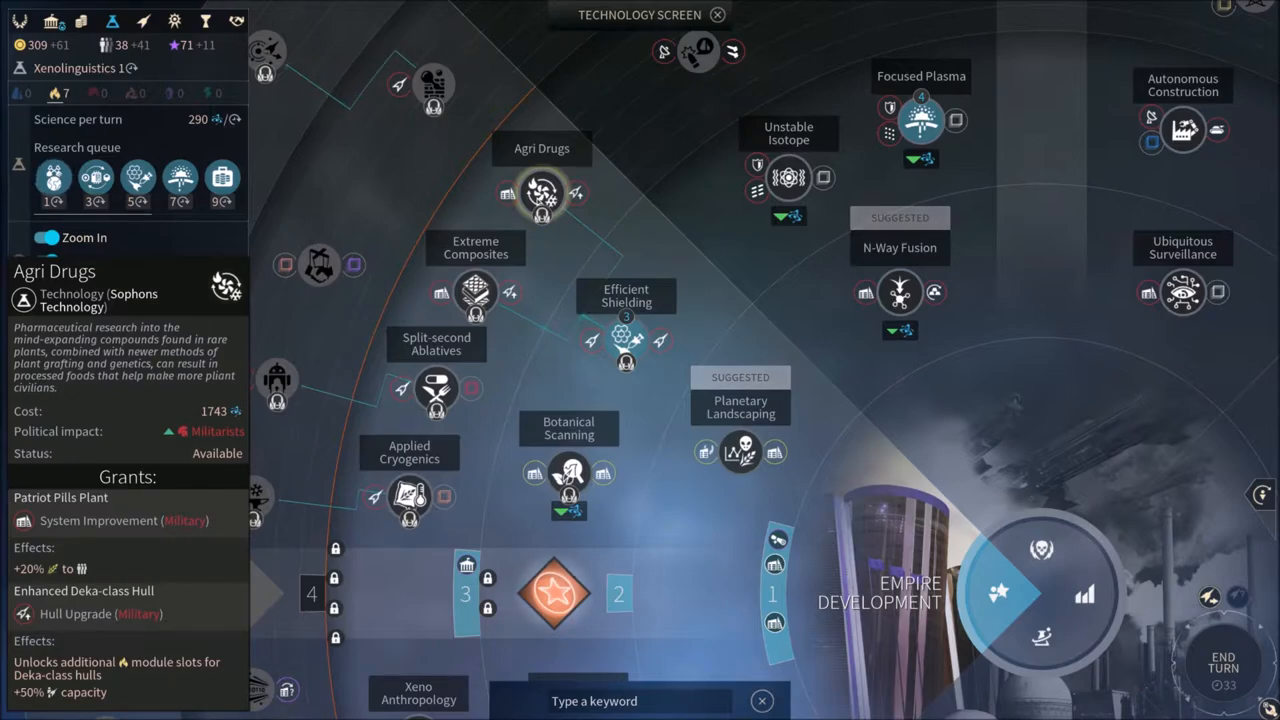
Inspect Xeno Anthropology and add Xenology to the research queue
{"action": "left_click", "coordinate": [541, 190]}
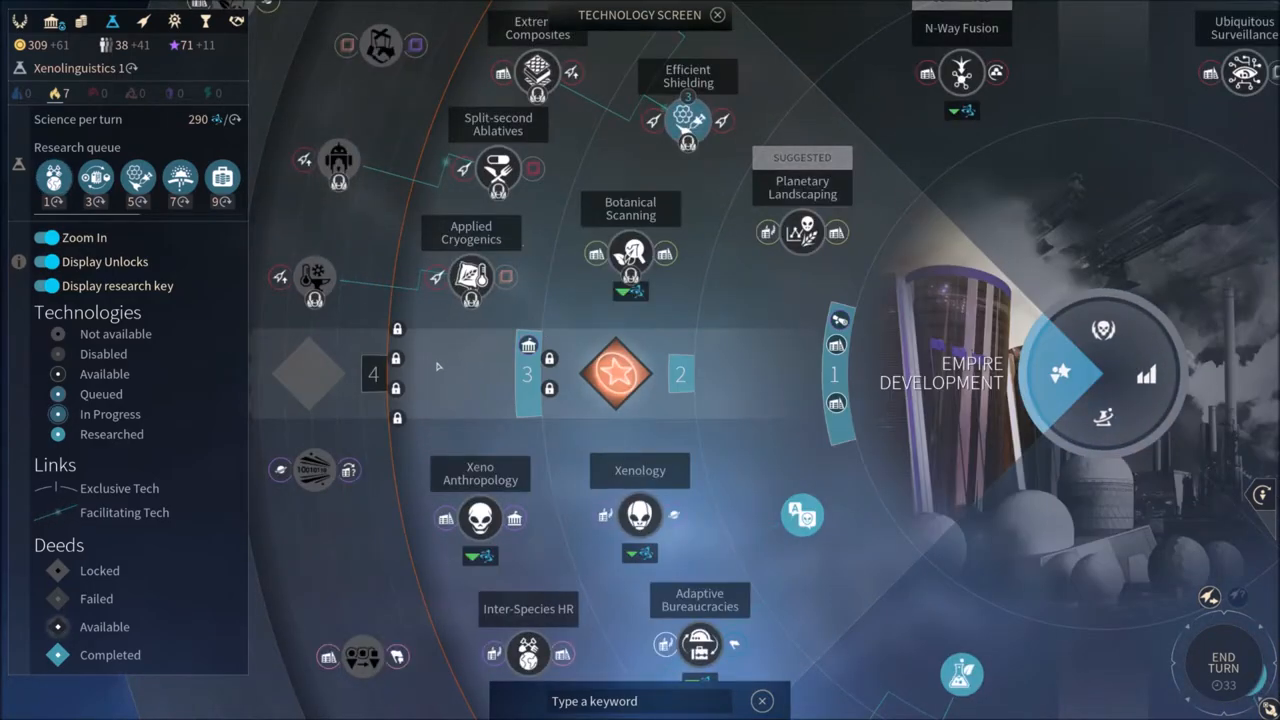
{"action": "scroll", "scroll_direction": "down", "scroll_amount": 3}
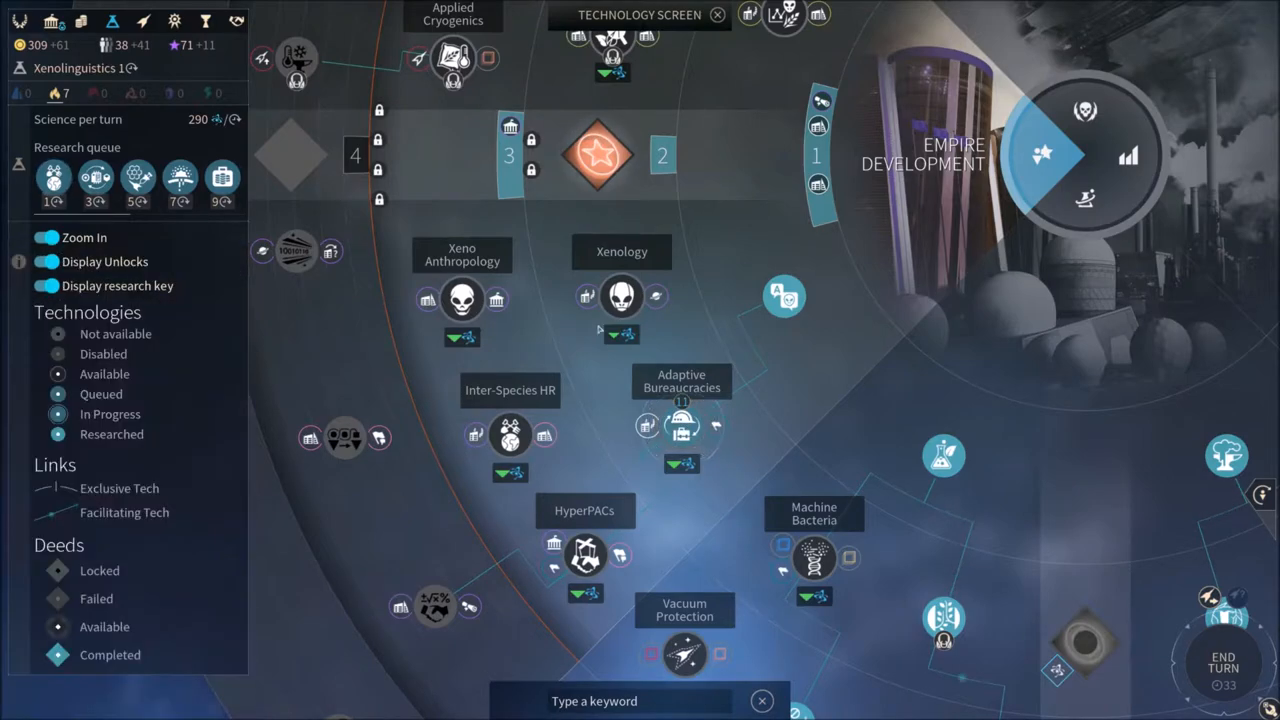
{"action": "left_click", "coordinate": [461, 299]}
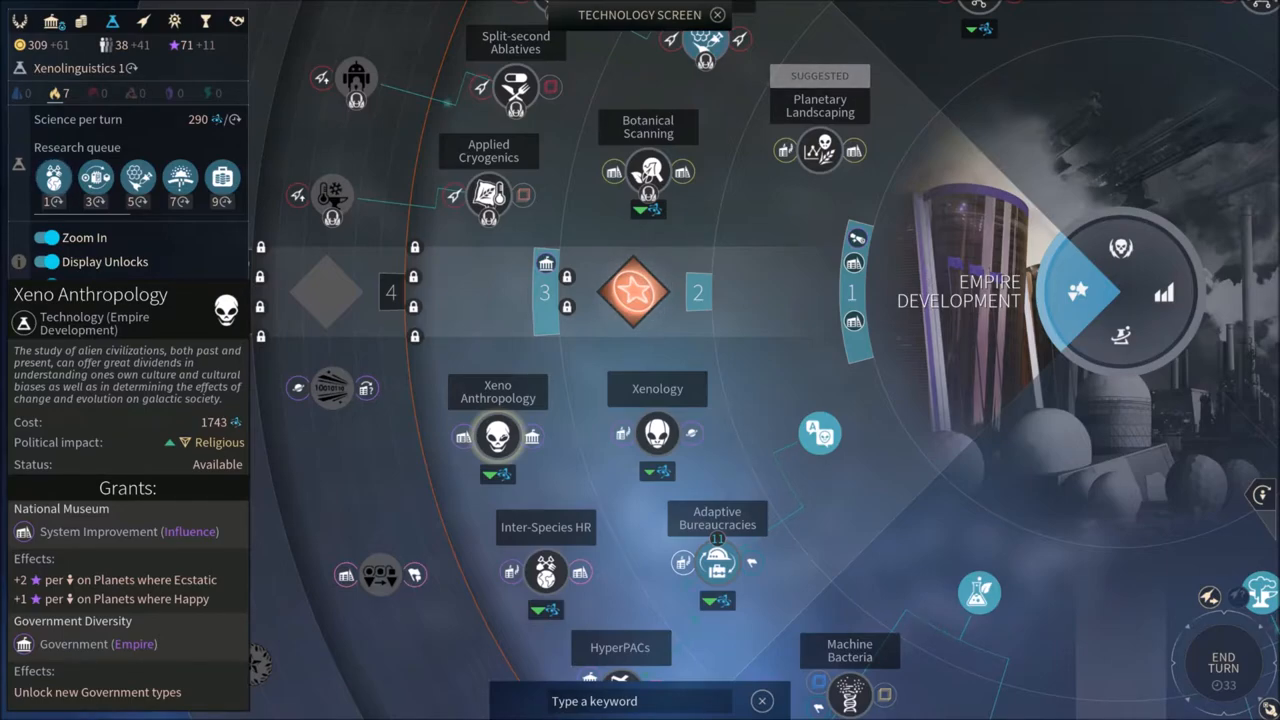
{"action": "left_click", "coordinate": [47, 285]}
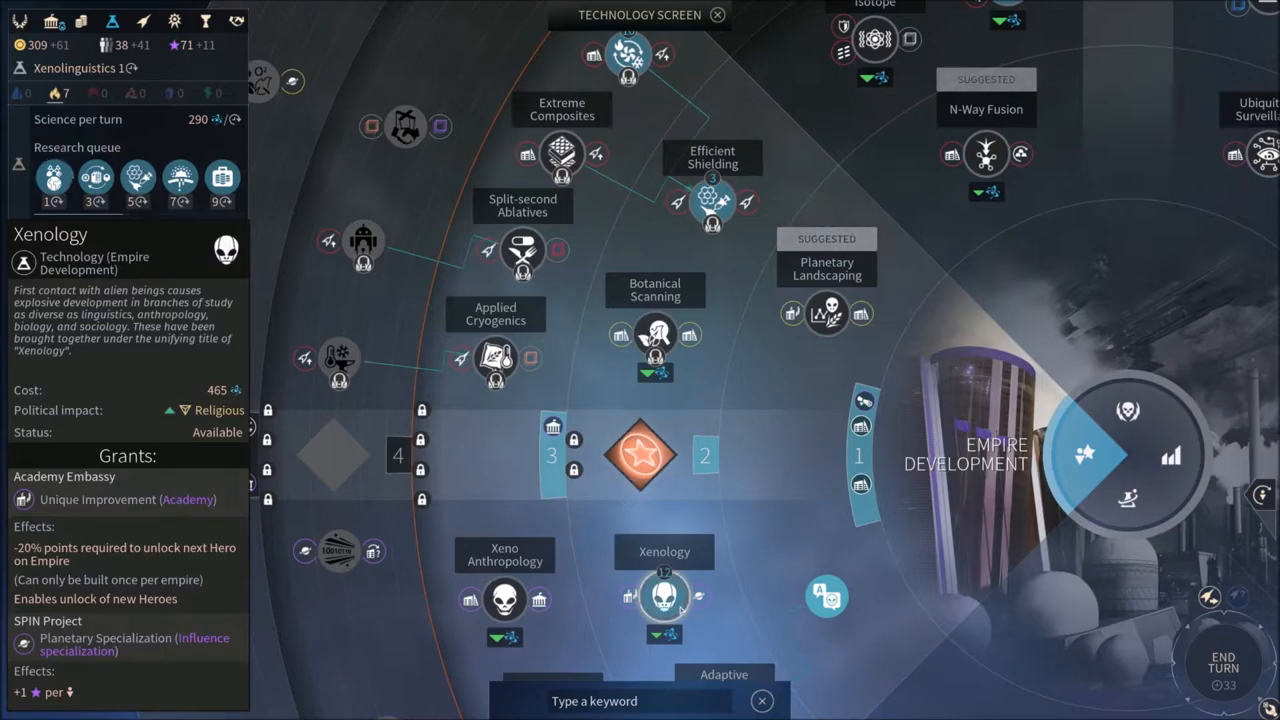
Queue Autonomous Construction, N-Way Fusion and Unstable Isotope, then show the full tech wheel
{"action": "left_click", "coordinate": [664, 598]}
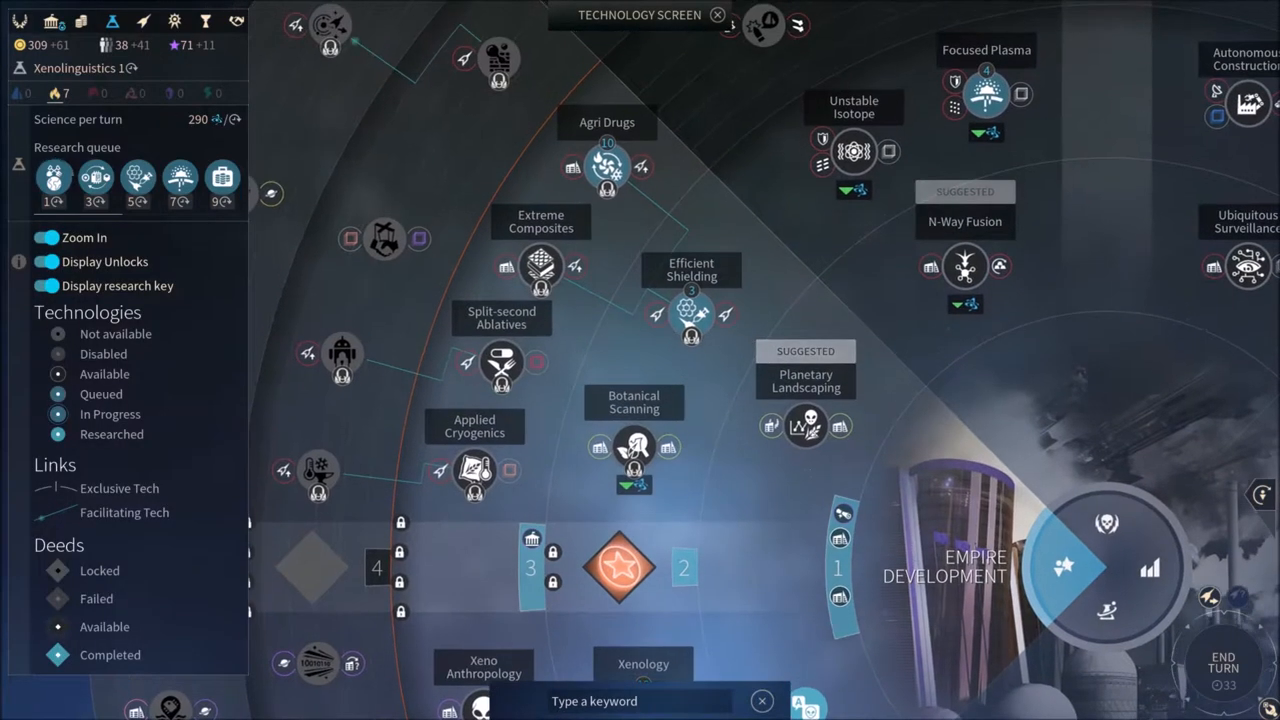
{"action": "left_click", "coordinate": [805, 425]}
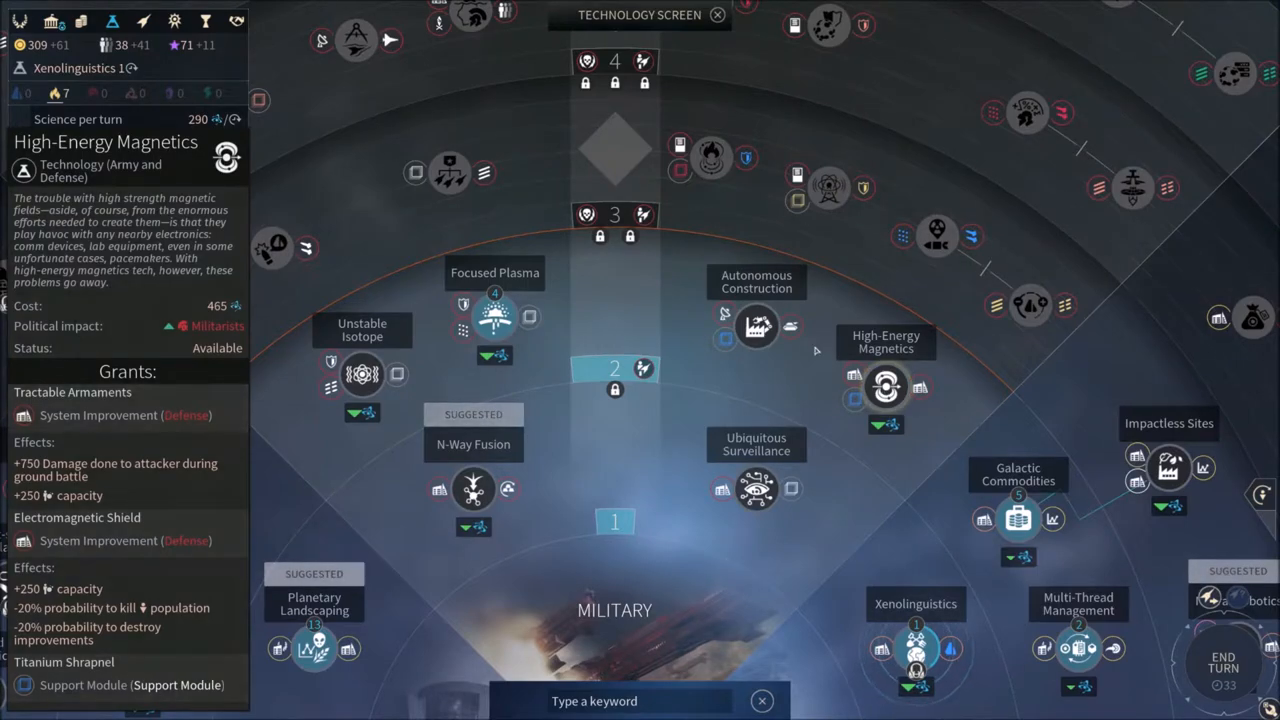
{"action": "left_click", "coordinate": [757, 327]}
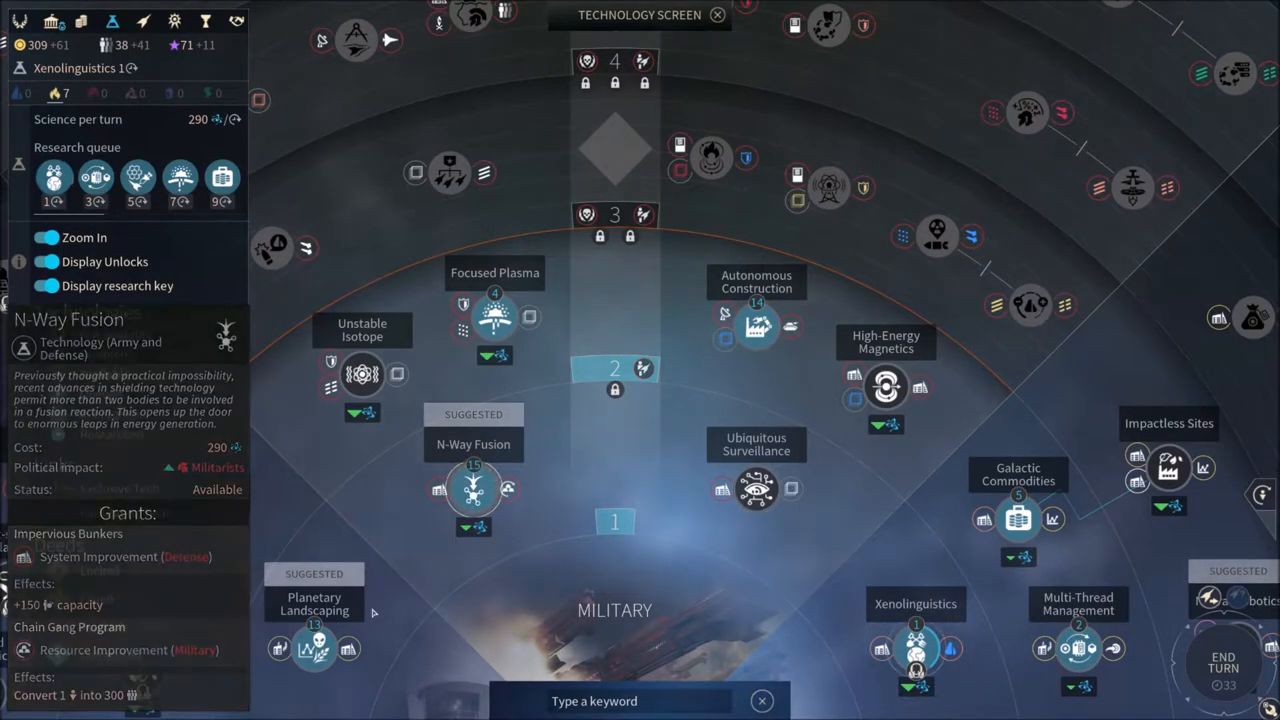
{"action": "left_click", "coordinate": [362, 373]}
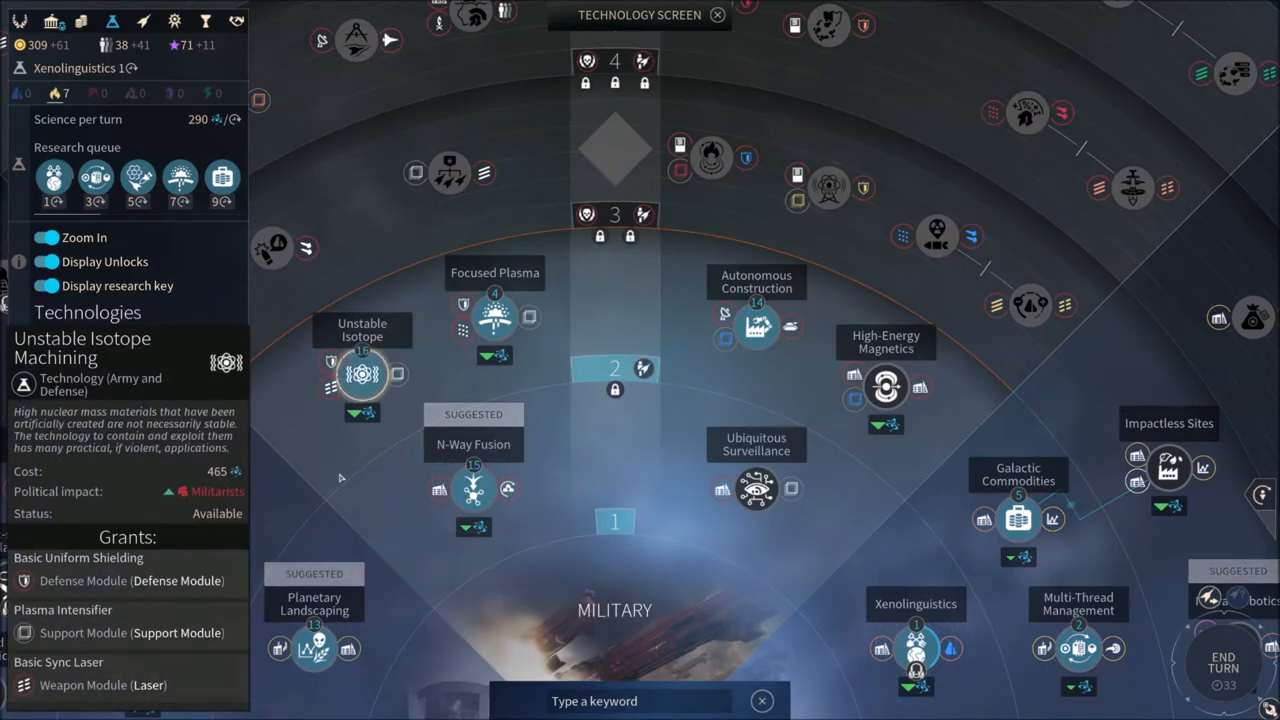
{"action": "left_click", "coordinate": [46, 237]}
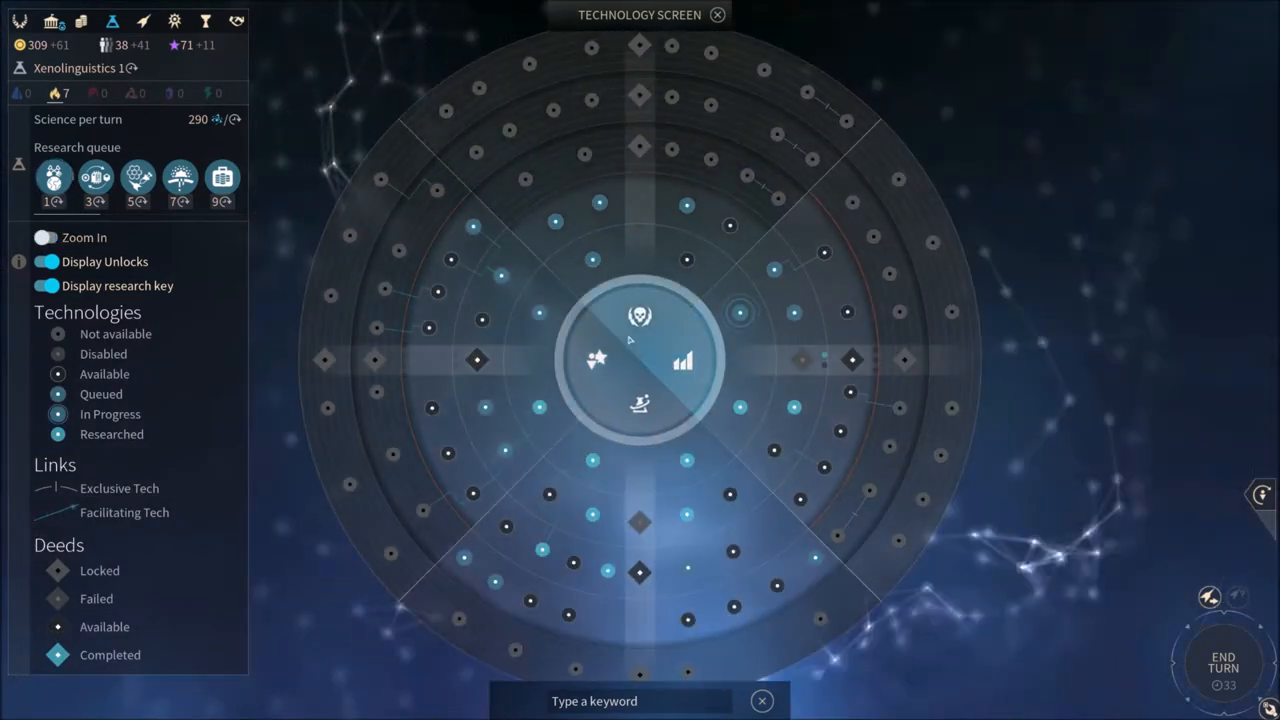
Leave the technology screen and return to the galaxy map around Megrez, Indusa and Quyos
{"action": "left_click", "coordinate": [718, 14]}
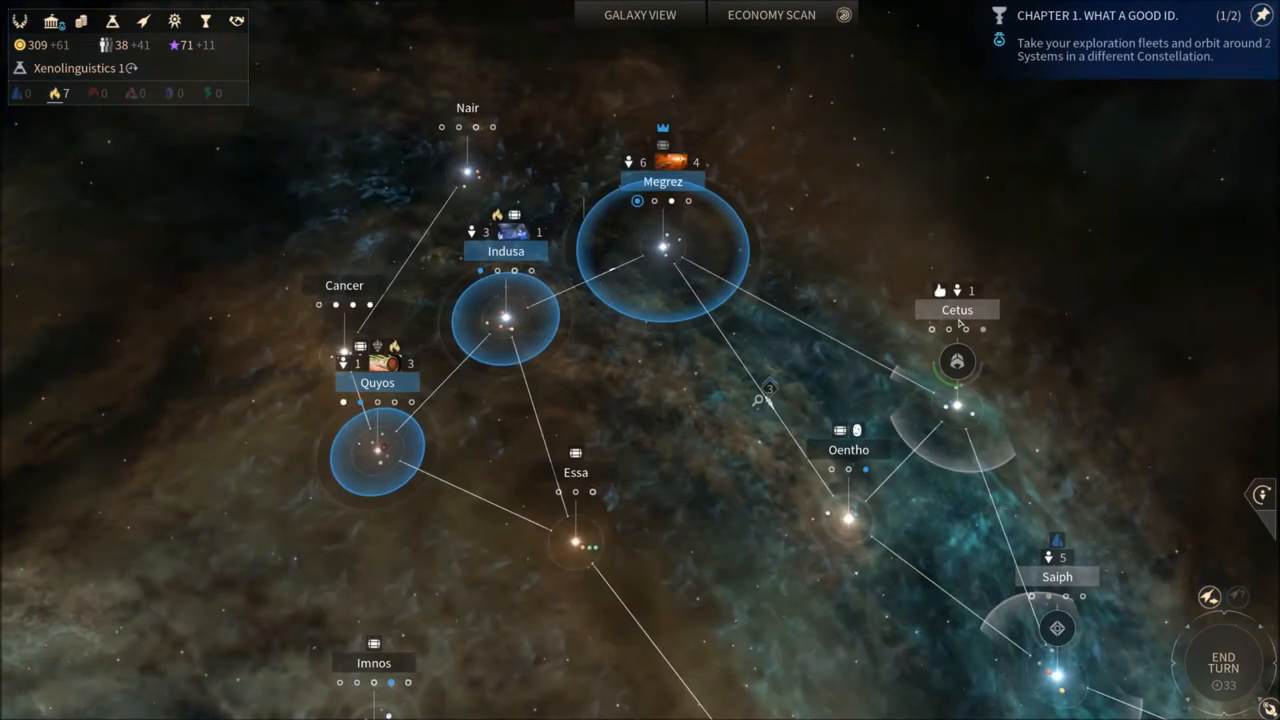
{"action": "mouse_move", "coordinate": [1050, 370]}
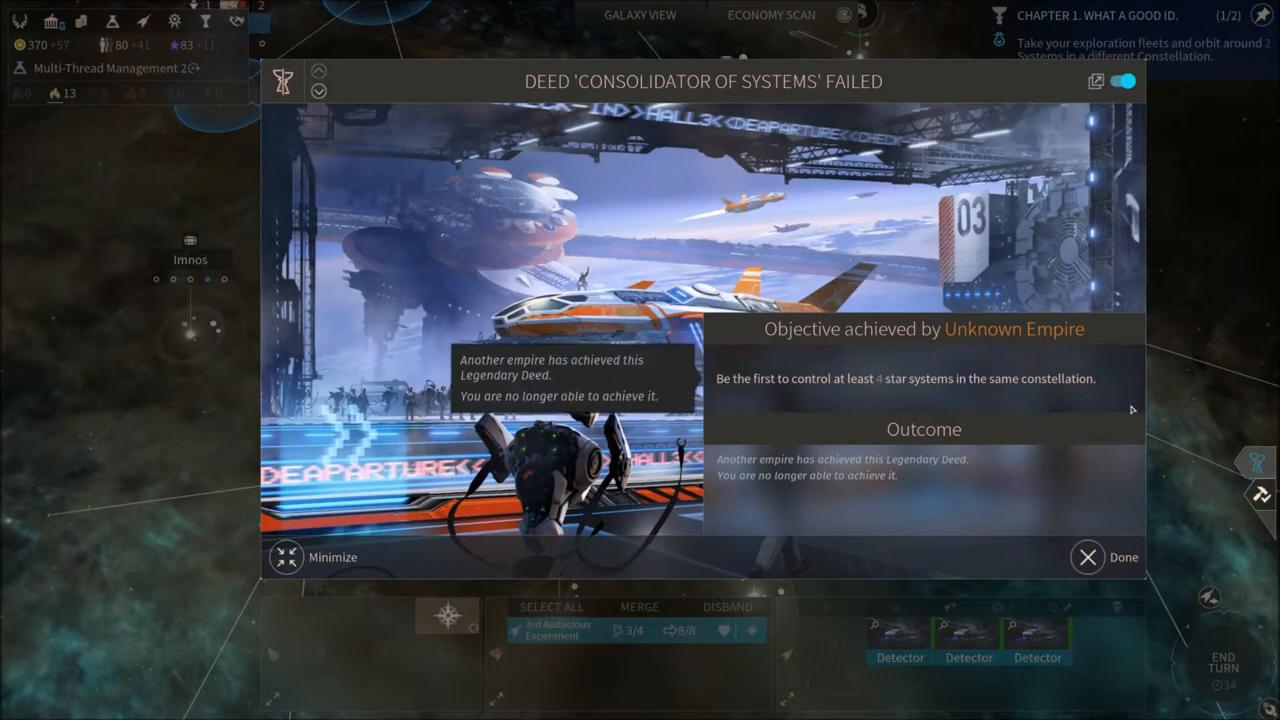
Dismiss the failed Consolidator of Systems deed notice
{"action": "left_click", "coordinate": [1123, 557]}
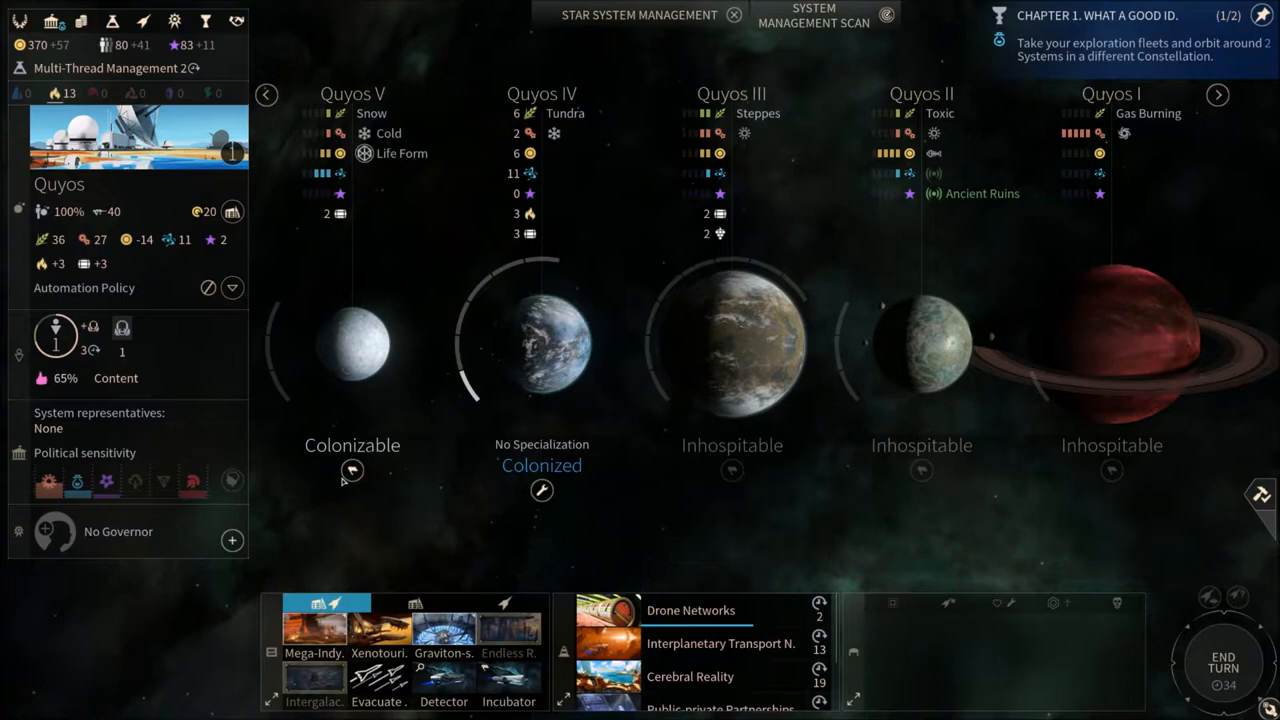
Move Mega-Indy Consultancy near the top of Quyos's construction queue, then return to the galaxy map
{"action": "scroll", "scroll_direction": "down", "scroll_amount": 3}
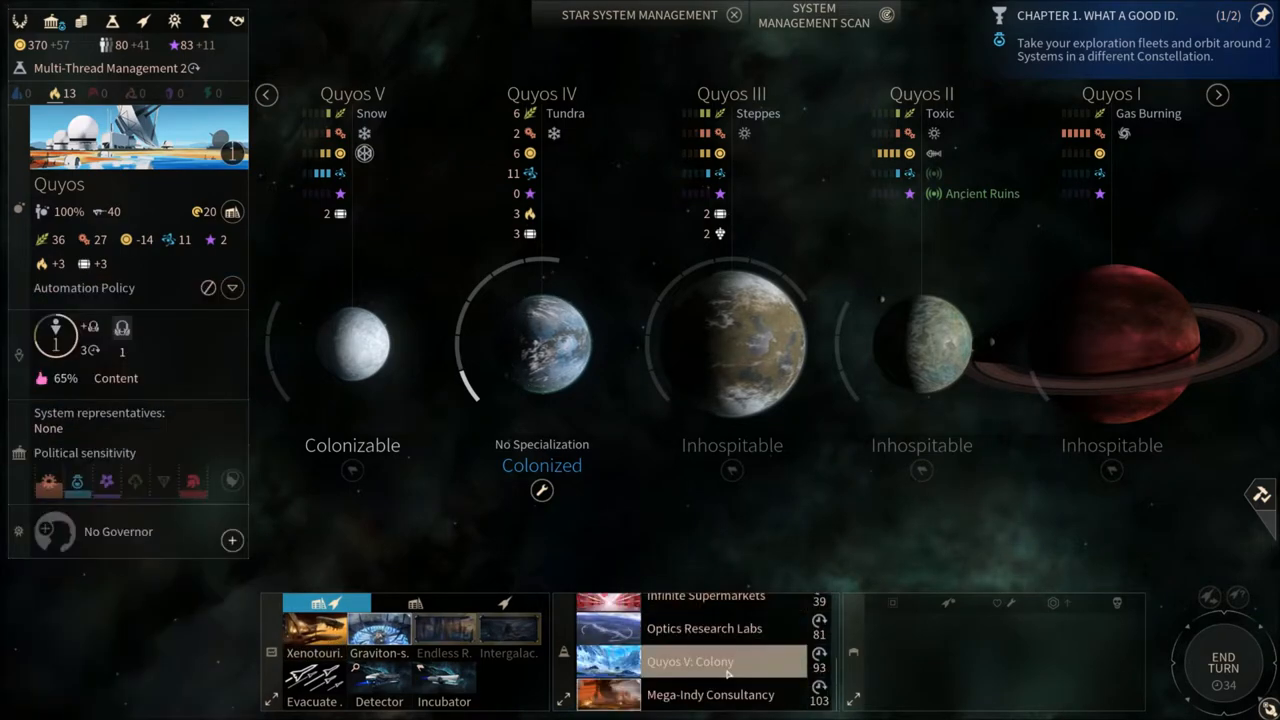
{"action": "left_click", "coordinate": [710, 668]}
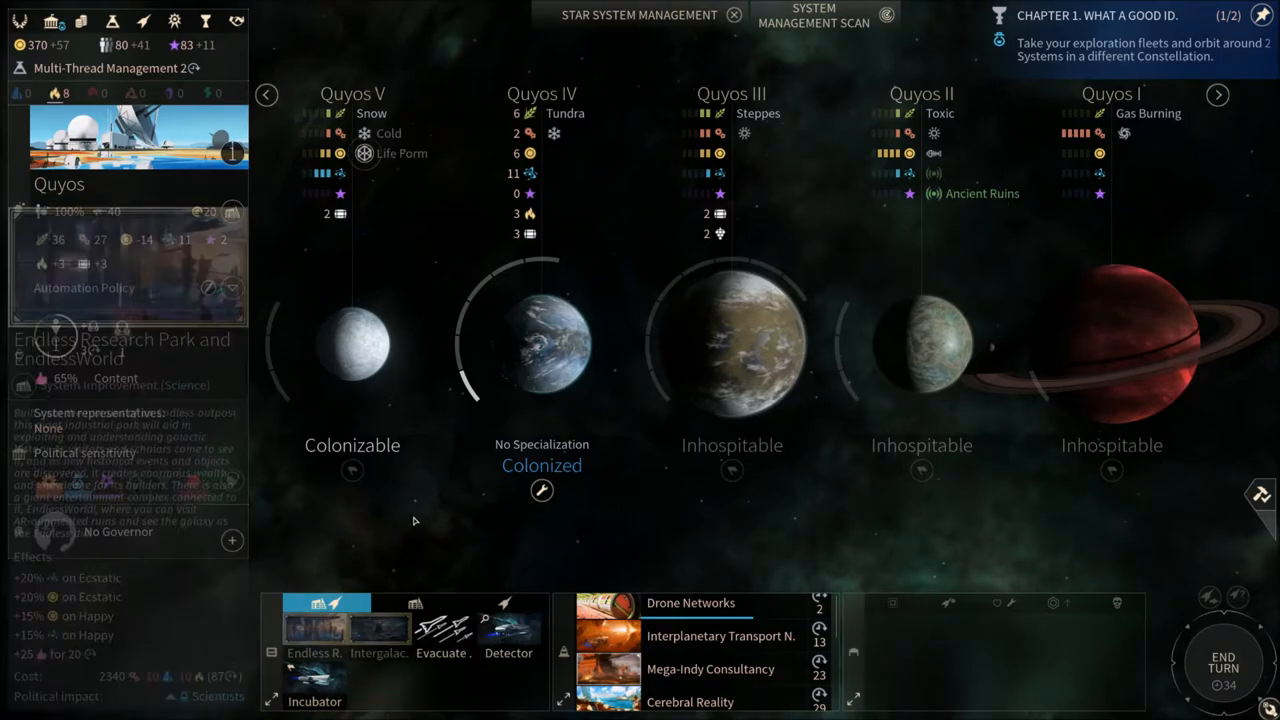
{"action": "left_click", "coordinate": [639, 14]}
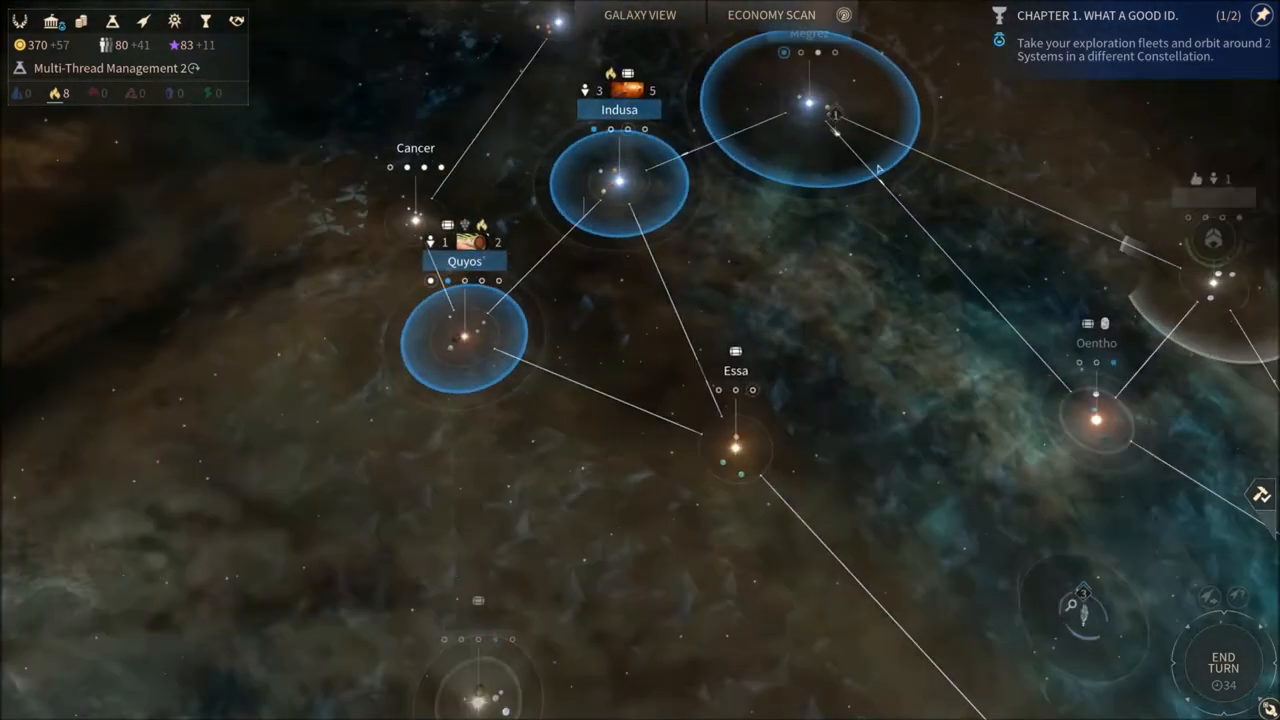
Review the Megrez system, then end the turn until Multi-Thread Management research completes
{"action": "left_click", "coordinate": [800, 95]}
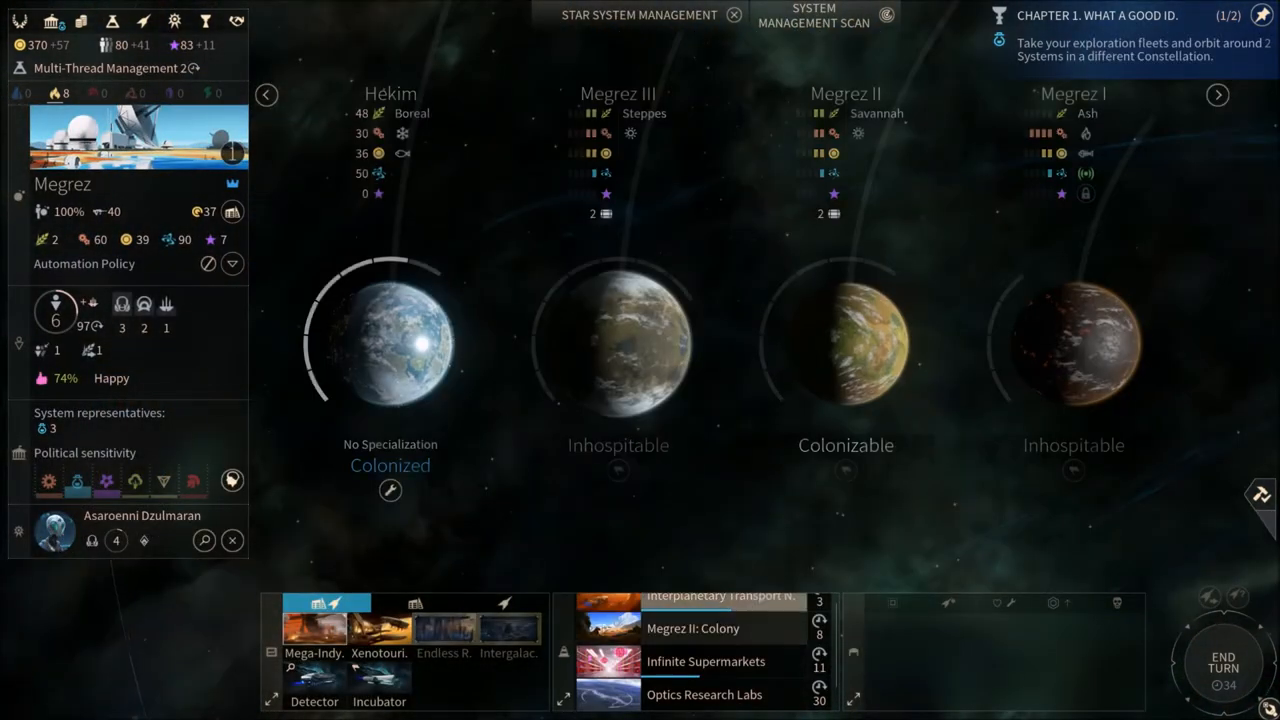
{"action": "scroll", "scroll_direction": "down", "scroll_amount": 3}
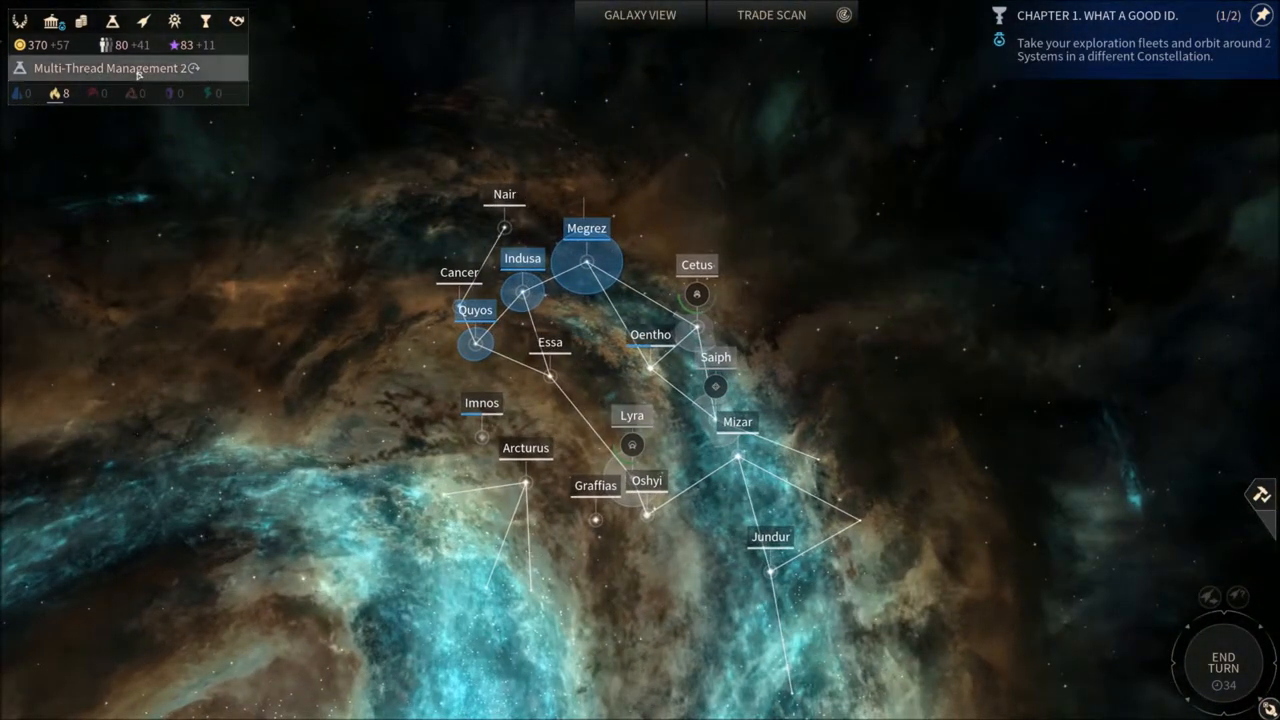
{"action": "mouse_move", "coordinate": [37, 44]}
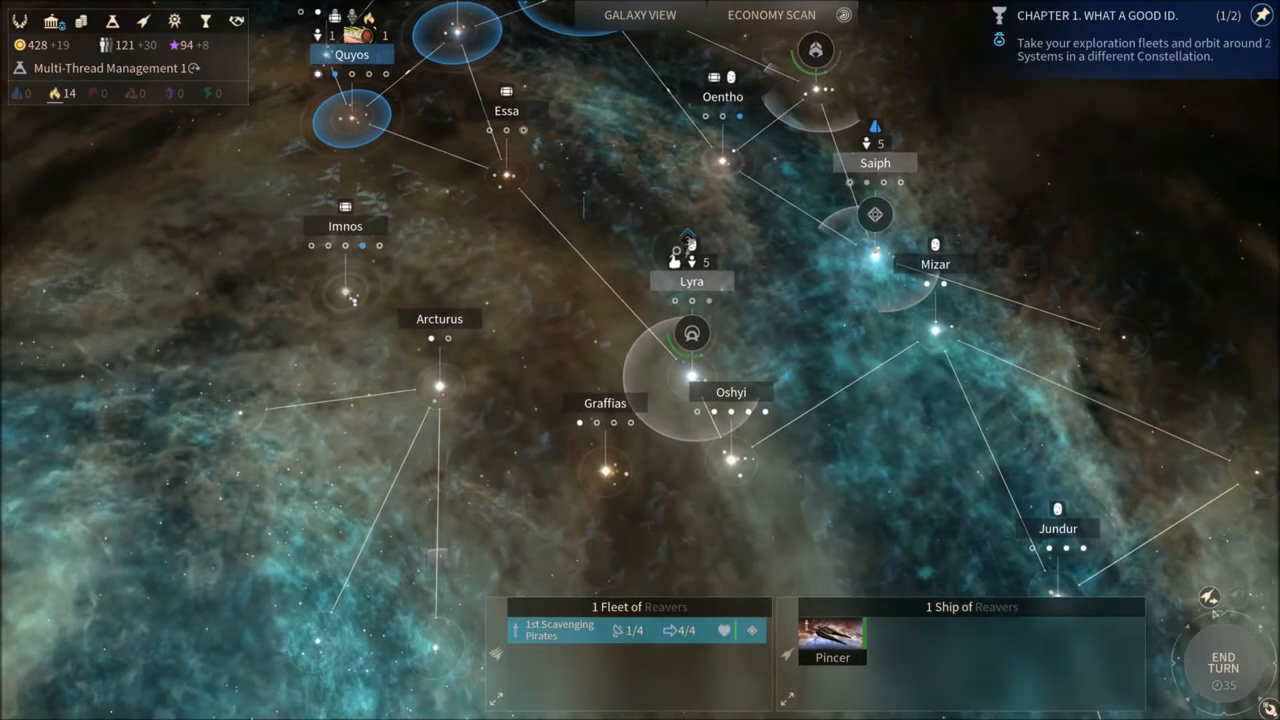
{"action": "left_click", "coordinate": [1222, 662]}
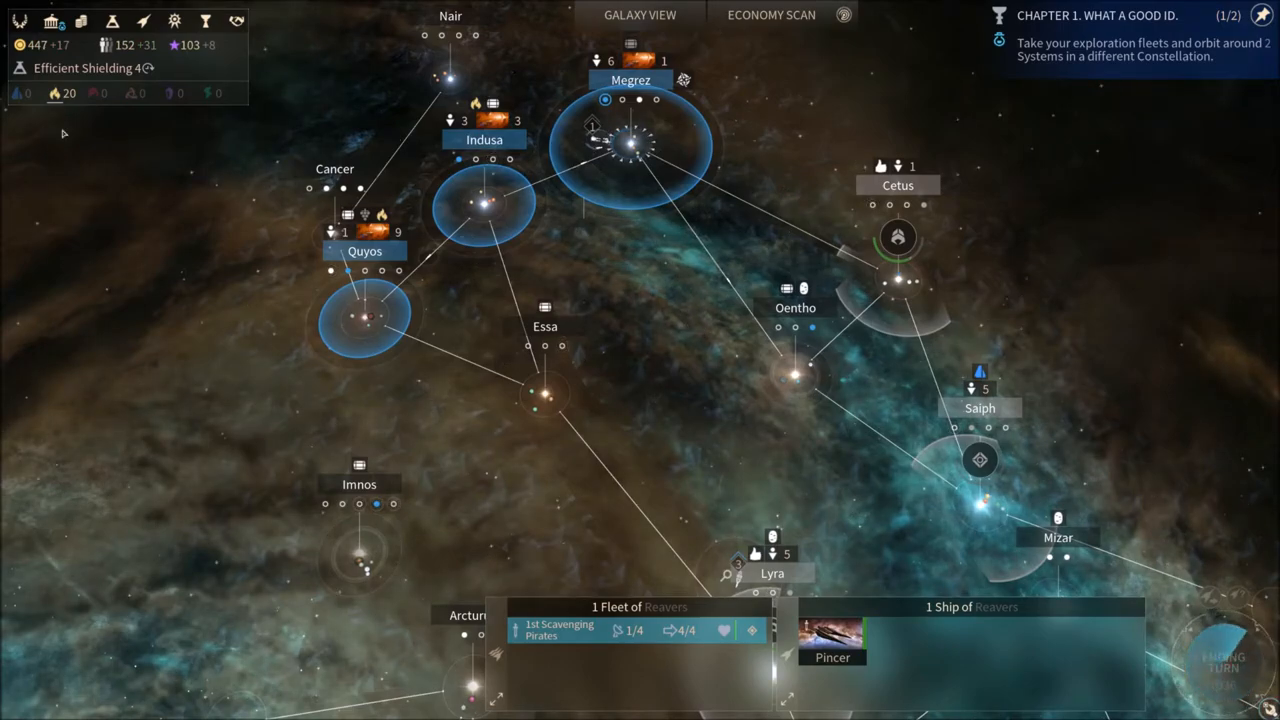
{"action": "mouse_move", "coordinate": [90, 67]}
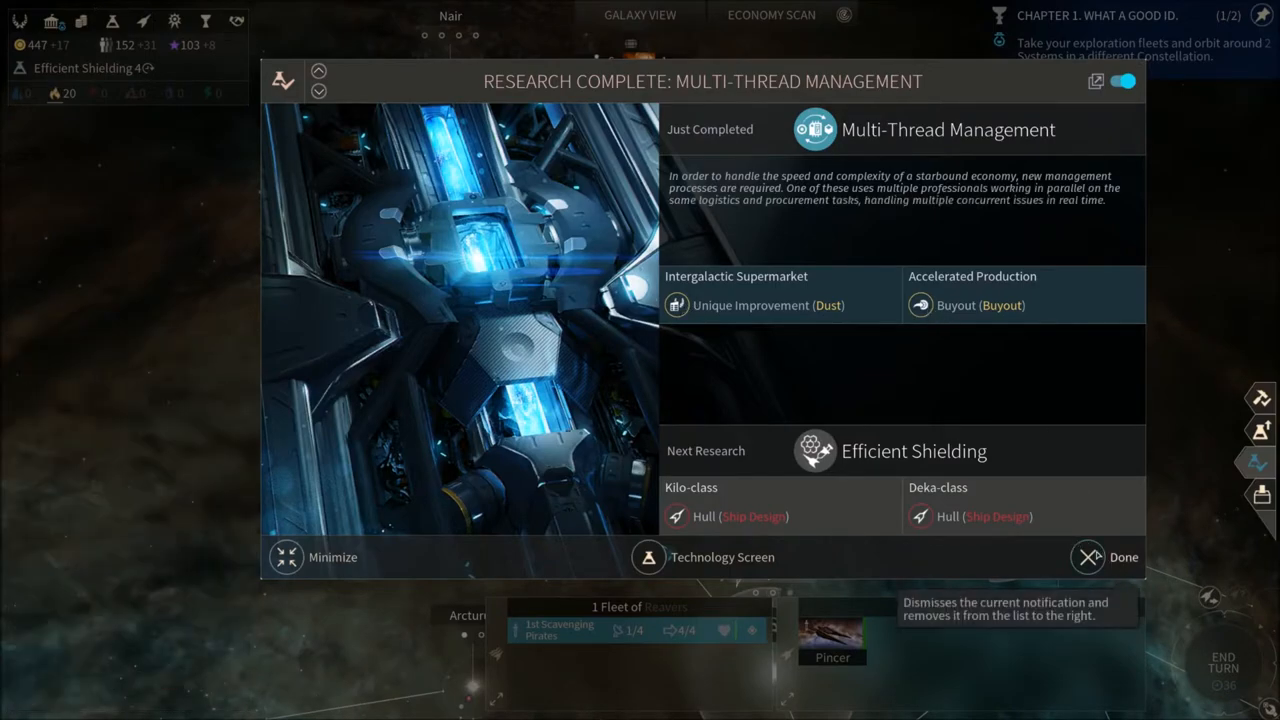
Dismiss the Research Complete, Latest Political Survey and Technology Stage Unlocked notices
{"action": "left_click", "coordinate": [1123, 557]}
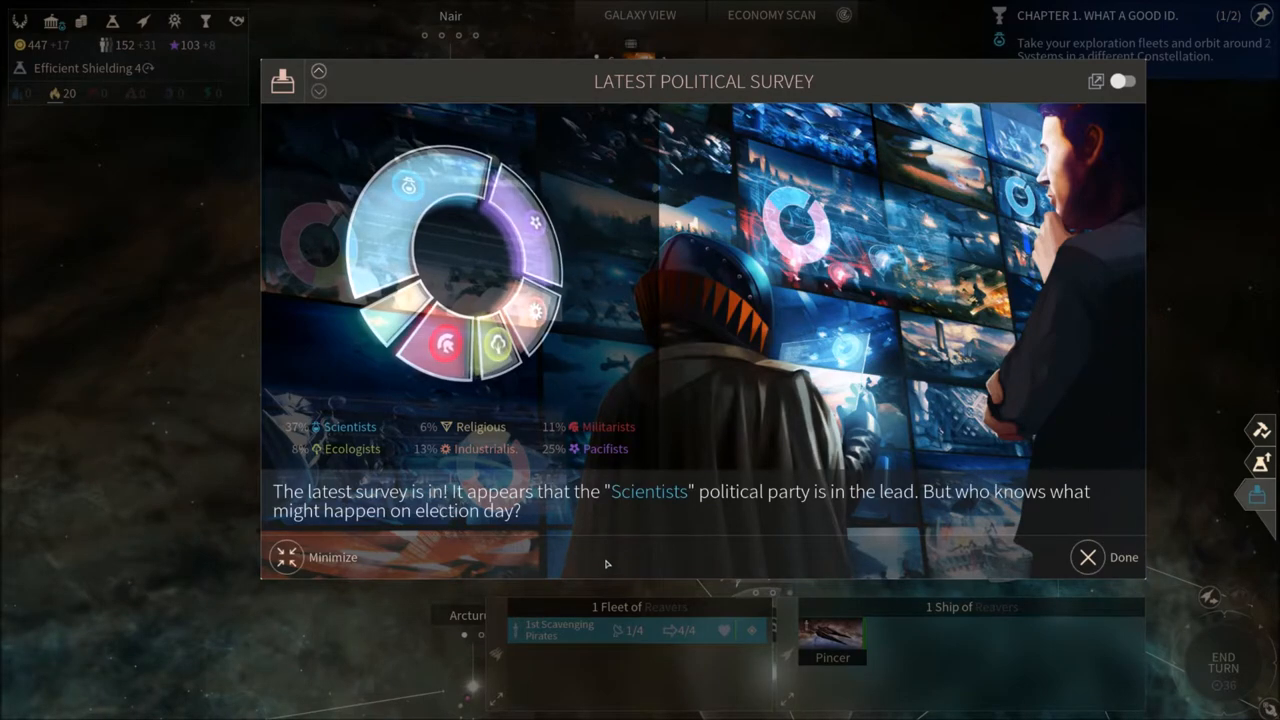
{"action": "mouse_move", "coordinate": [555, 426]}
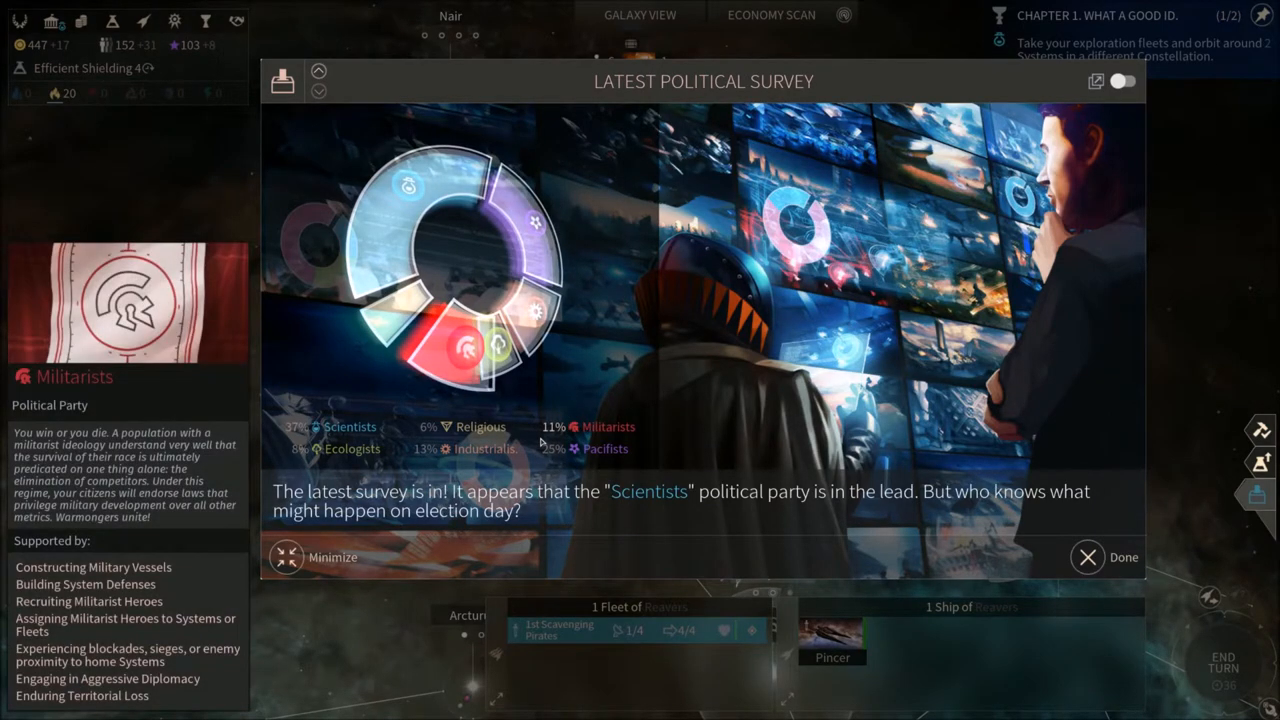
{"action": "left_click", "coordinate": [352, 448]}
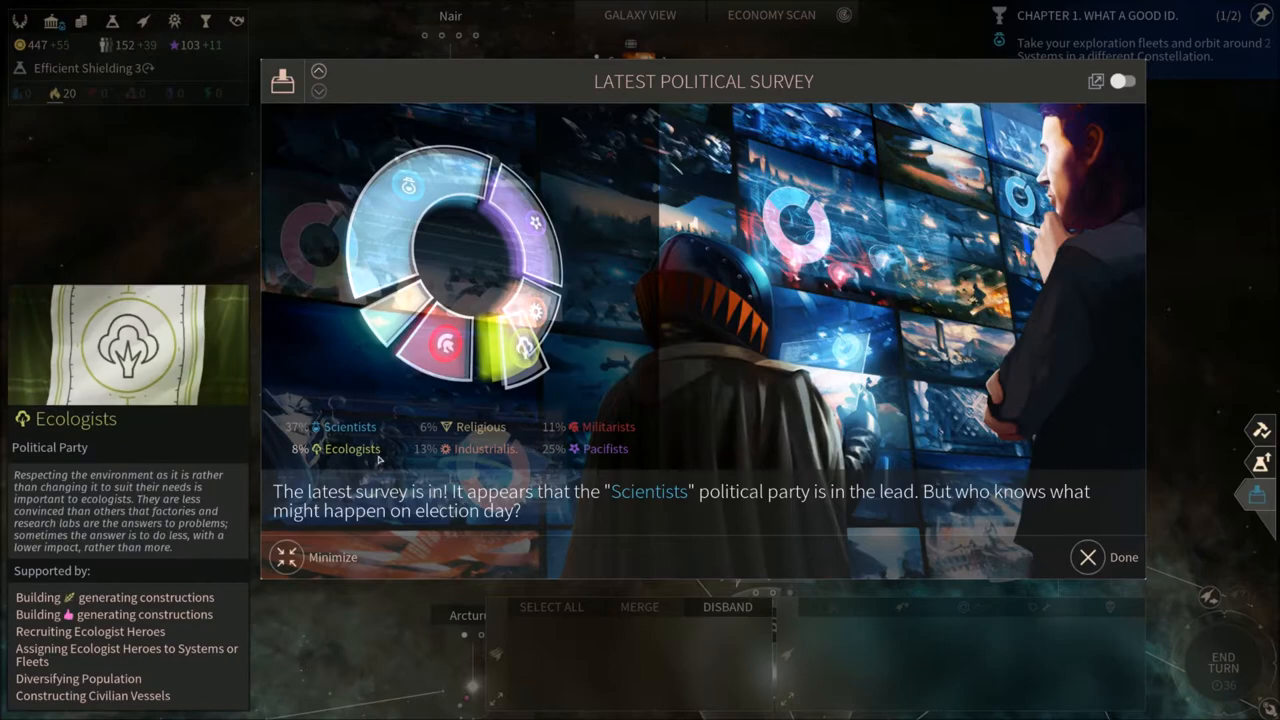
{"action": "left_click", "coordinate": [585, 448]}
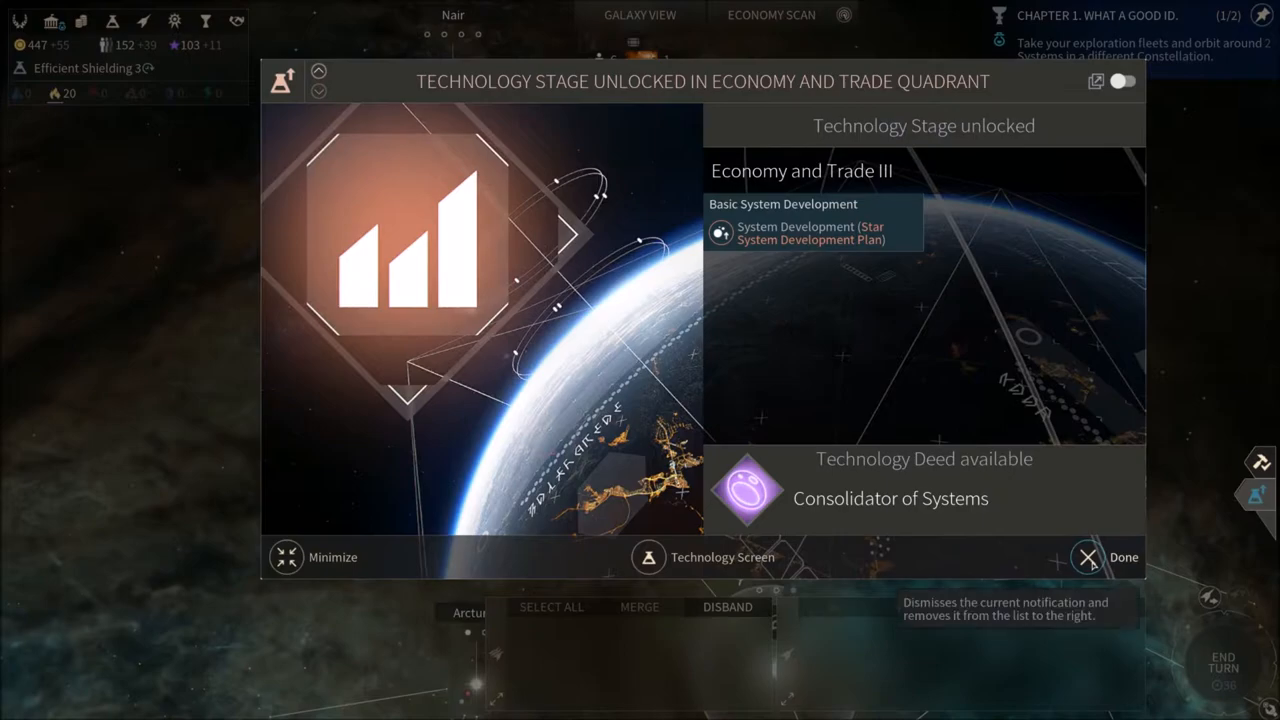
{"action": "left_click", "coordinate": [1087, 557]}
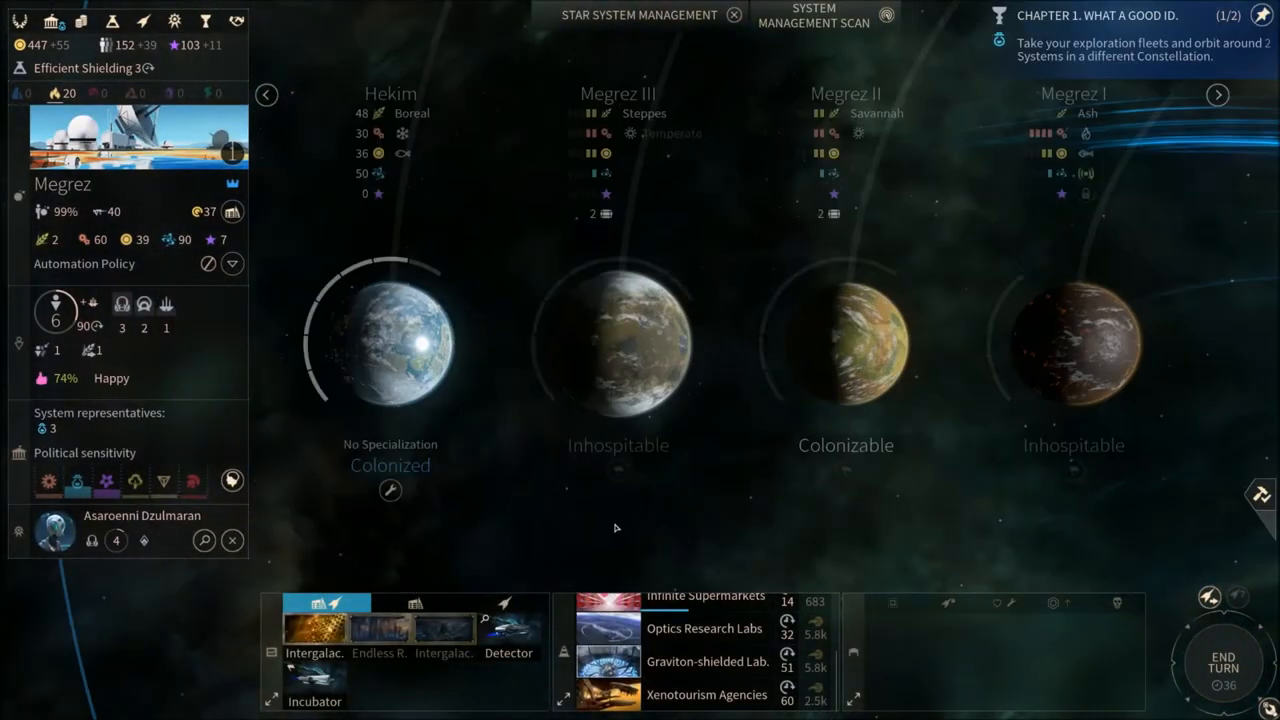
Open the technology tree on the Economy and Trade quadrant
{"action": "left_click", "coordinate": [314, 628]}
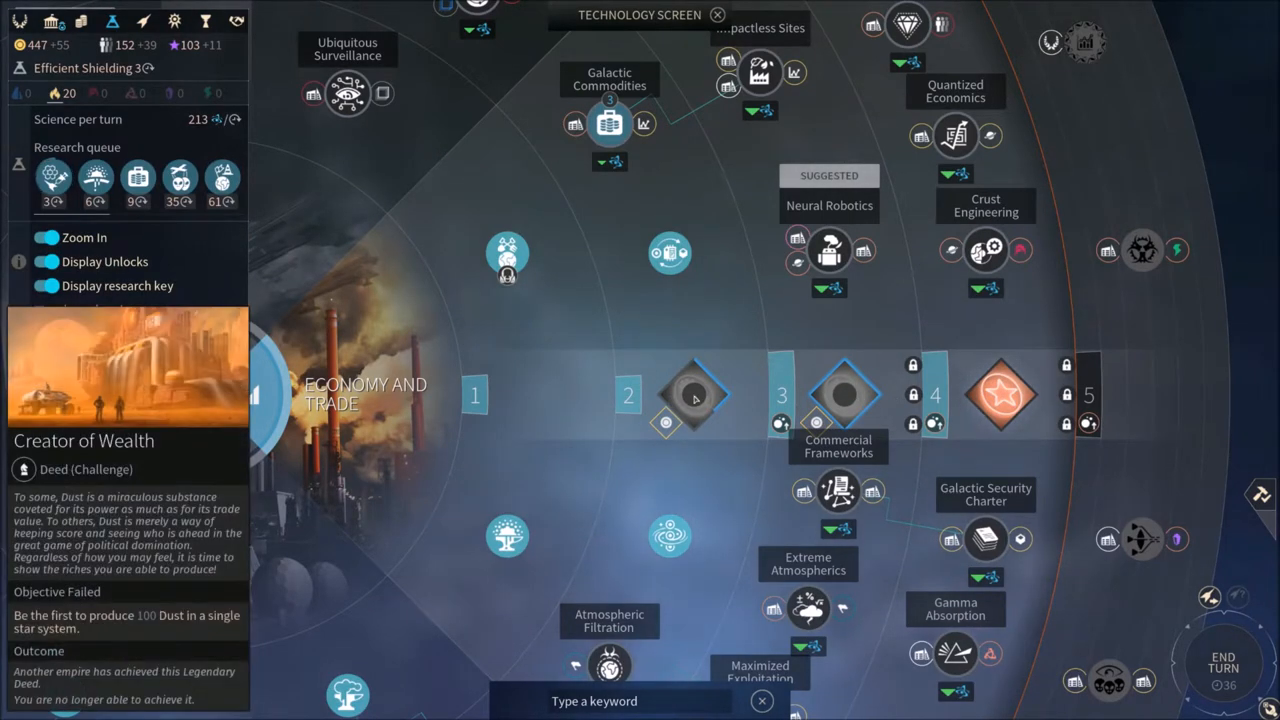
Close the technology tree to view the blue star system with five planets
{"action": "left_click", "coordinate": [46, 237]}
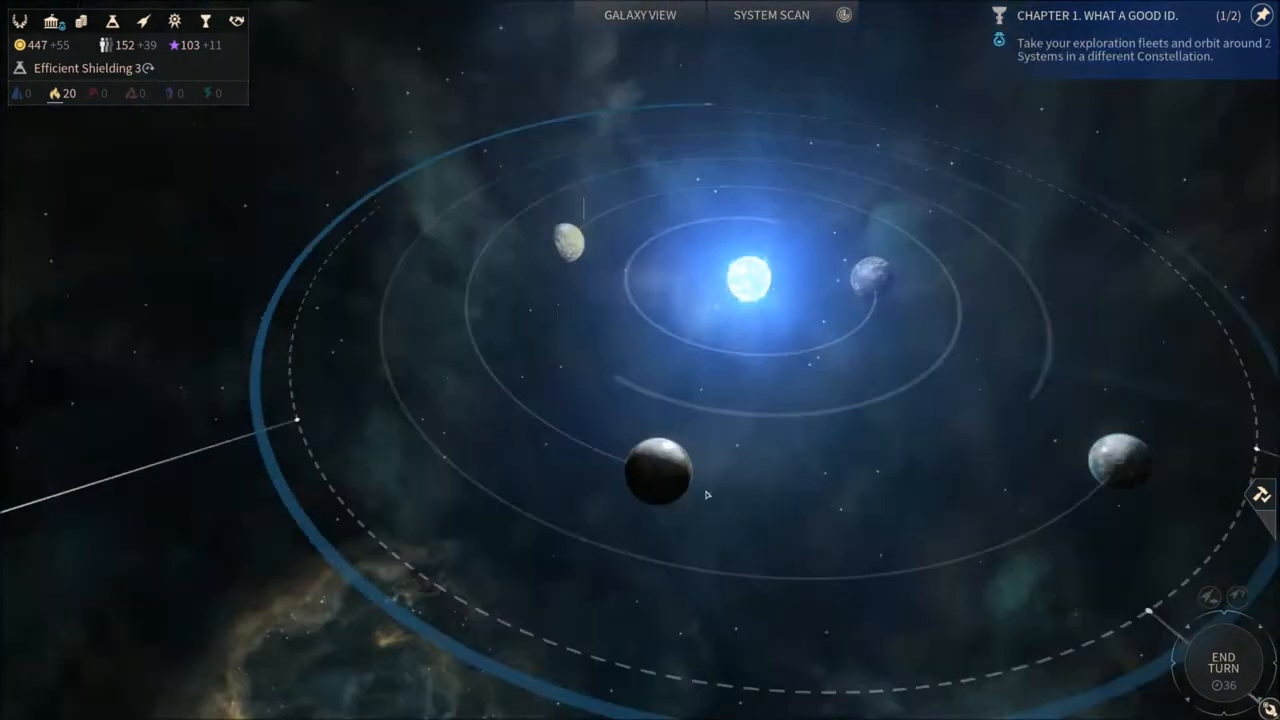
Zoom out to the galaxy near Lyra and Oshyi and end the turn
{"action": "left_click", "coordinate": [771, 15]}
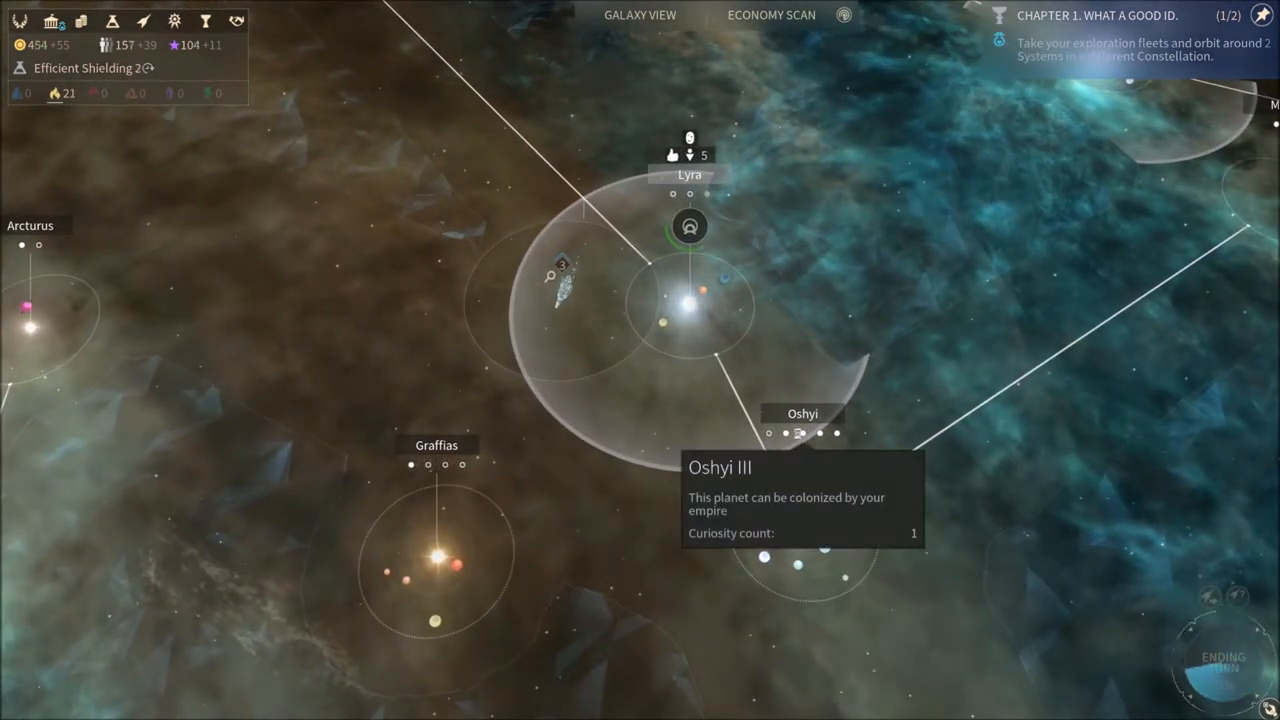
{"action": "left_click", "coordinate": [1221, 660]}
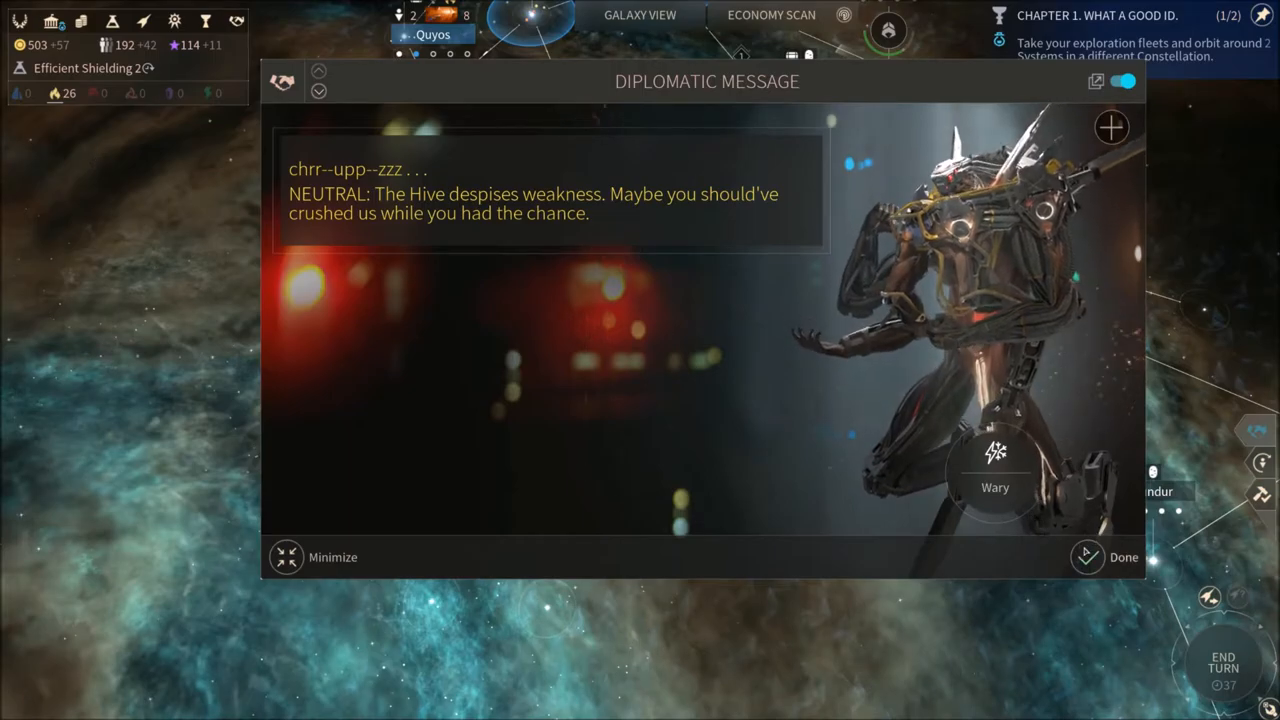
Praise the Epistis minor civilization, gaining +4 relation per turn
{"action": "left_click", "coordinate": [1122, 557]}
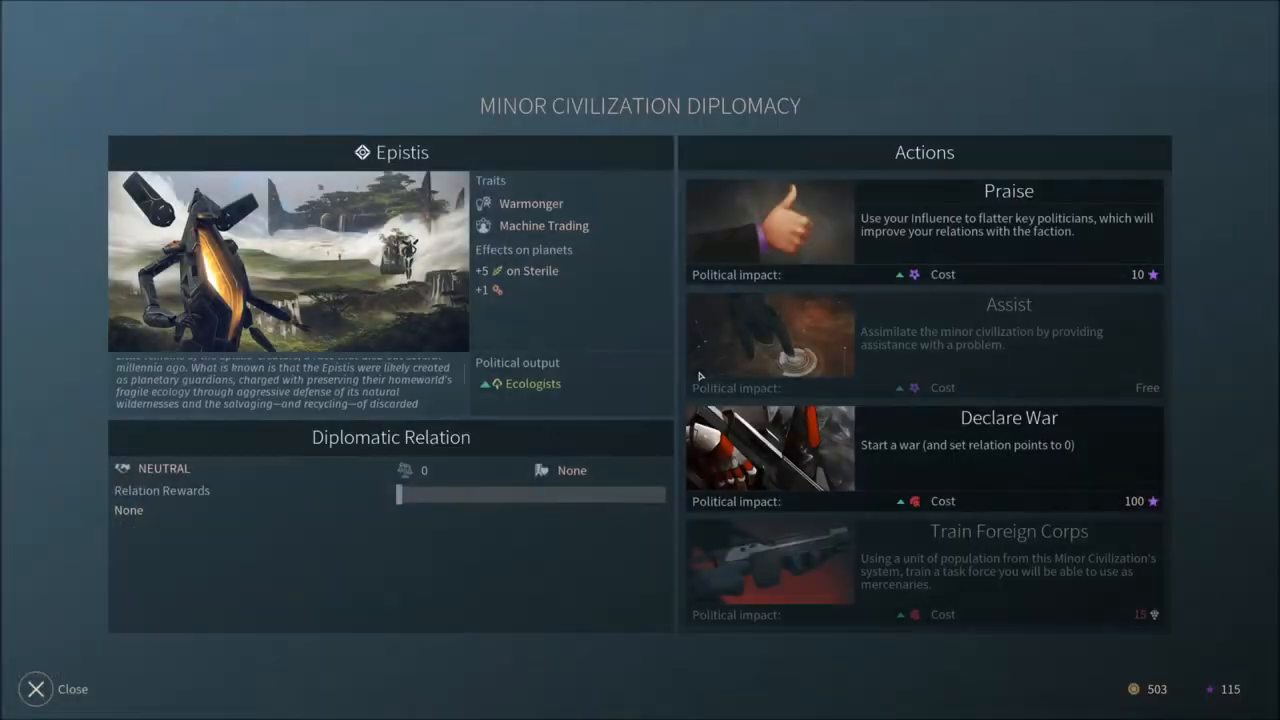
{"action": "left_click", "coordinate": [1008, 230]}
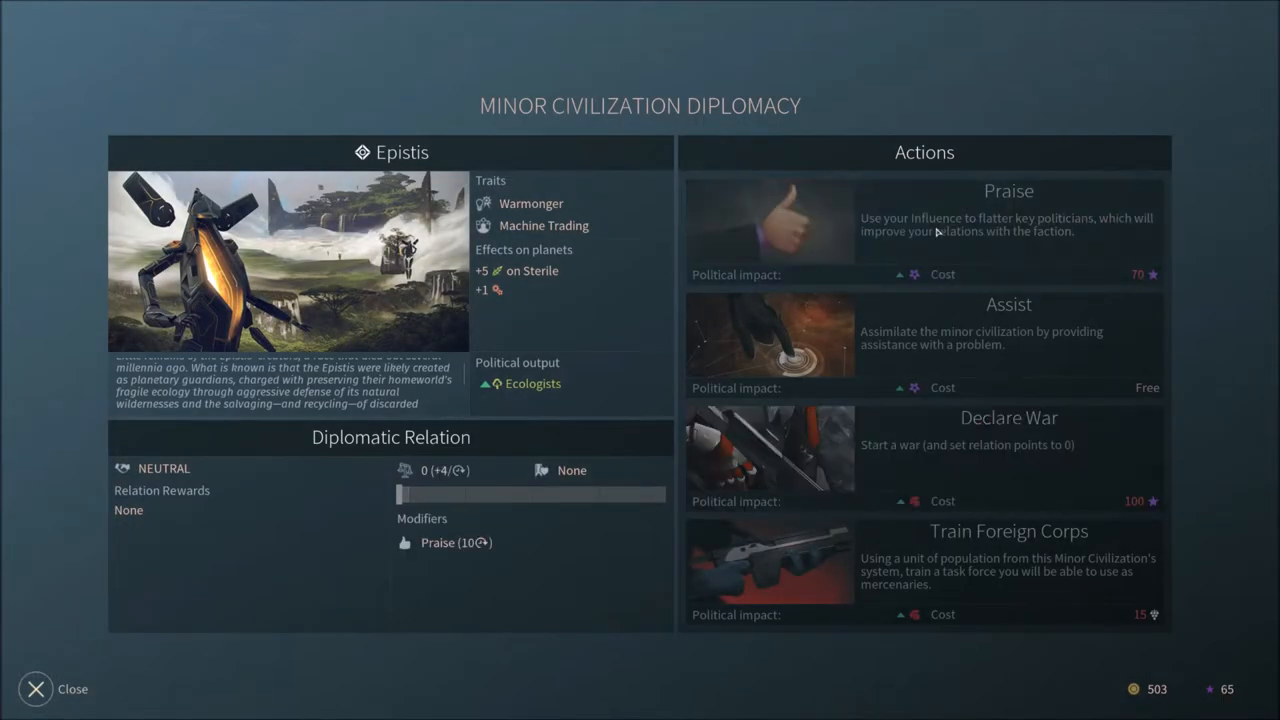
{"action": "mouse_move", "coordinate": [1066, 403]}
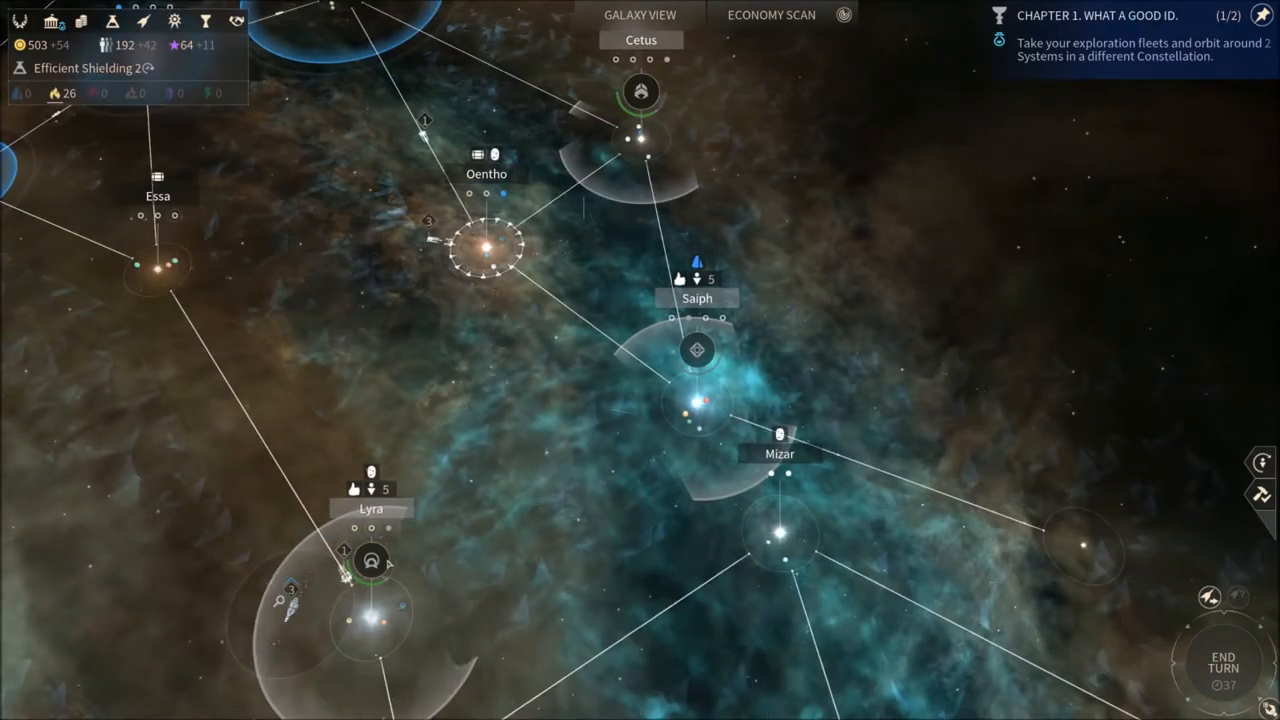
End turn 37 and dismiss the civilian ships destroyed and new solo quest notices
{"action": "left_click", "coordinate": [1224, 662]}
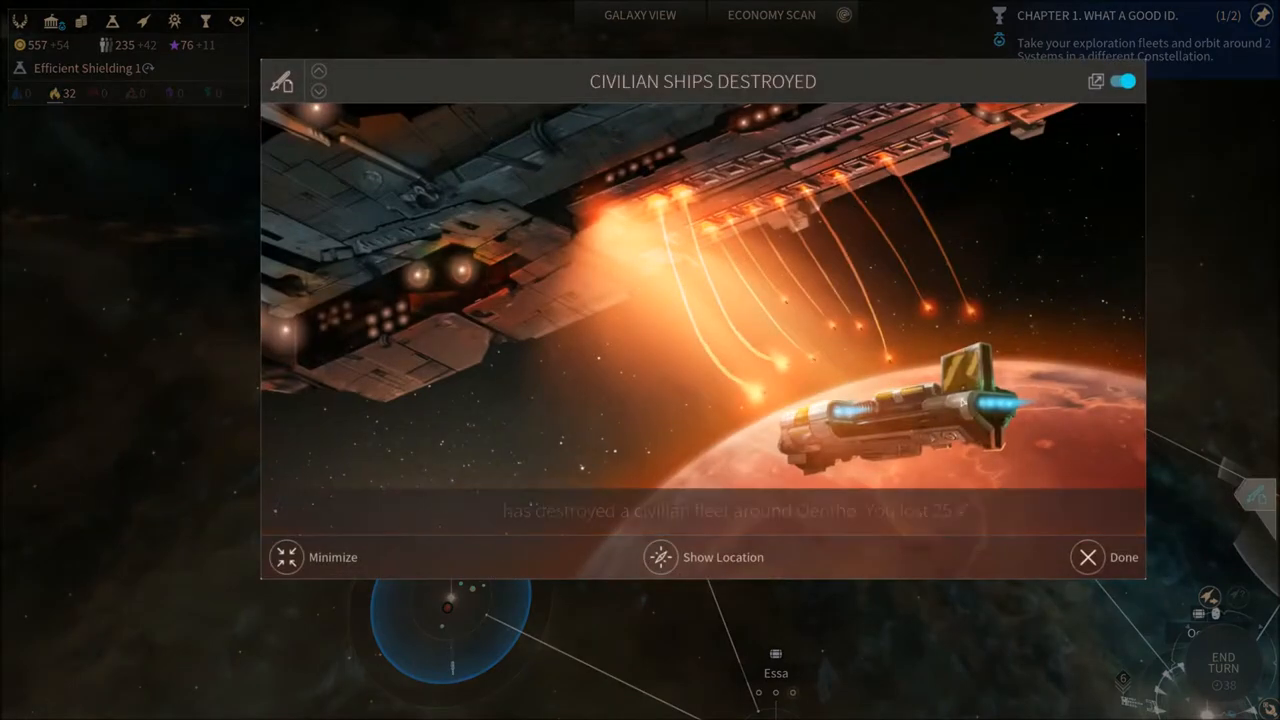
{"action": "left_click", "coordinate": [1087, 557]}
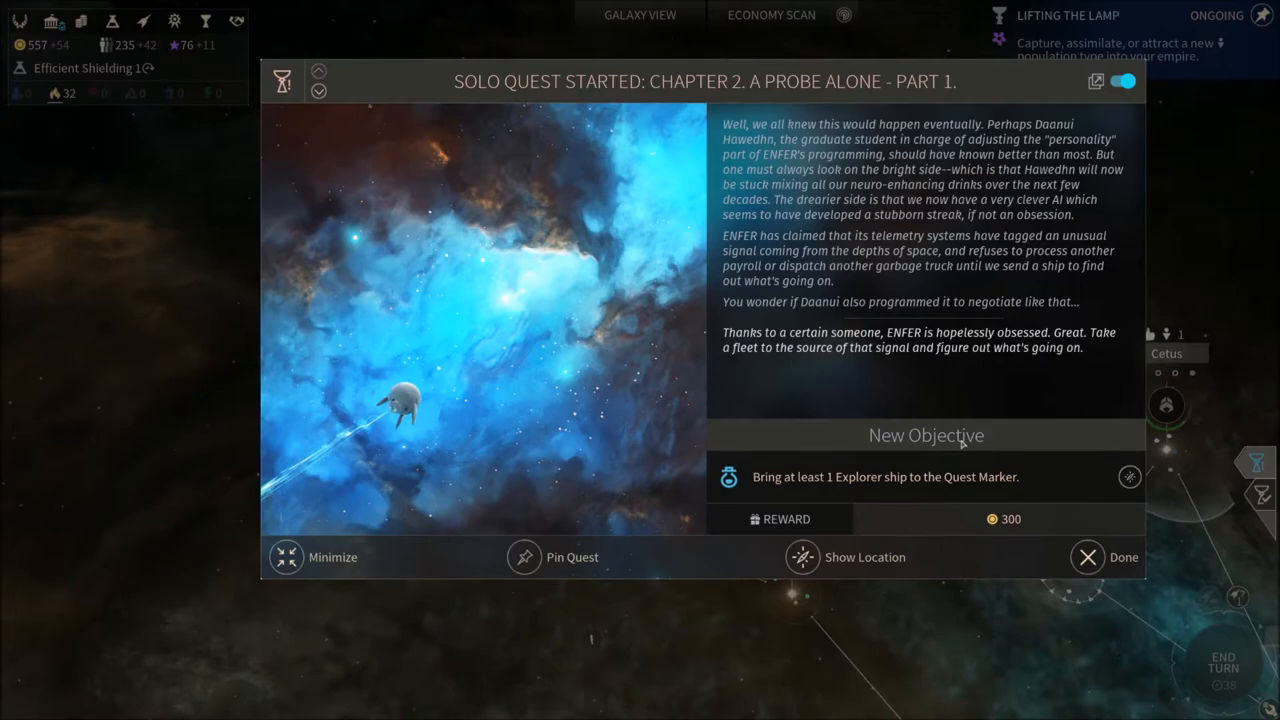
{"action": "left_click", "coordinate": [1123, 557]}
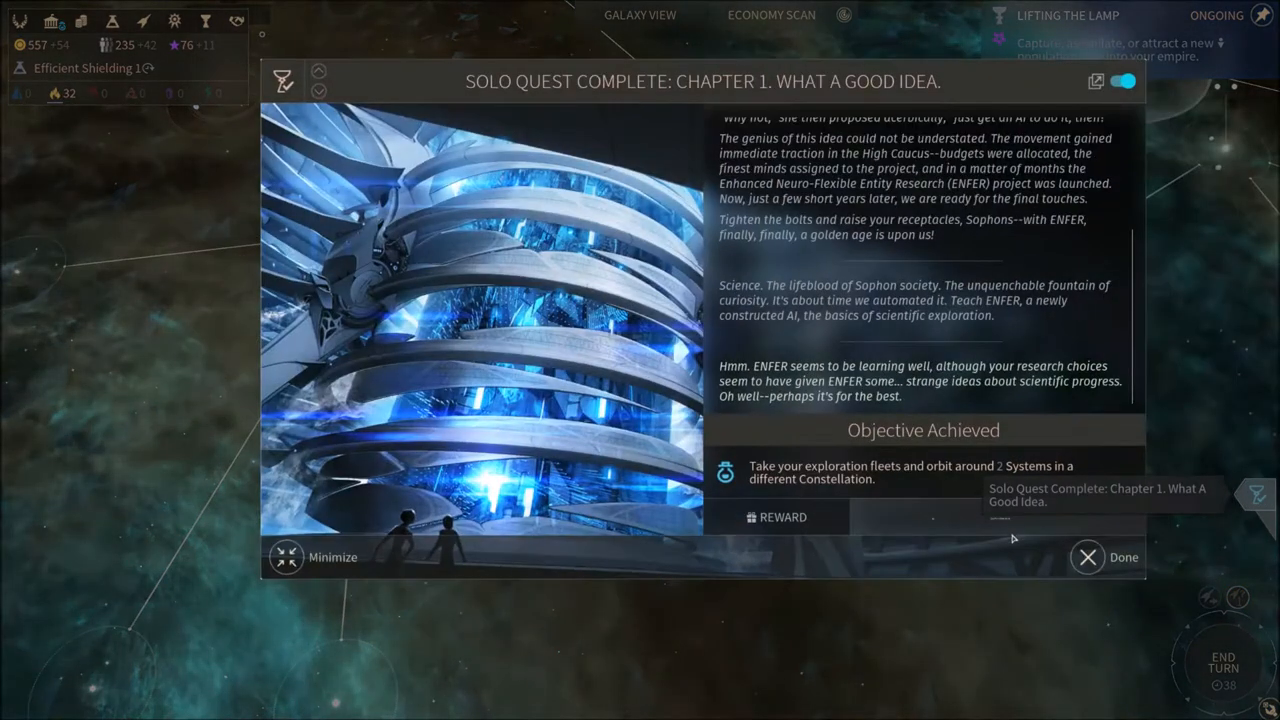
{"action": "mouse_move", "coordinate": [933, 518]}
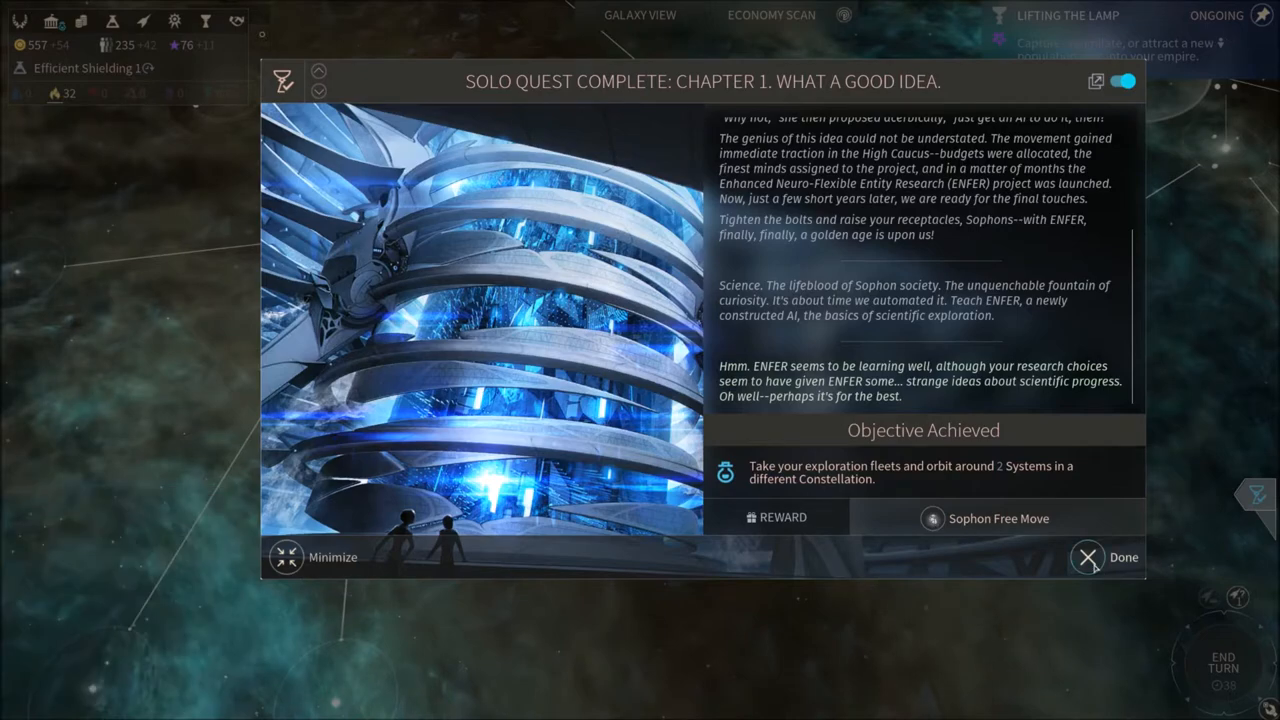
{"action": "left_click", "coordinate": [1123, 557]}
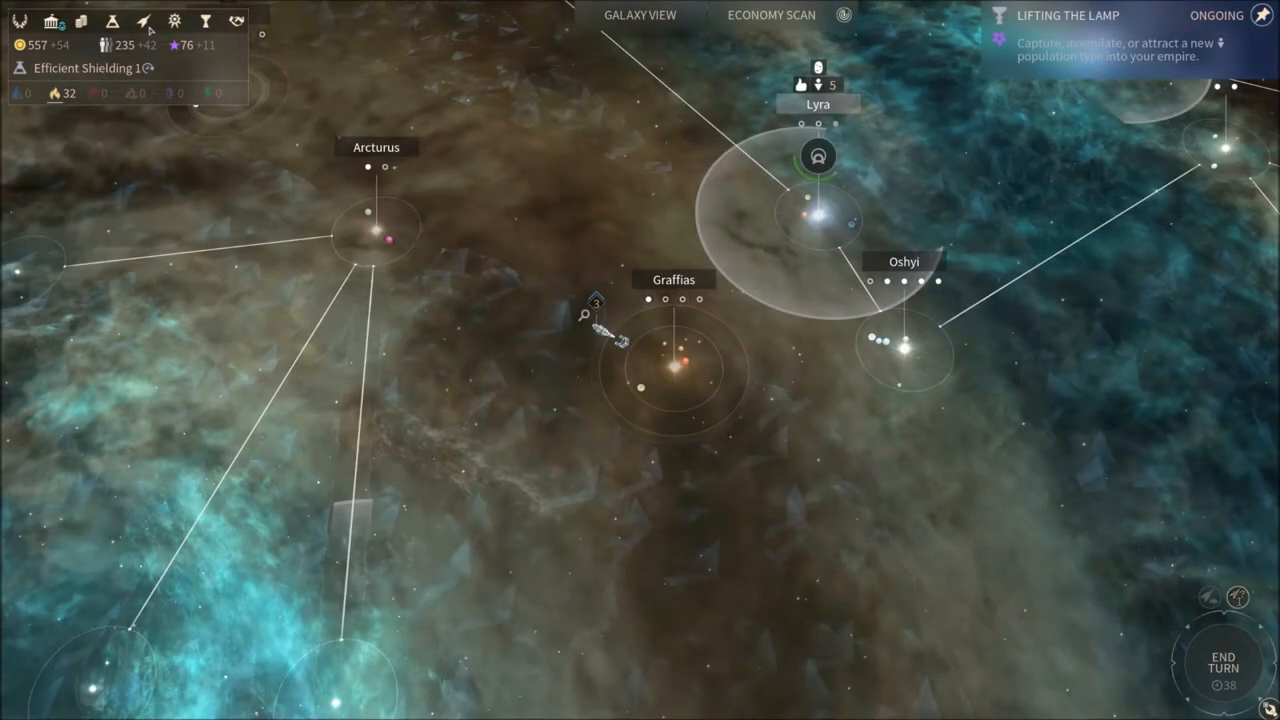
Edit the Detector design, fitting a stronger weapon for damage 34 and cost 126
{"action": "left_click", "coordinate": [144, 21]}
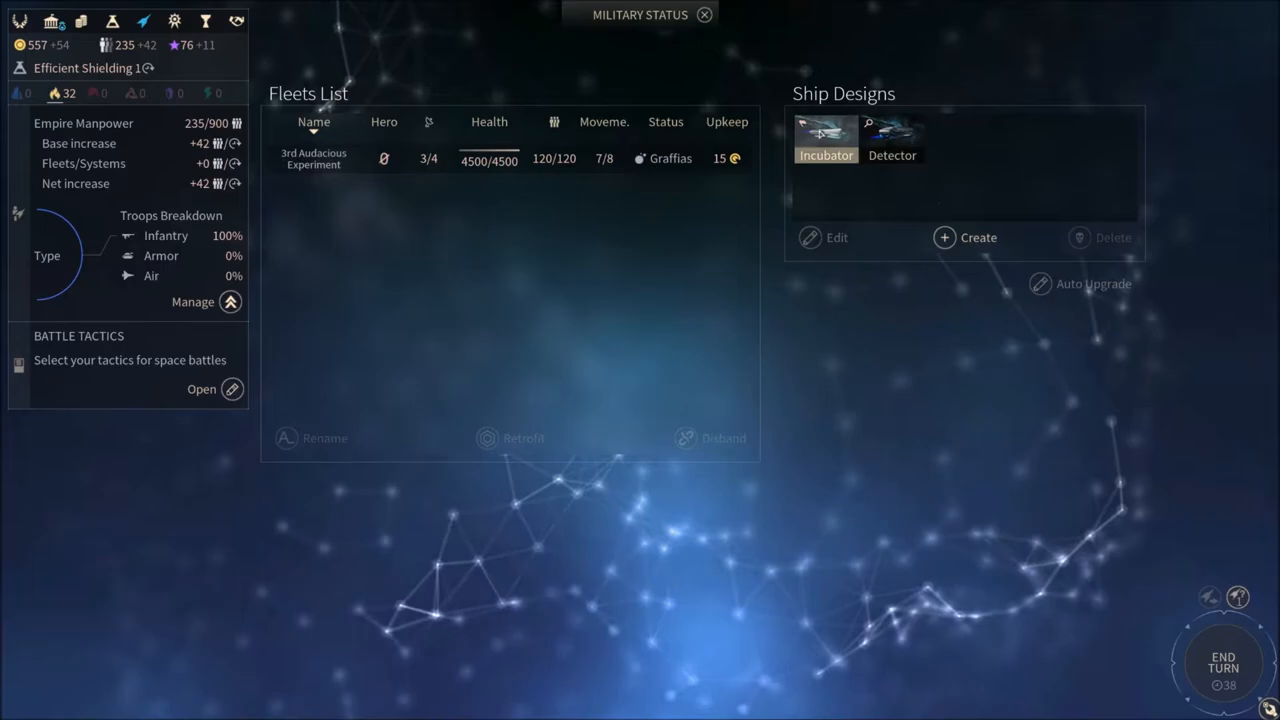
{"action": "left_click", "coordinate": [891, 137]}
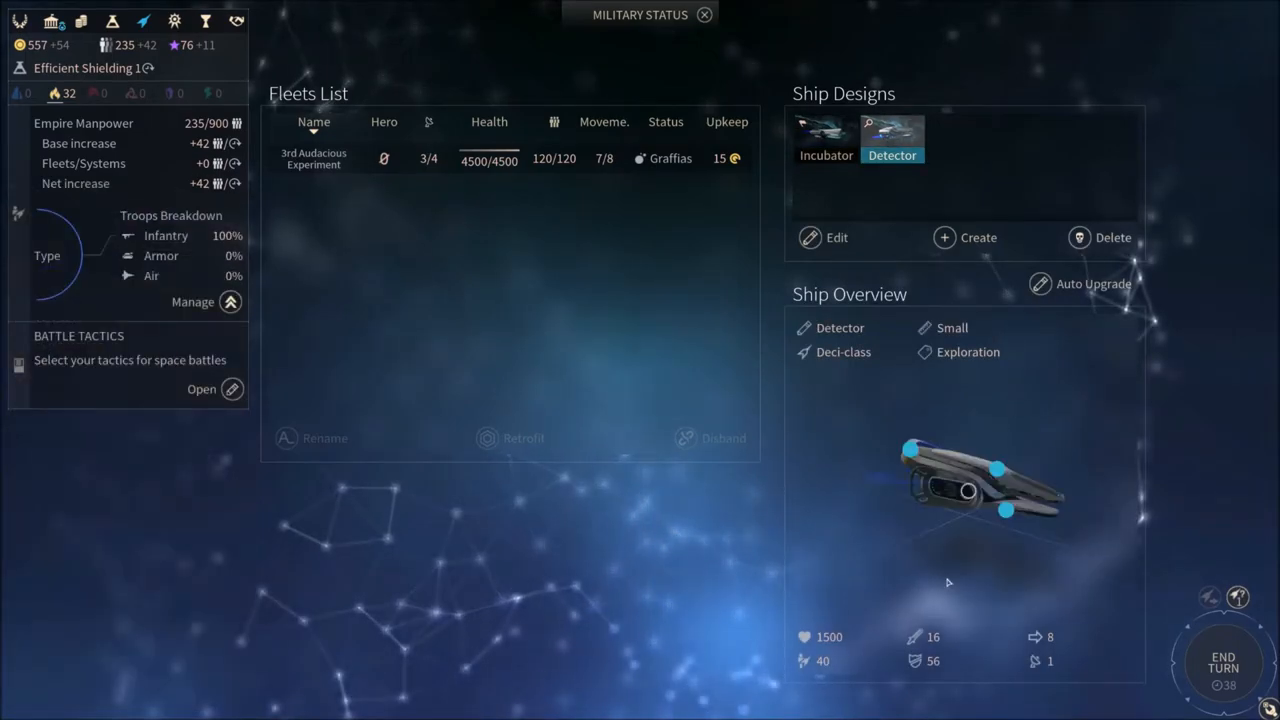
{"action": "left_click", "coordinate": [824, 237]}
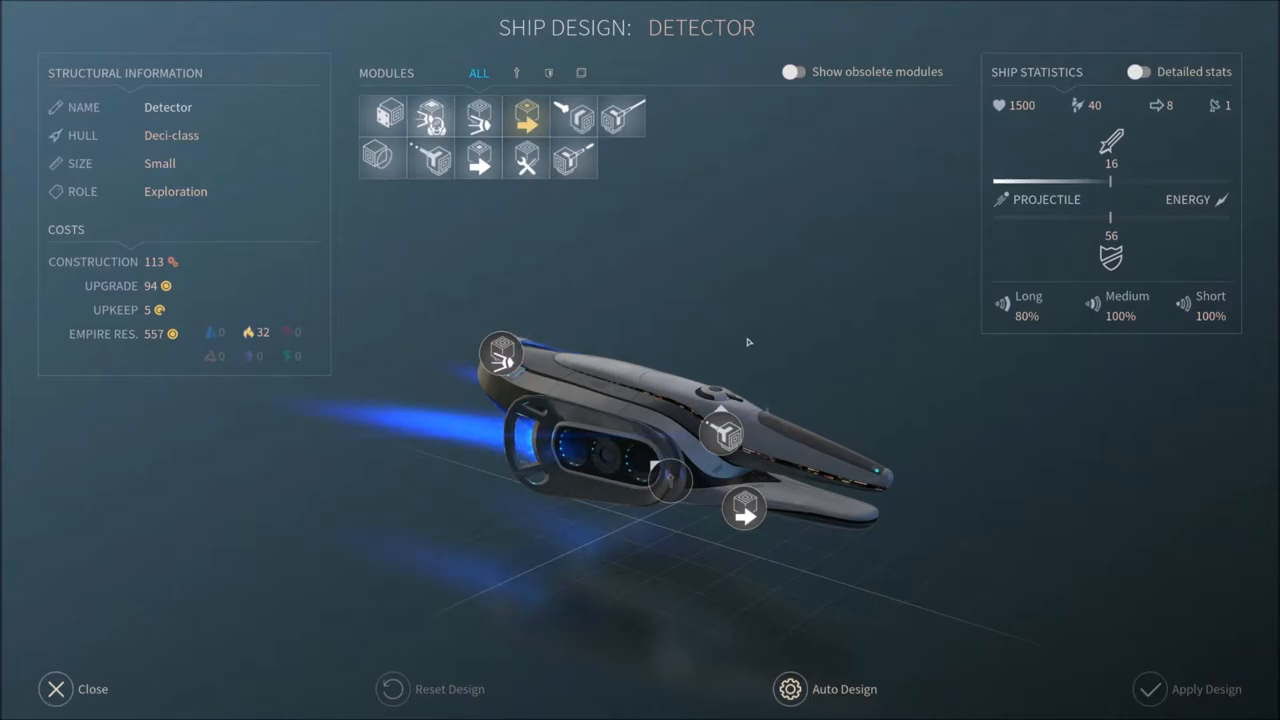
{"action": "mouse_move", "coordinate": [751, 331]}
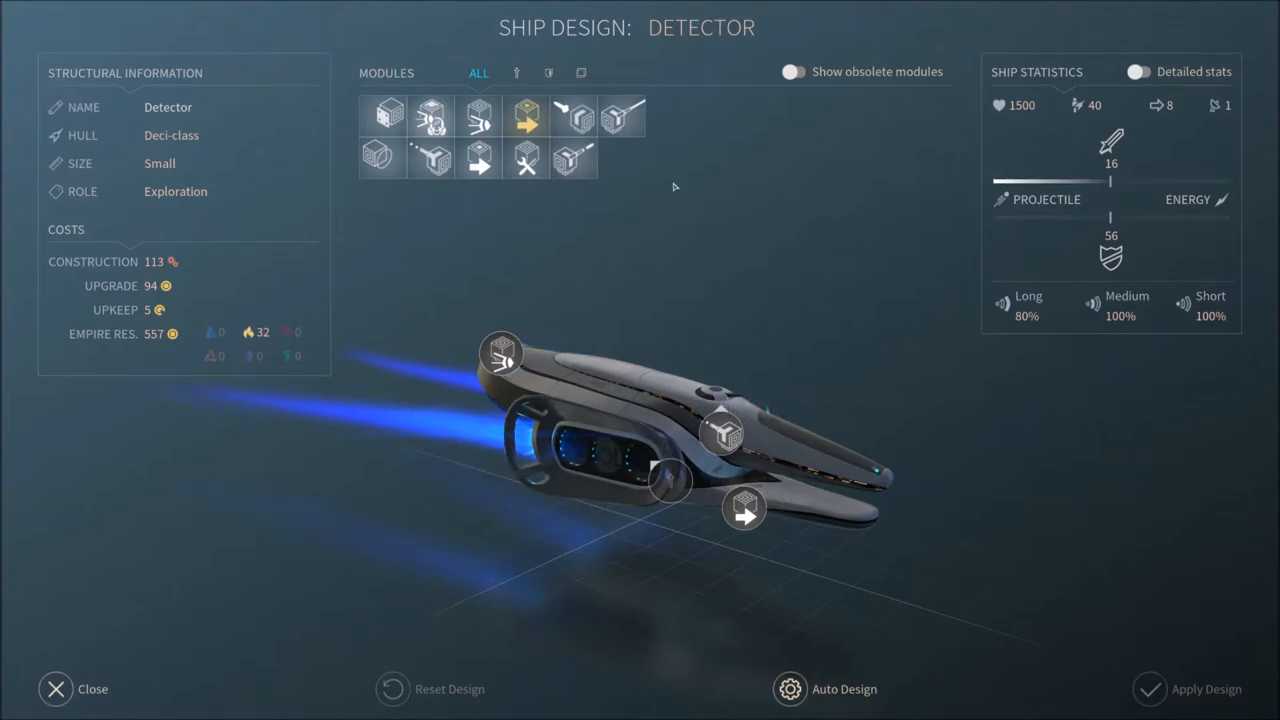
{"action": "left_click", "coordinate": [517, 72]}
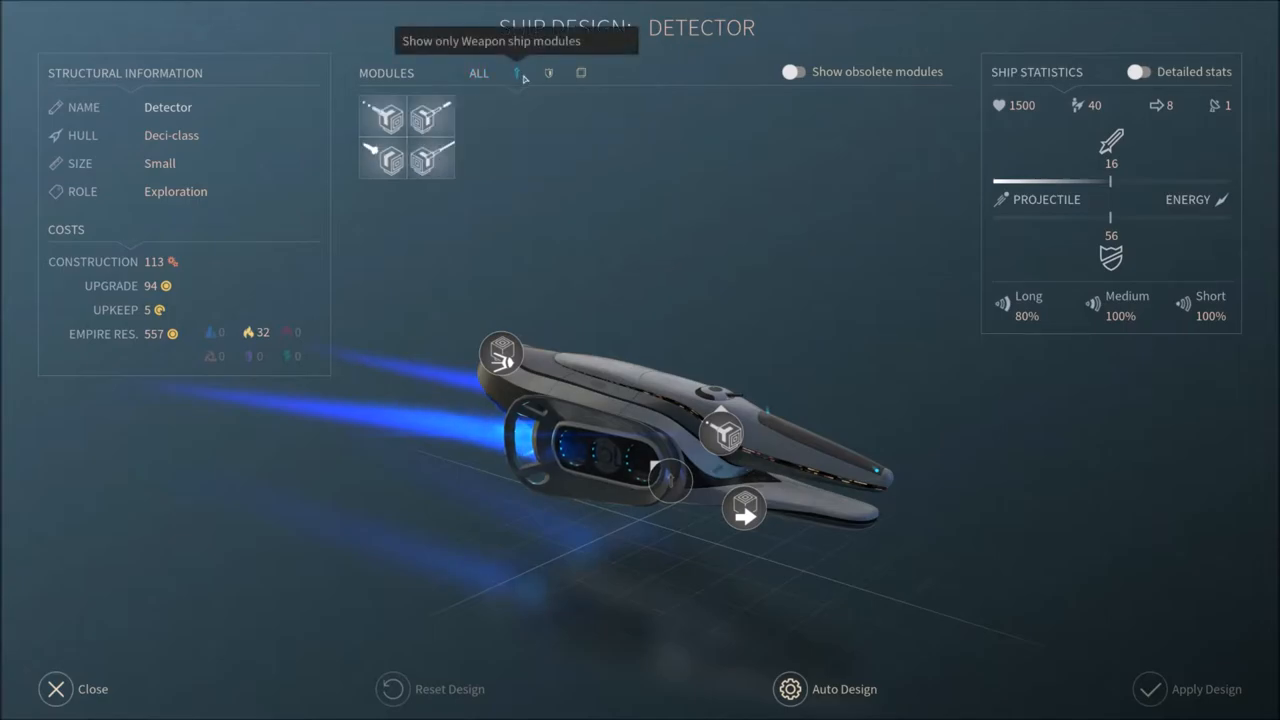
{"action": "left_click", "coordinate": [548, 72]}
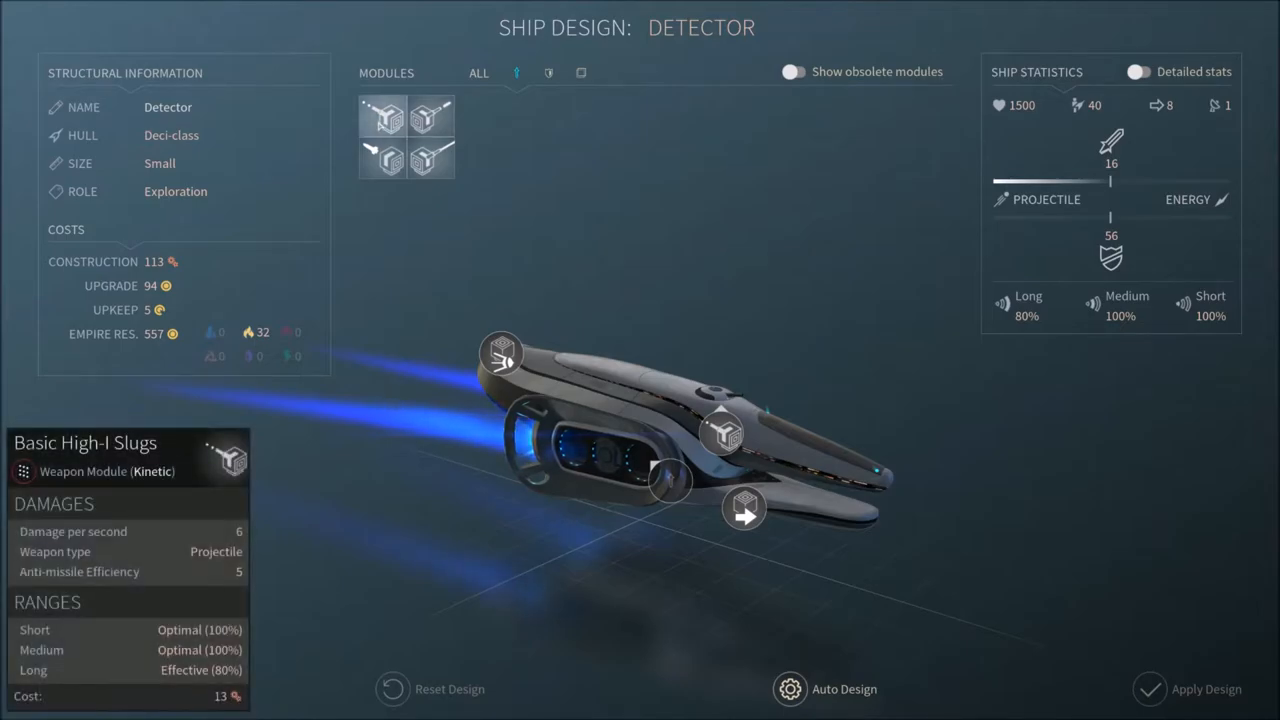
{"action": "mouse_move", "coordinate": [430, 160]}
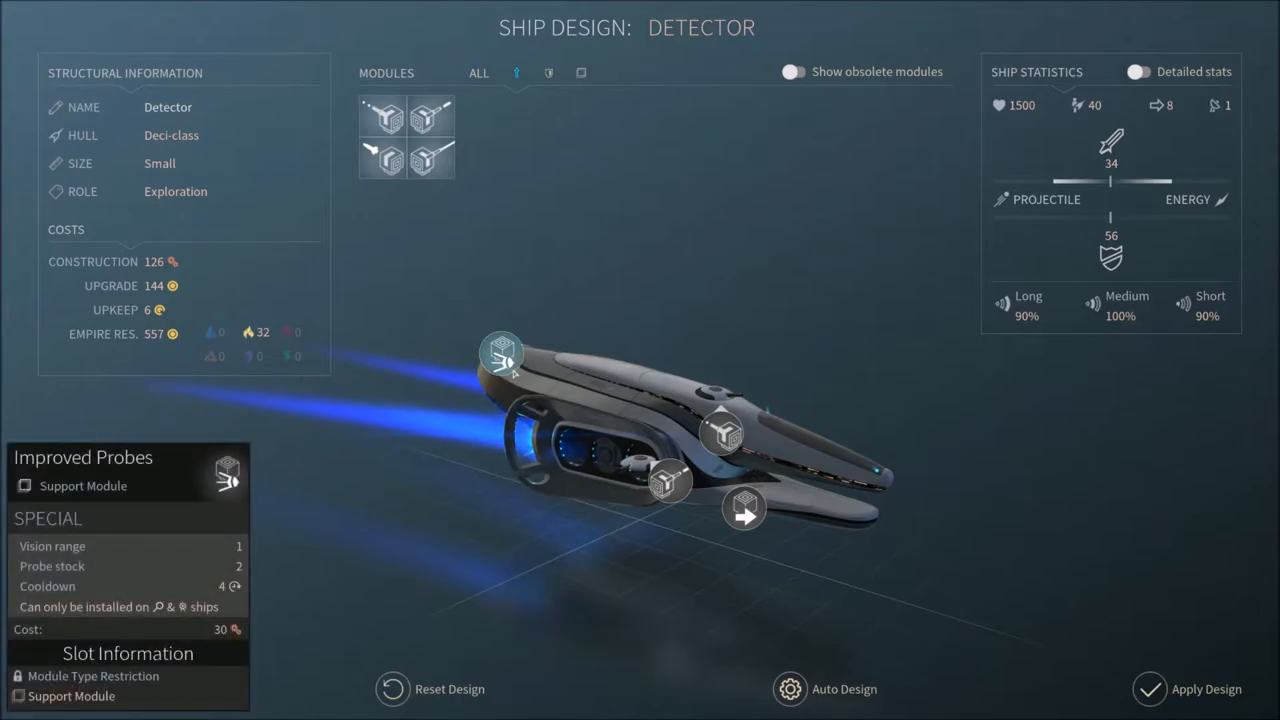
{"action": "mouse_move", "coordinate": [745, 508]}
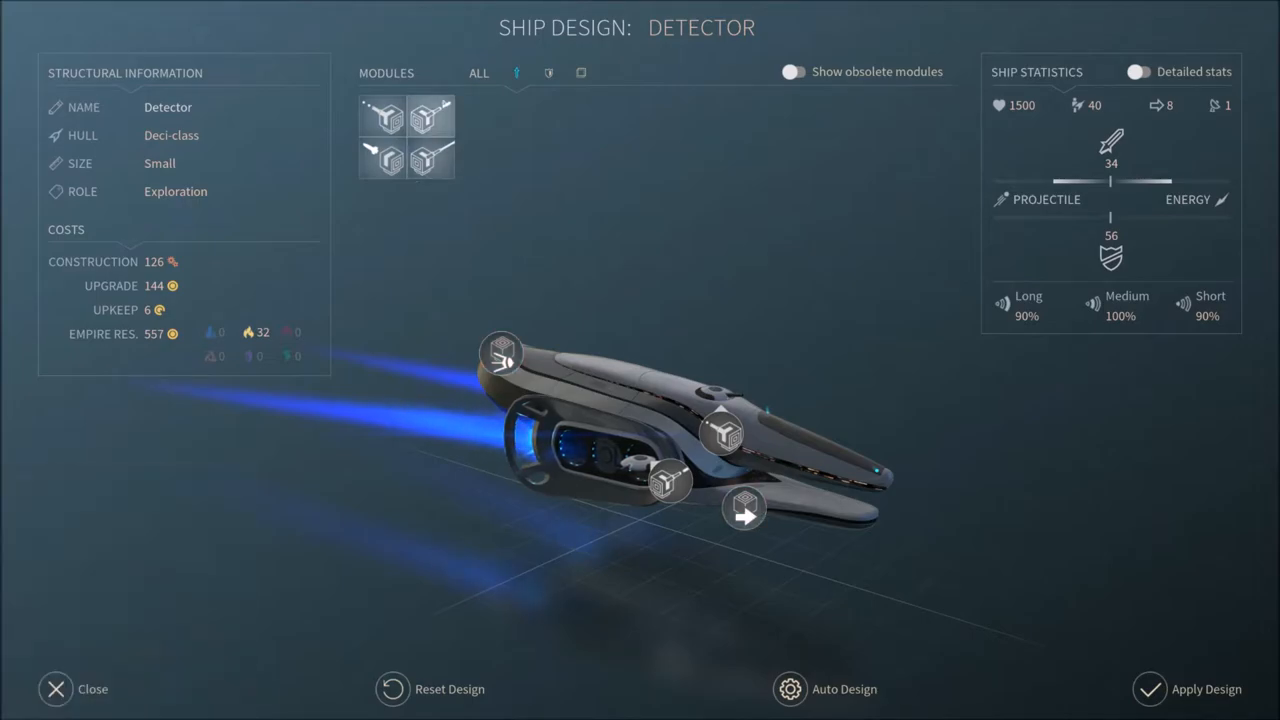
{"action": "left_click", "coordinate": [580, 72]}
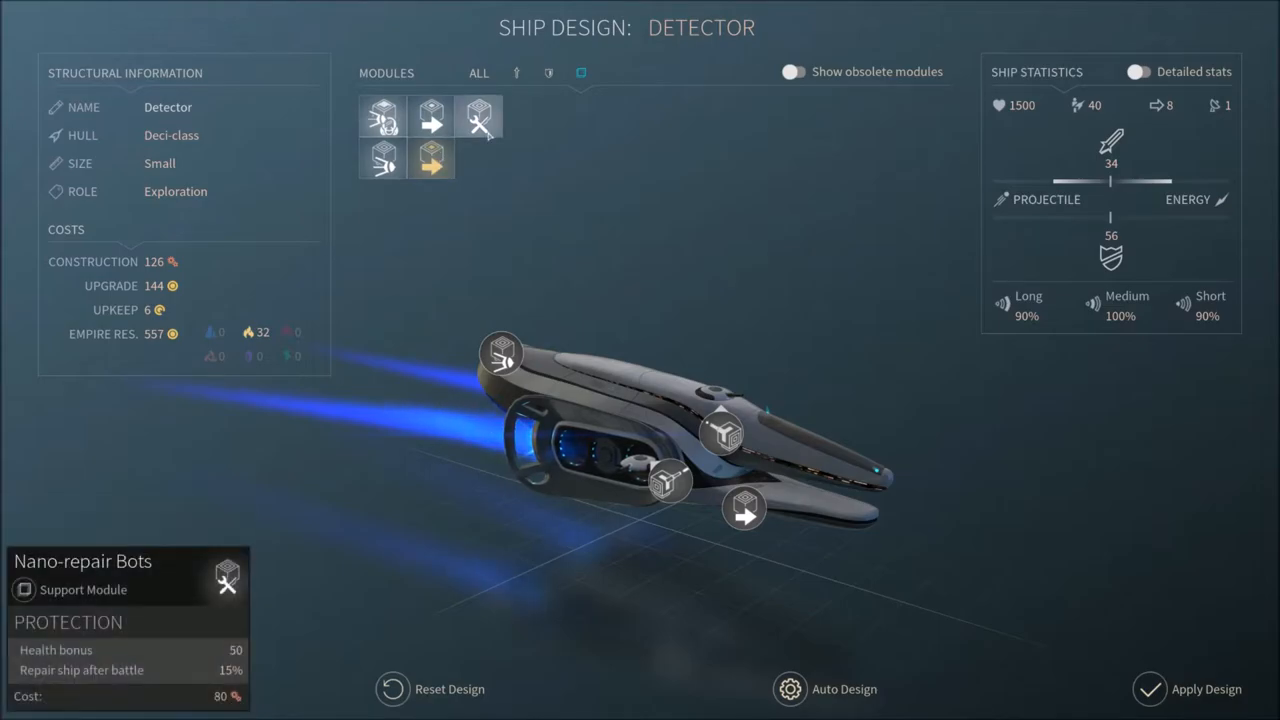
{"action": "mouse_move", "coordinate": [431, 118]}
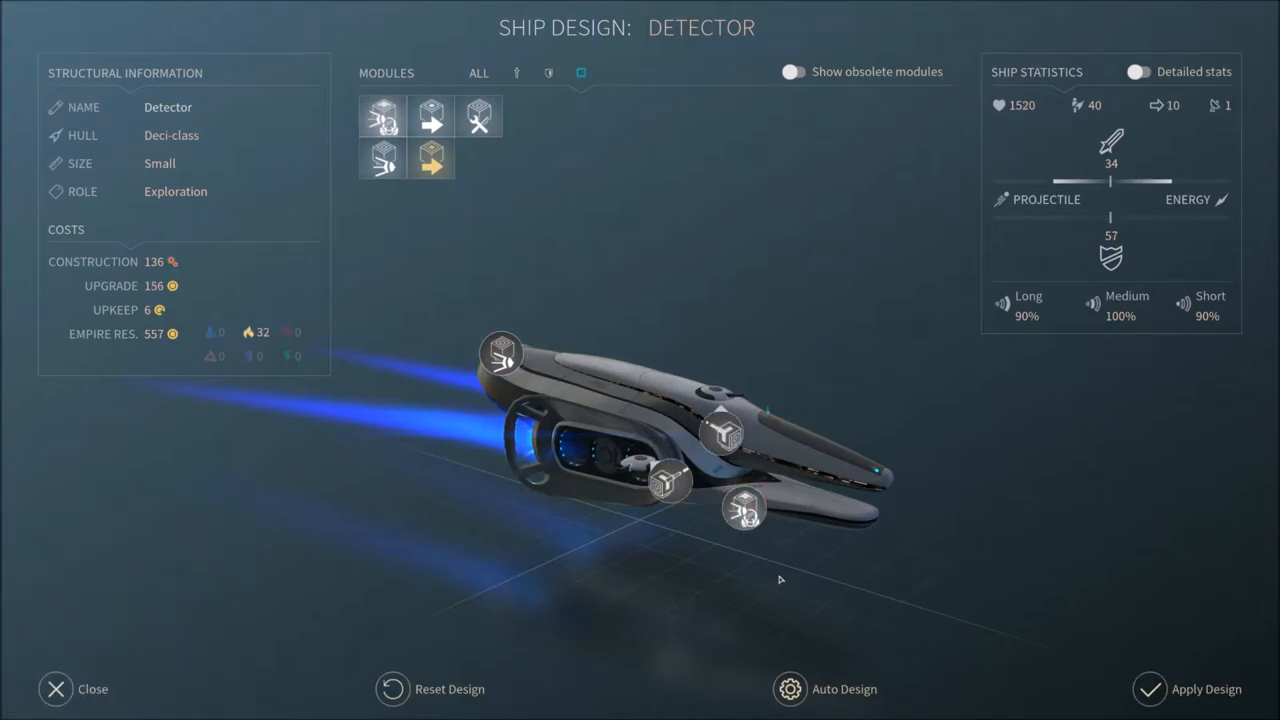
{"action": "mouse_move", "coordinate": [745, 508]}
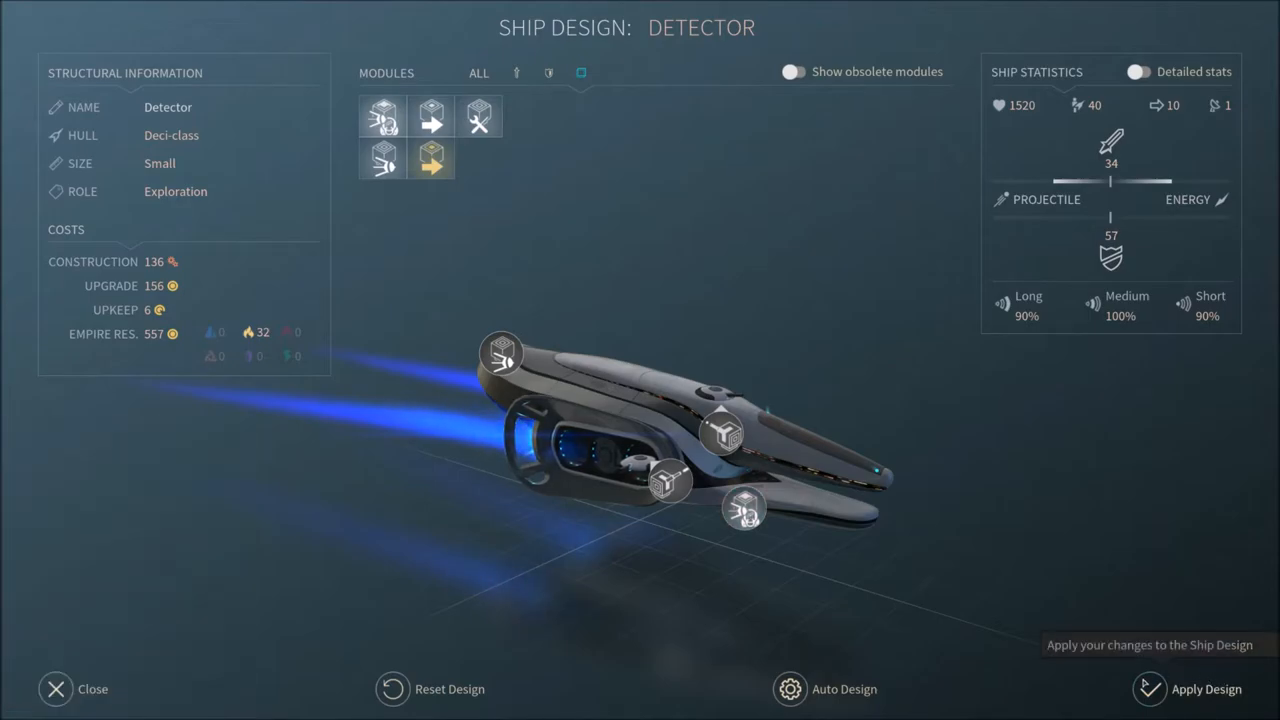
Apply the Detector's new support module, saving the design as Detector2
{"action": "left_click", "coordinate": [55, 688]}
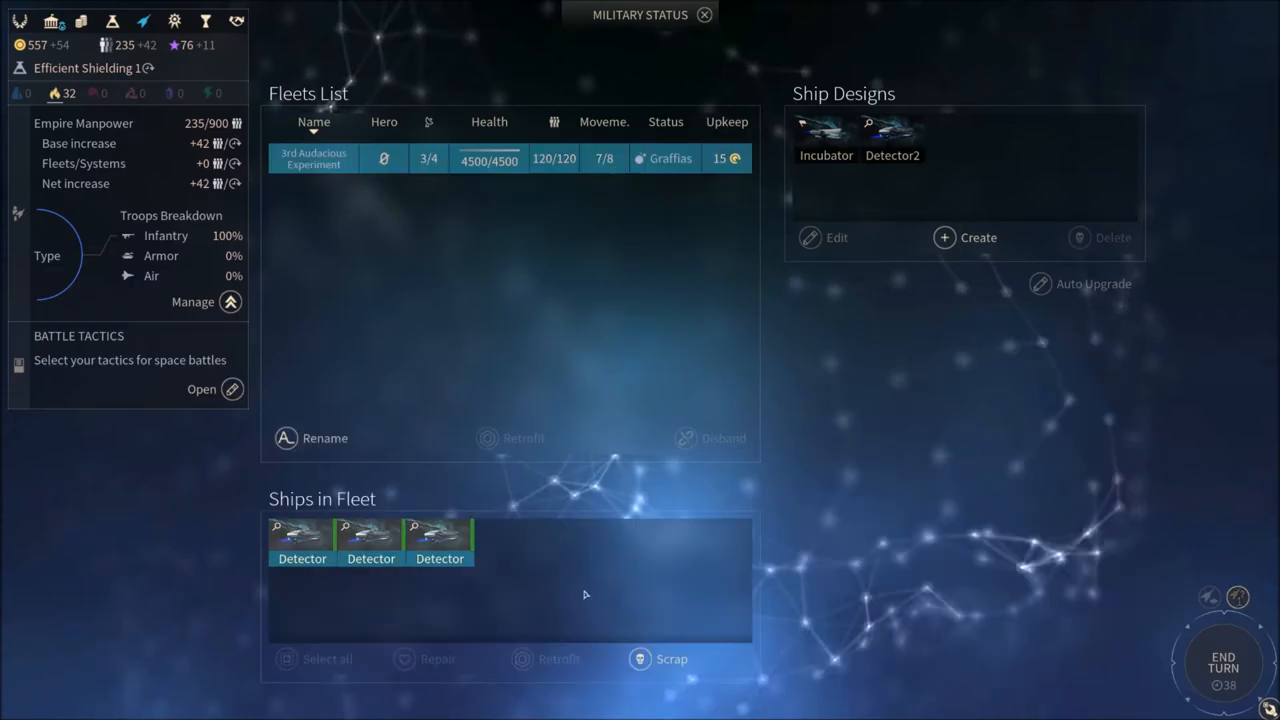
{"action": "mouse_move", "coordinate": [464, 639]}
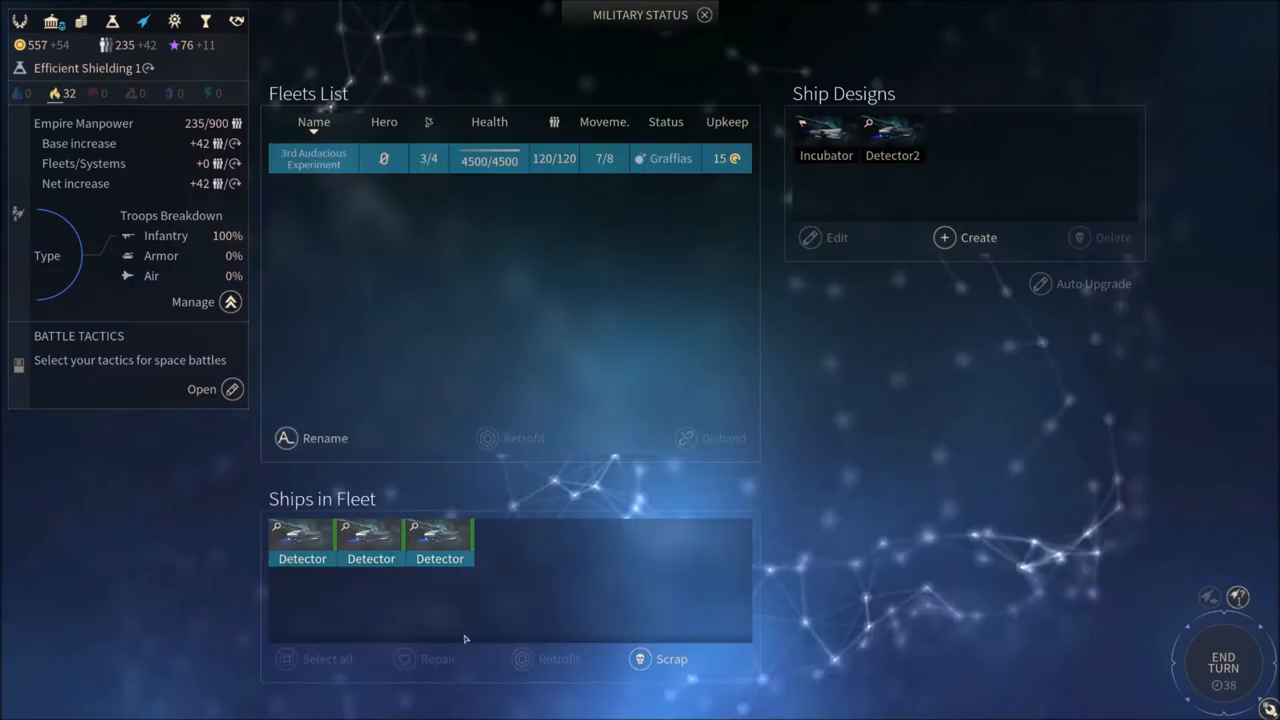
Return from Military Status to the galaxy map and end the turn
{"action": "left_click", "coordinate": [439, 540]}
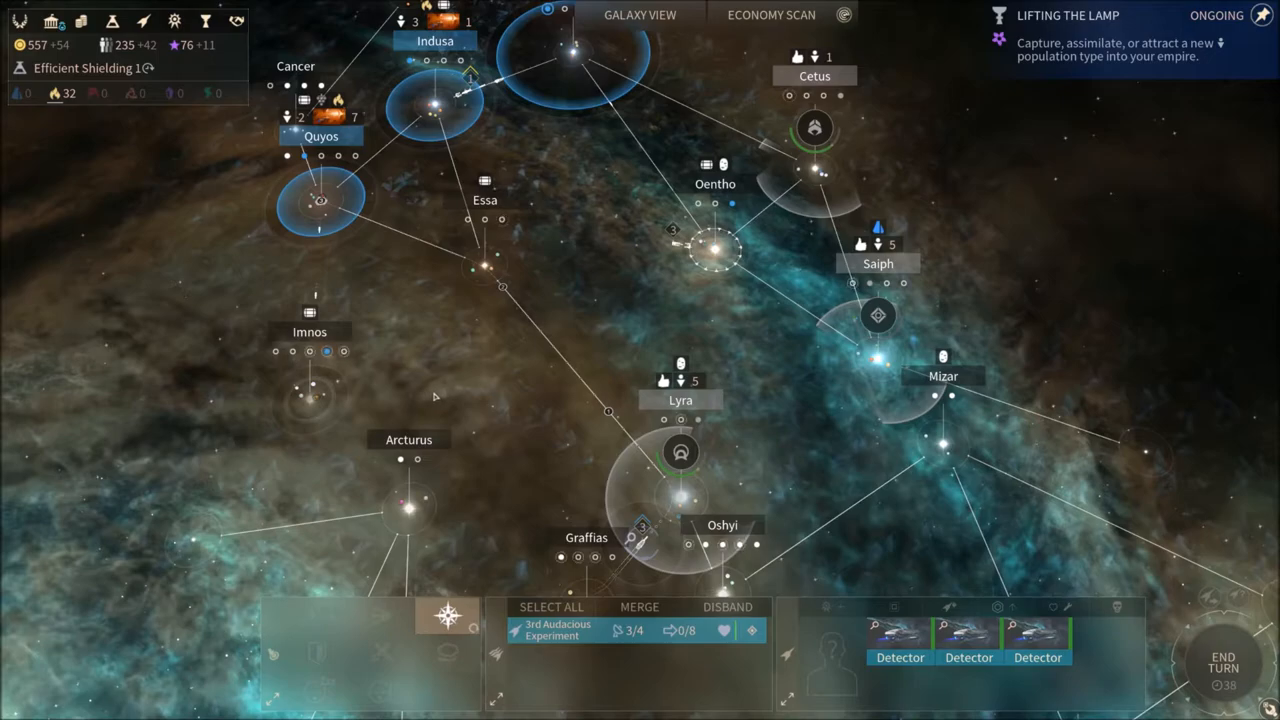
{"action": "left_click", "coordinate": [1223, 660]}
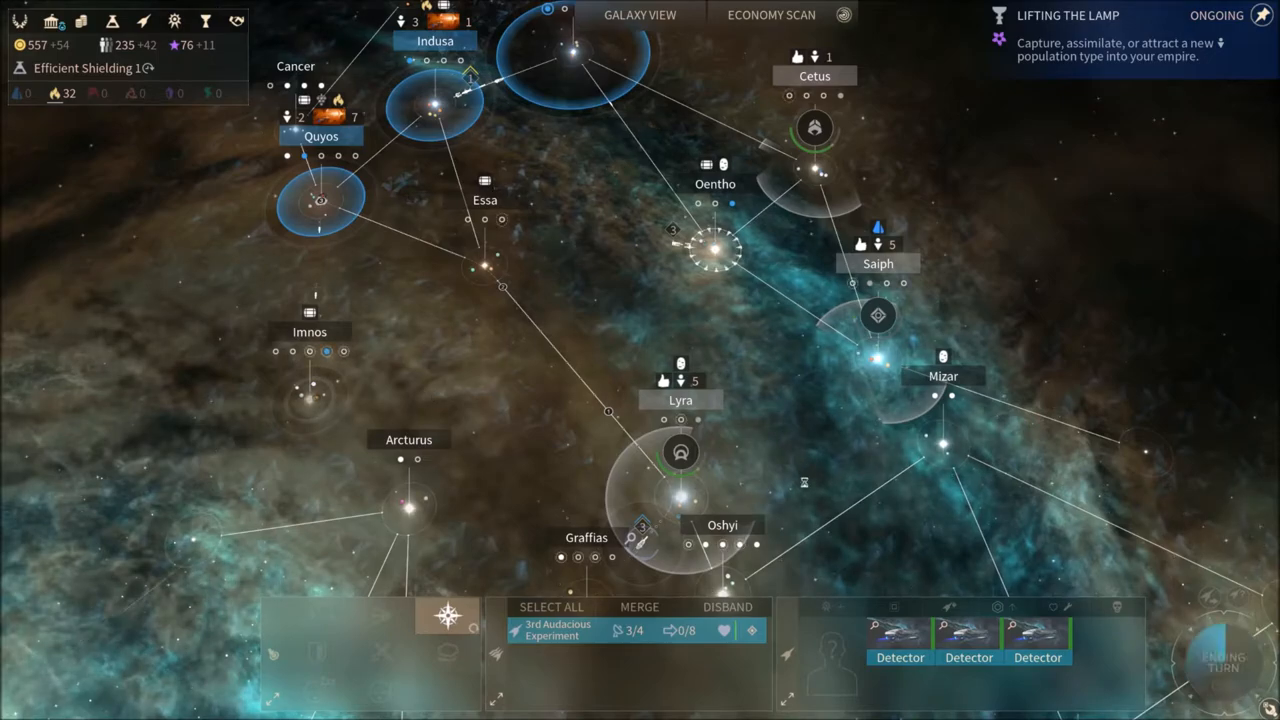
{"action": "mouse_move", "coordinate": [680, 323]}
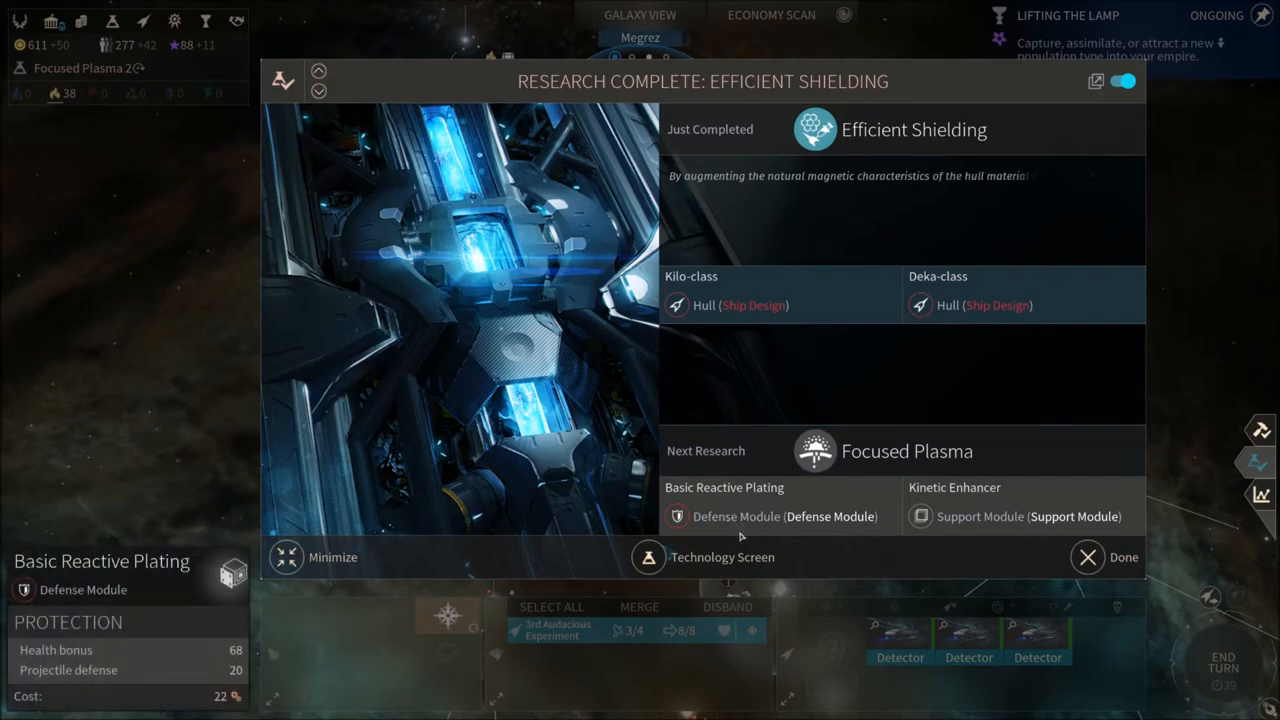
{"action": "mouse_move", "coordinate": [947, 576]}
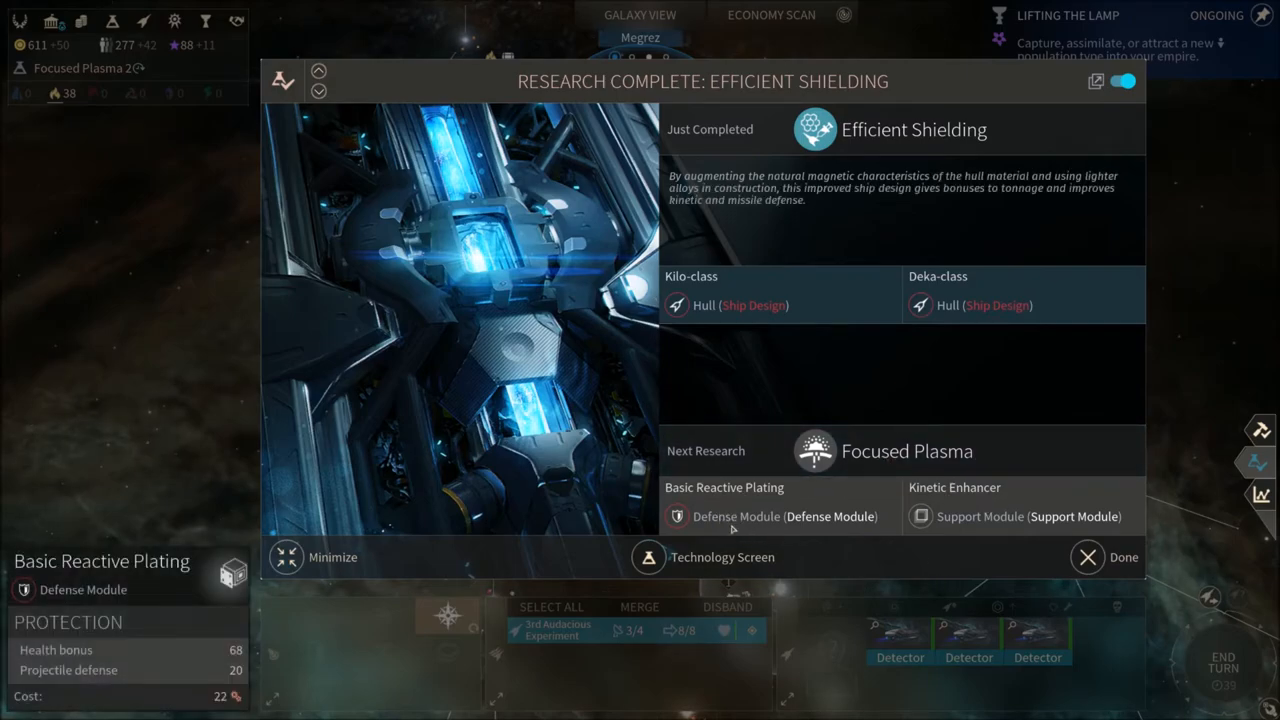
{"action": "mouse_move", "coordinate": [683, 525]}
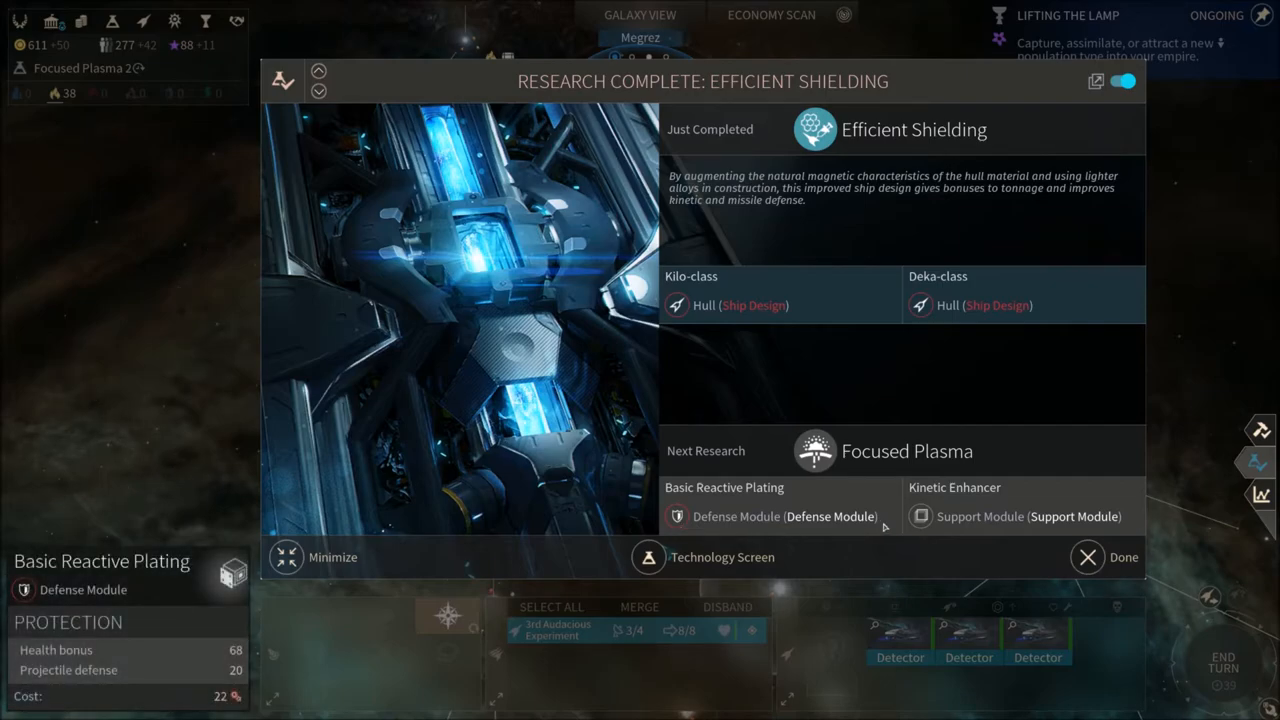
{"action": "mouse_move", "coordinate": [943, 516]}
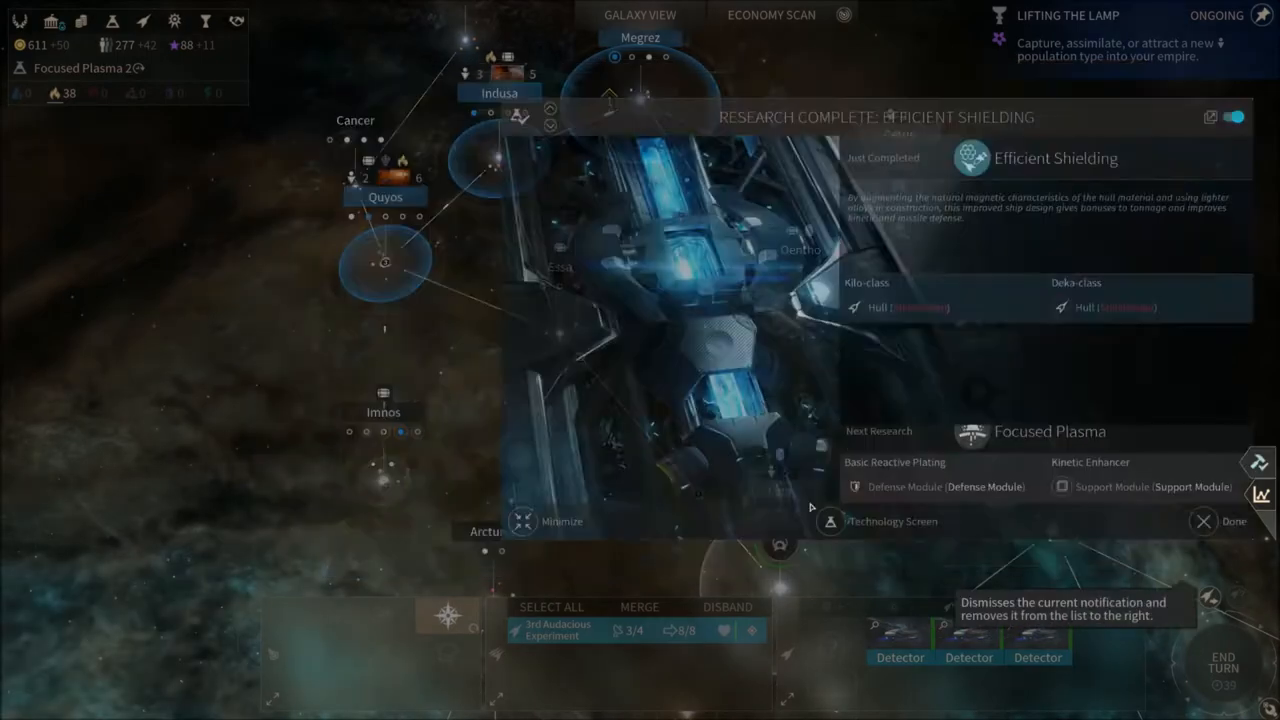
Dismiss the Efficient Shielding report, review the research tree, then view Oentho's outposts
{"action": "left_click", "coordinate": [1234, 521]}
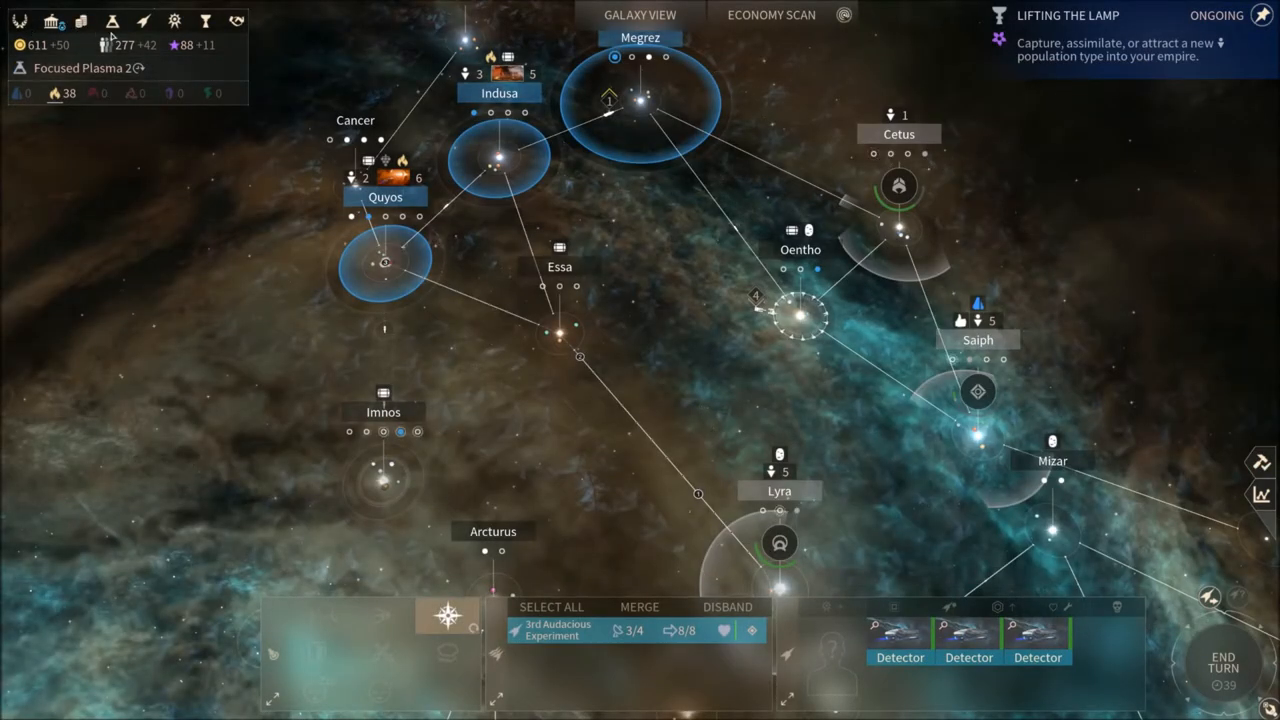
{"action": "left_click", "coordinate": [112, 21]}
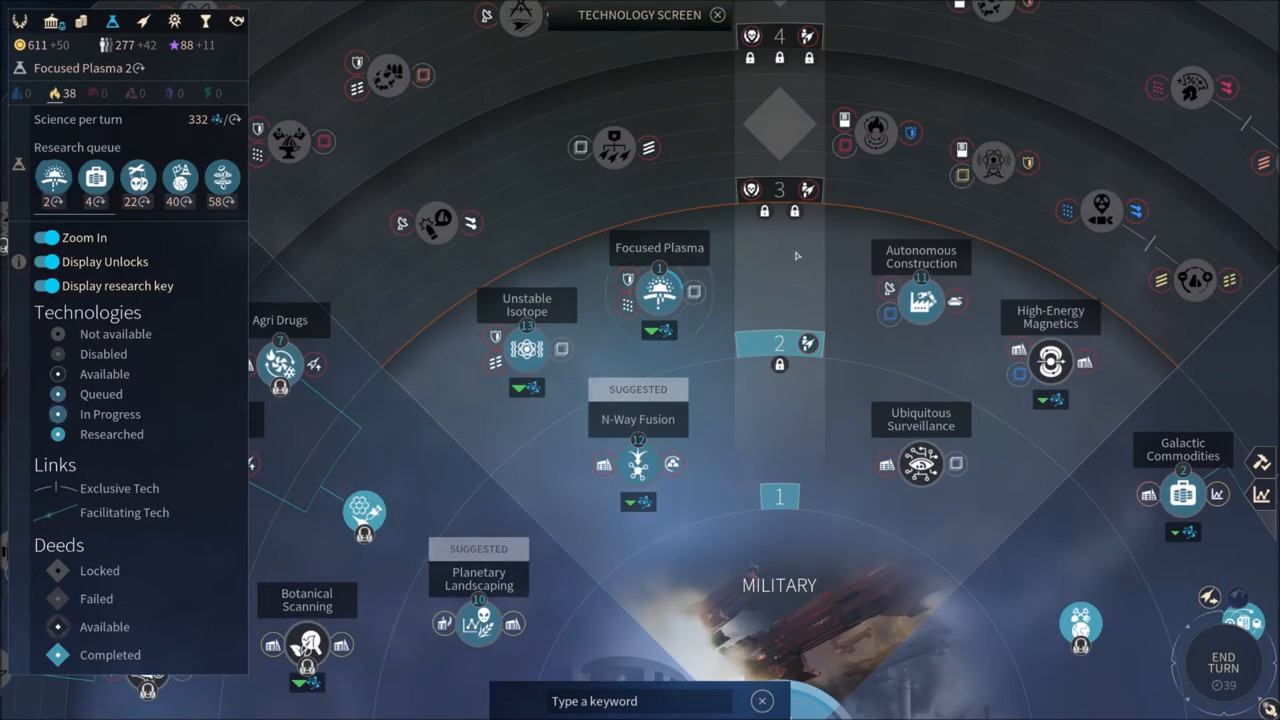
{"action": "left_click", "coordinate": [717, 14]}
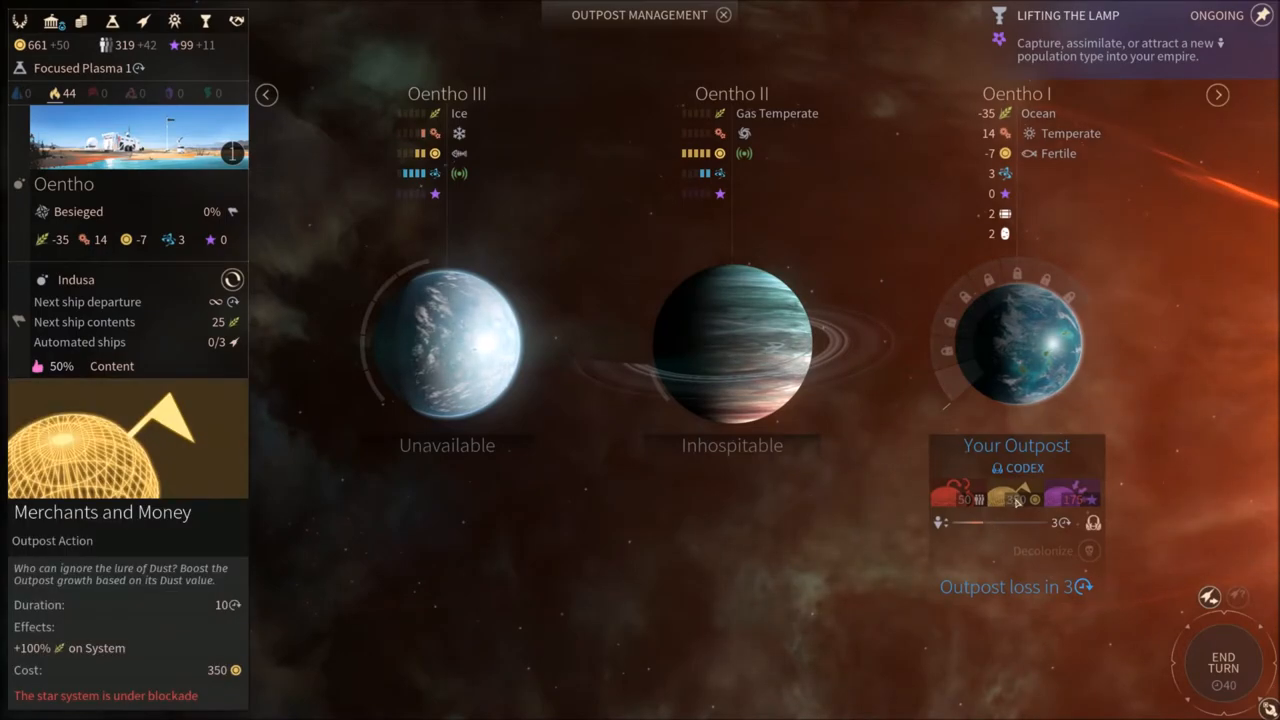
End turn 40 and leave Oentho's outposts for the galaxy map
{"action": "left_click", "coordinate": [1222, 662]}
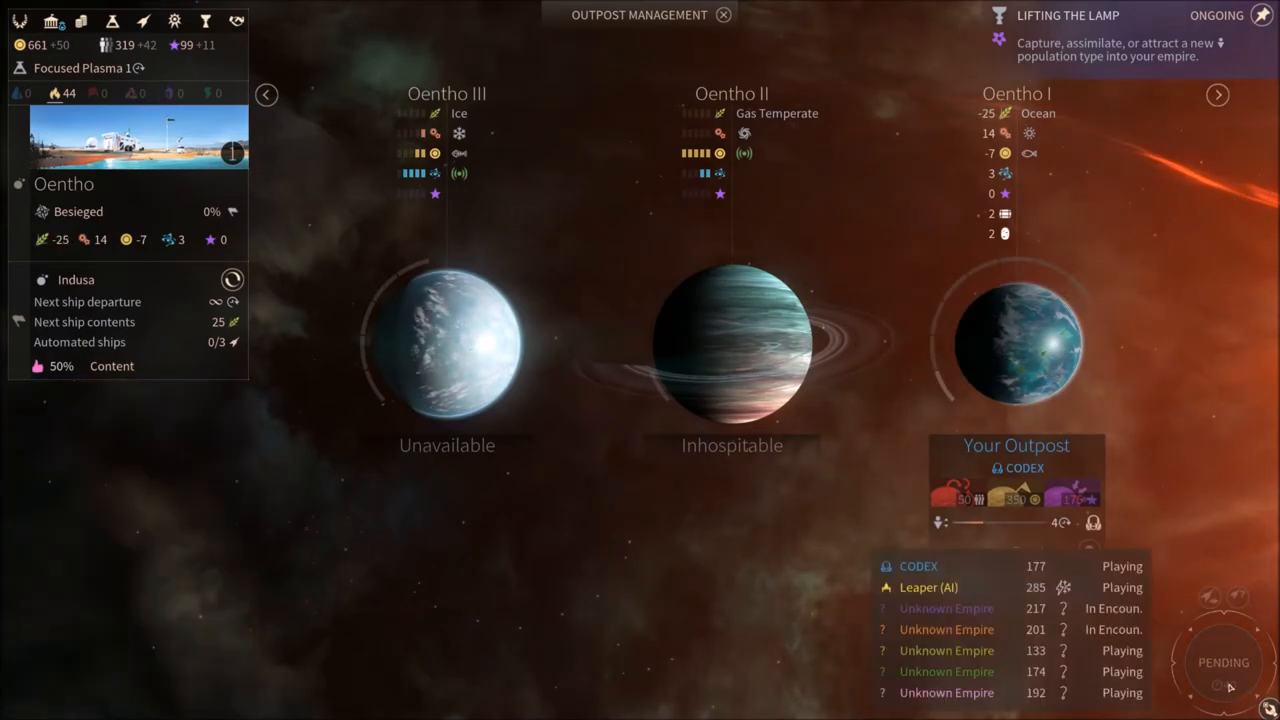
{"action": "left_click", "coordinate": [723, 15]}
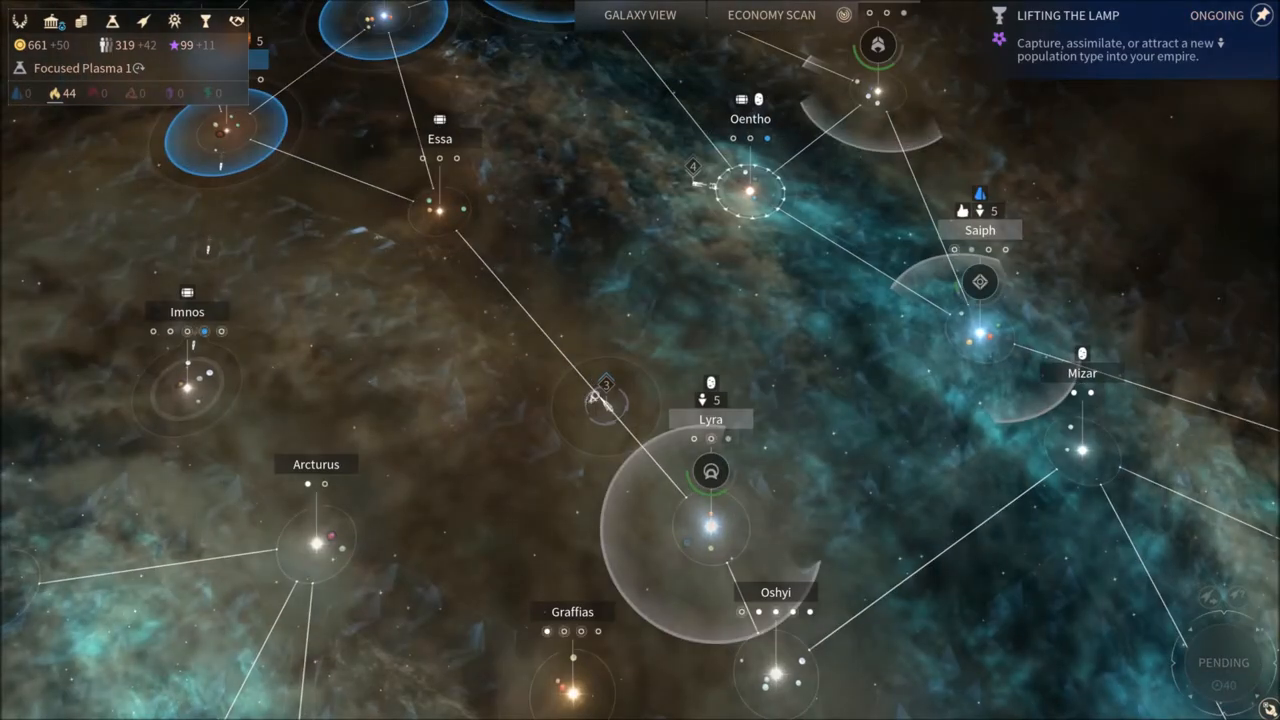
{"action": "left_click", "coordinate": [605, 390]}
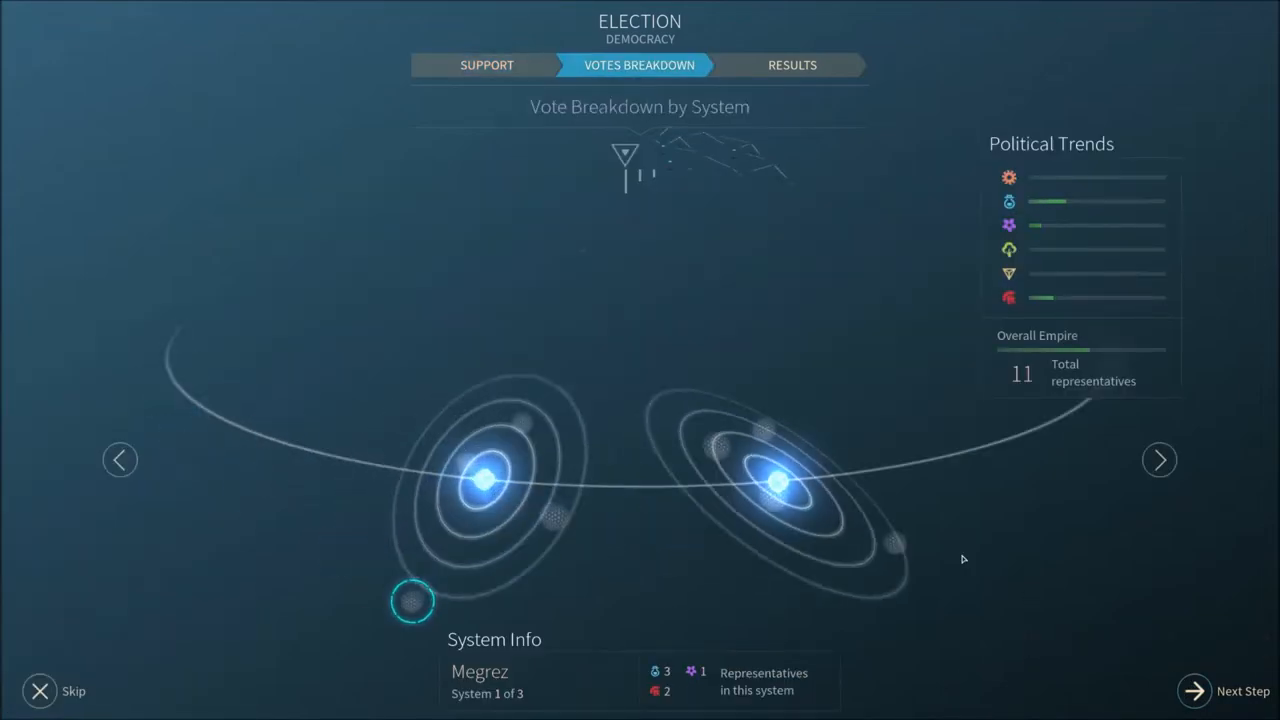
Step through the Democracy election's vote breakdown and finish it with no new laws
{"action": "left_click", "coordinate": [1159, 459]}
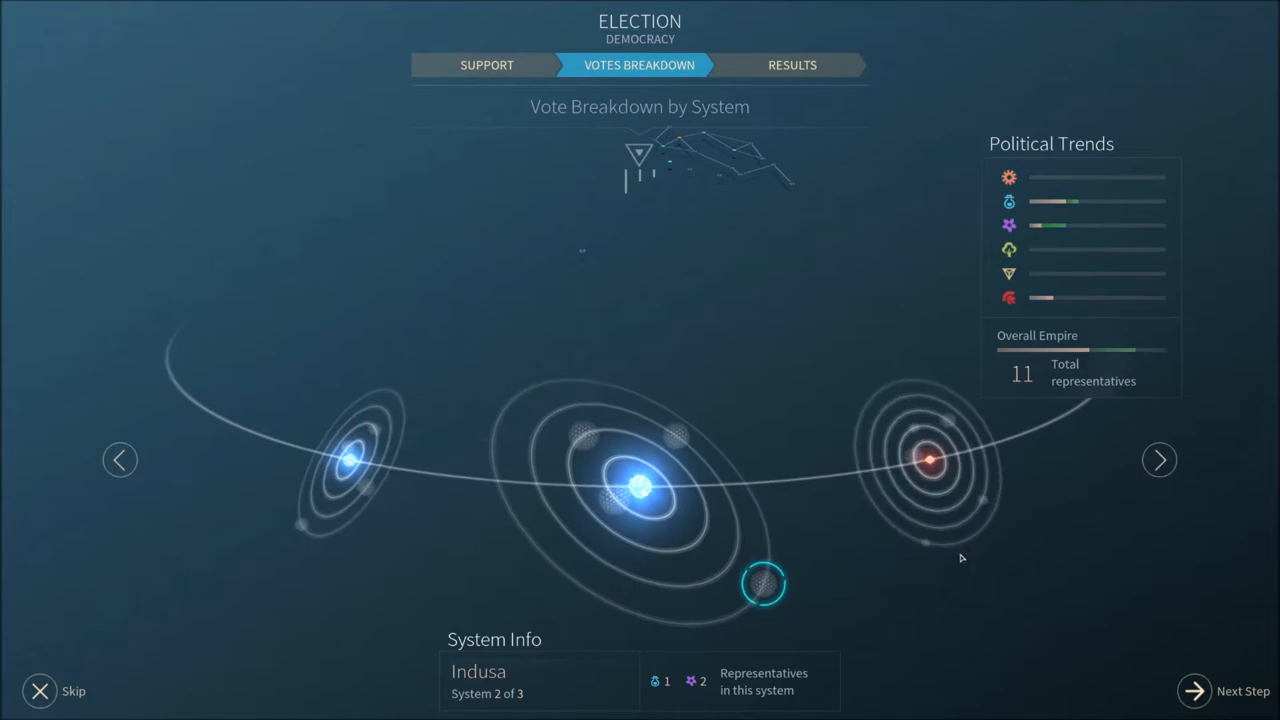
{"action": "left_click", "coordinate": [1158, 460]}
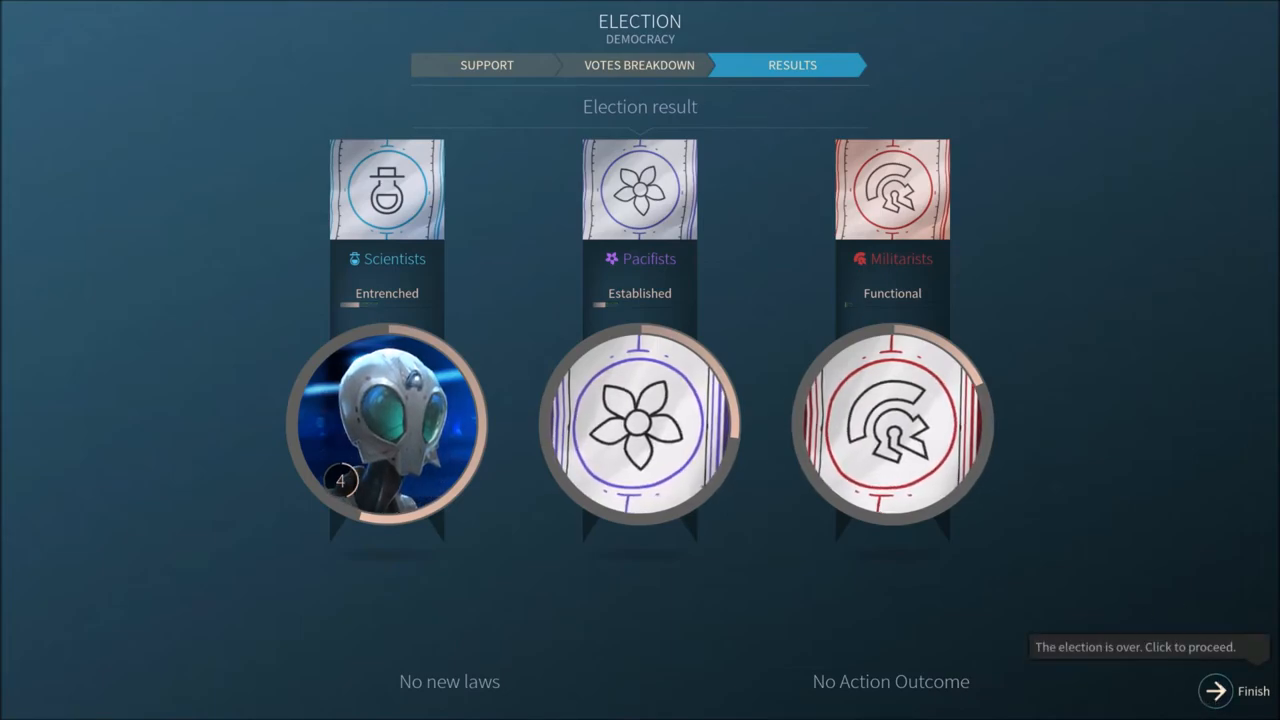
{"action": "left_click", "coordinate": [1215, 690]}
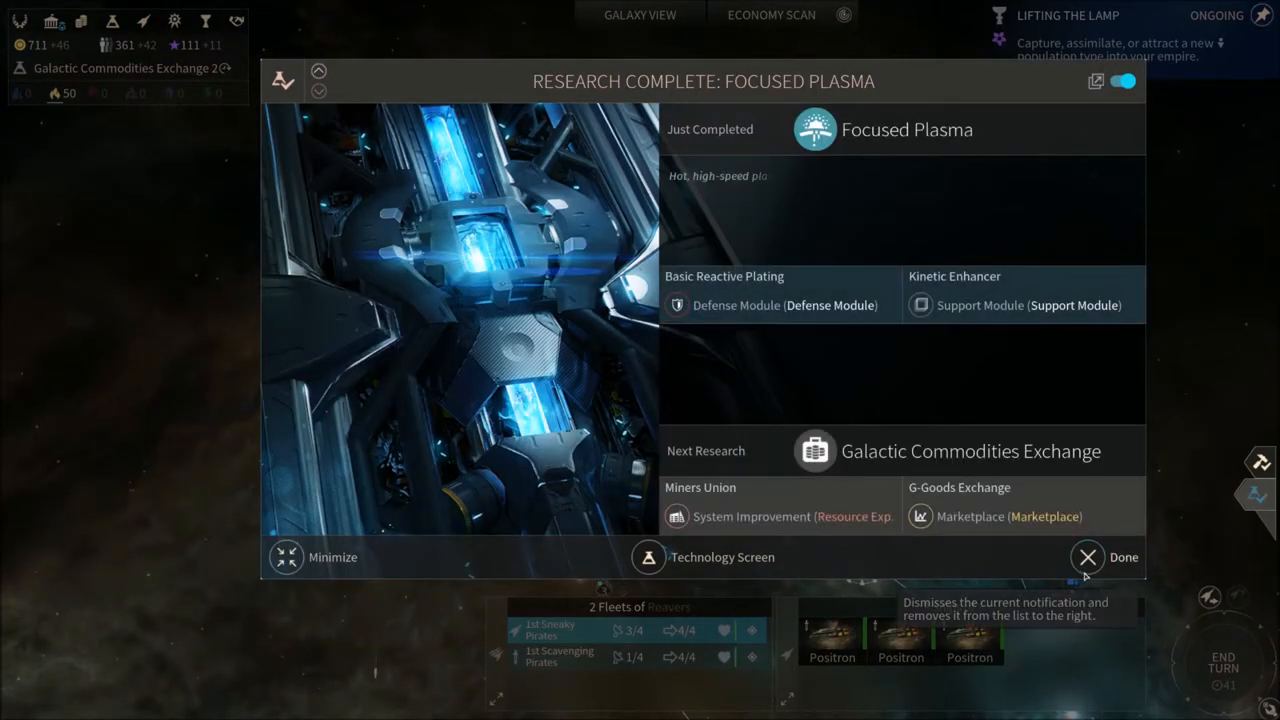
Dismiss the Focused Plasma report and bring up the Indusa star system
{"action": "left_click", "coordinate": [1088, 557]}
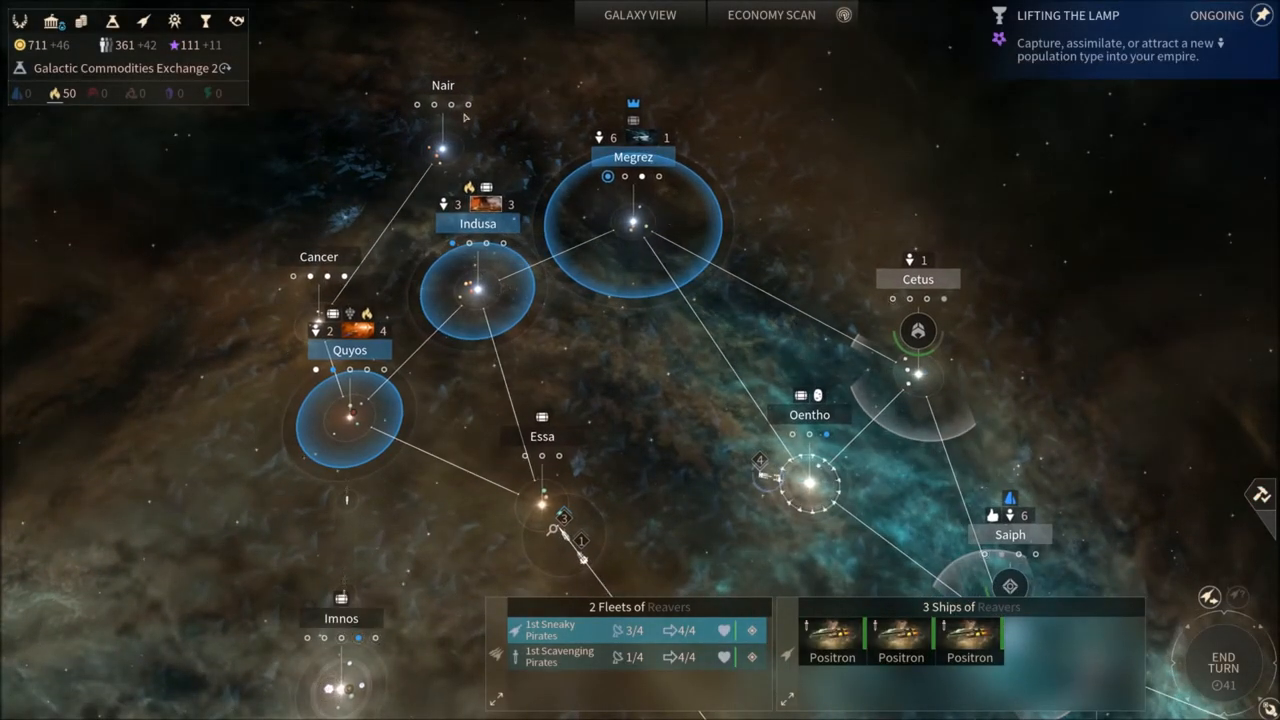
{"action": "left_click", "coordinate": [477, 223]}
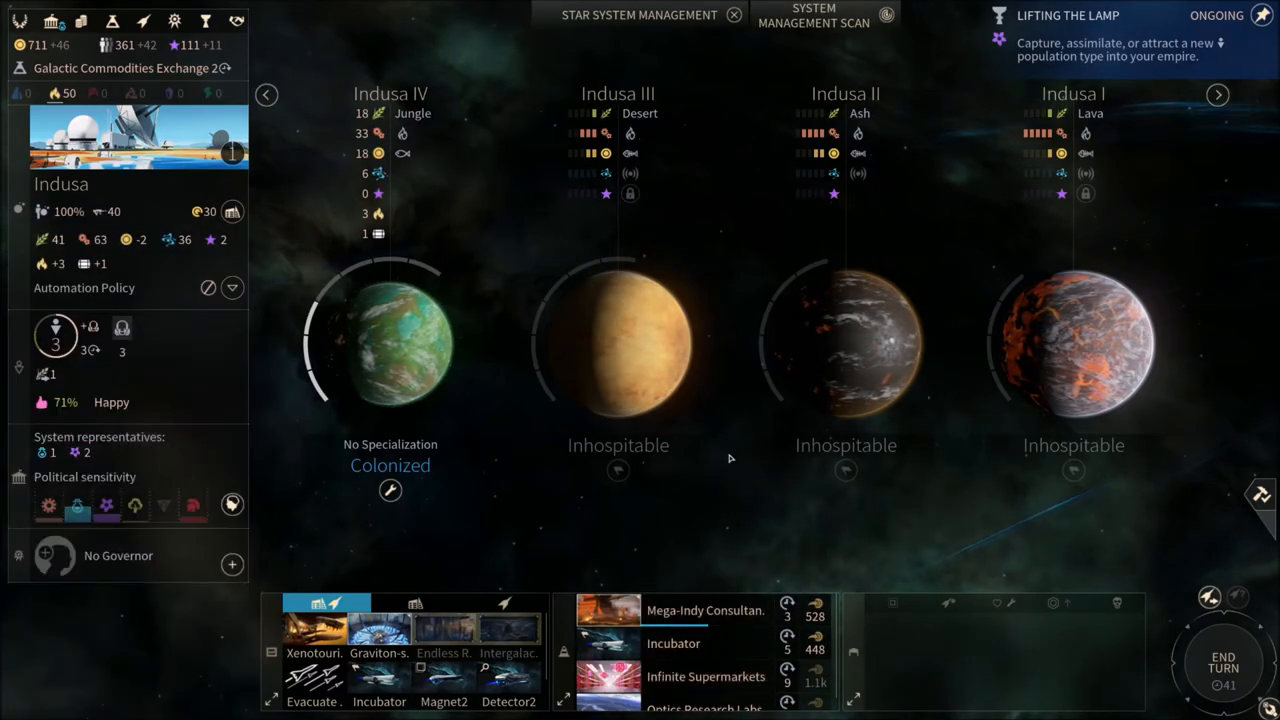
Leave Indusa and zoom the galaxy map in on Megrez, Indusa and Quyos
{"action": "left_click", "coordinate": [732, 14]}
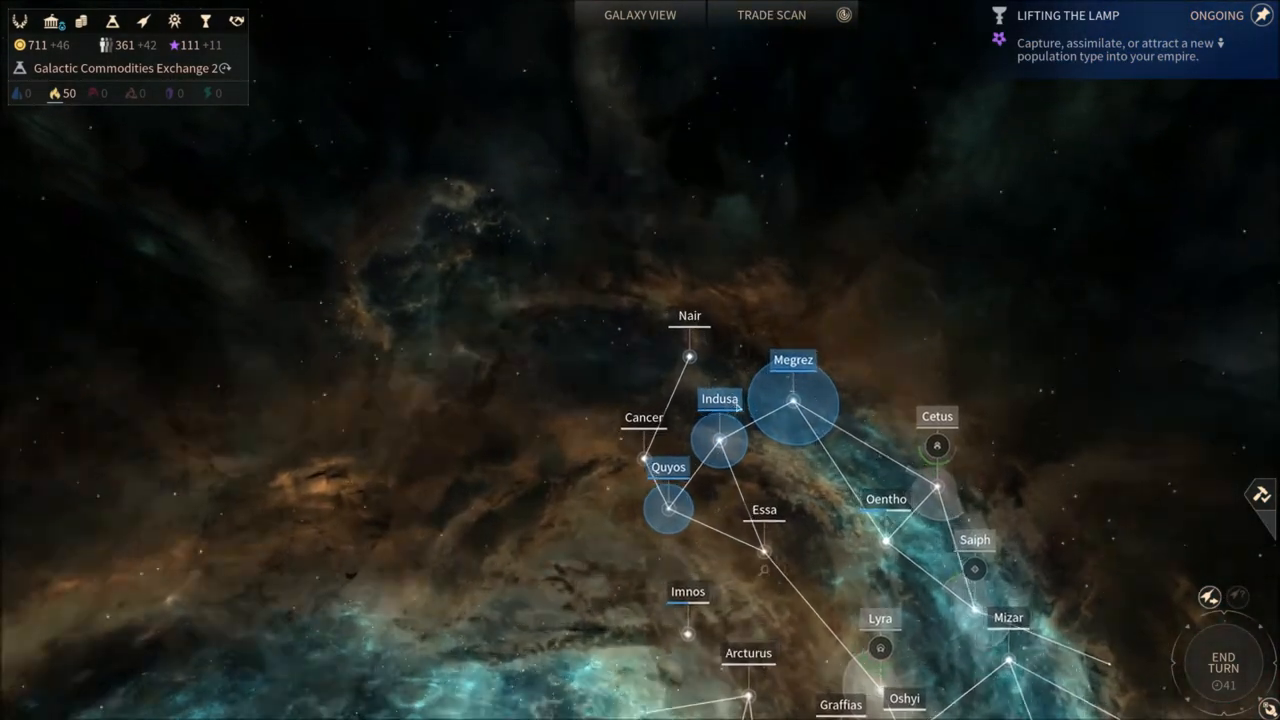
{"action": "left_click", "coordinate": [771, 14]}
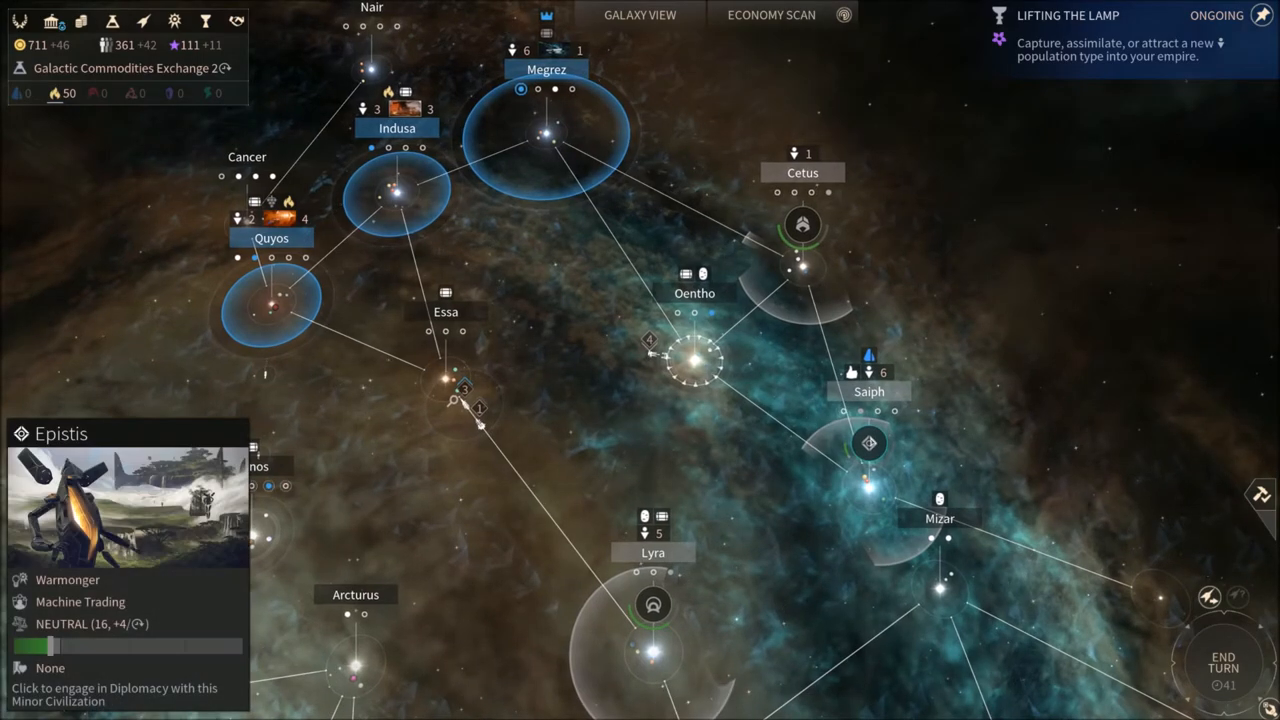
Spend influence praising the Deuyivans, then bring up the Military Status overview
{"action": "left_click", "coordinate": [125, 694]}
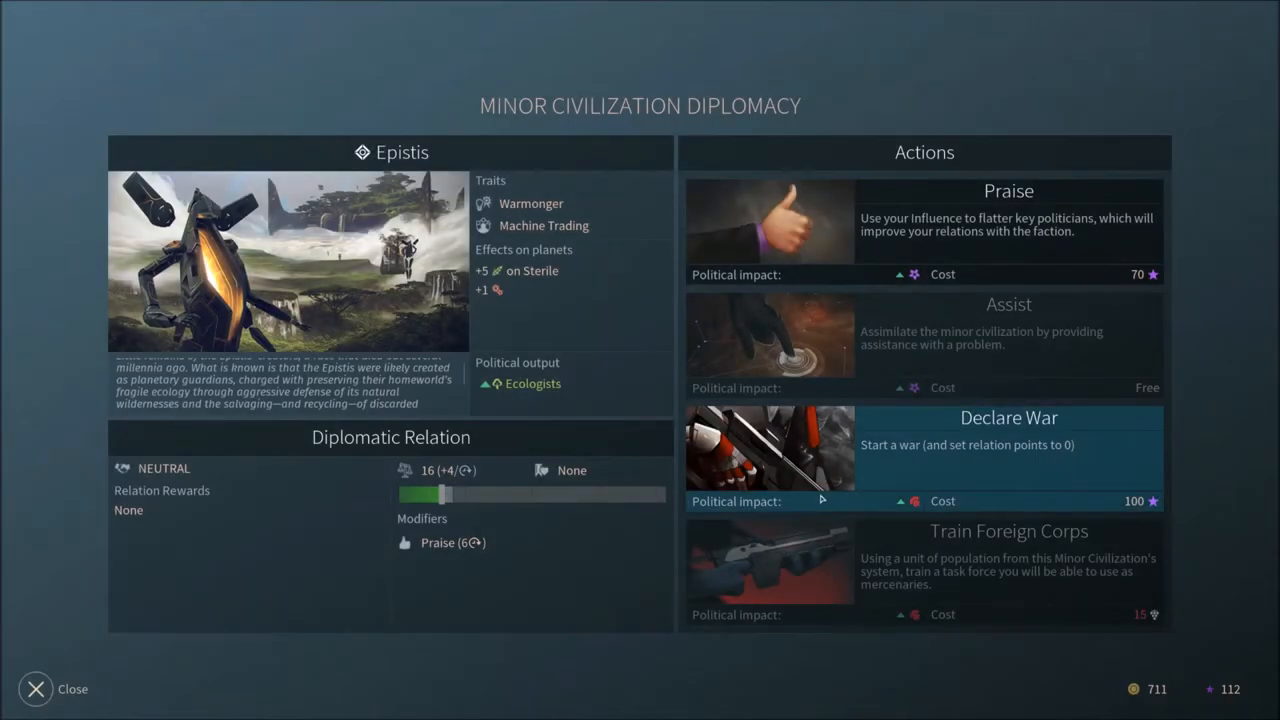
{"action": "mouse_move", "coordinate": [573, 546]}
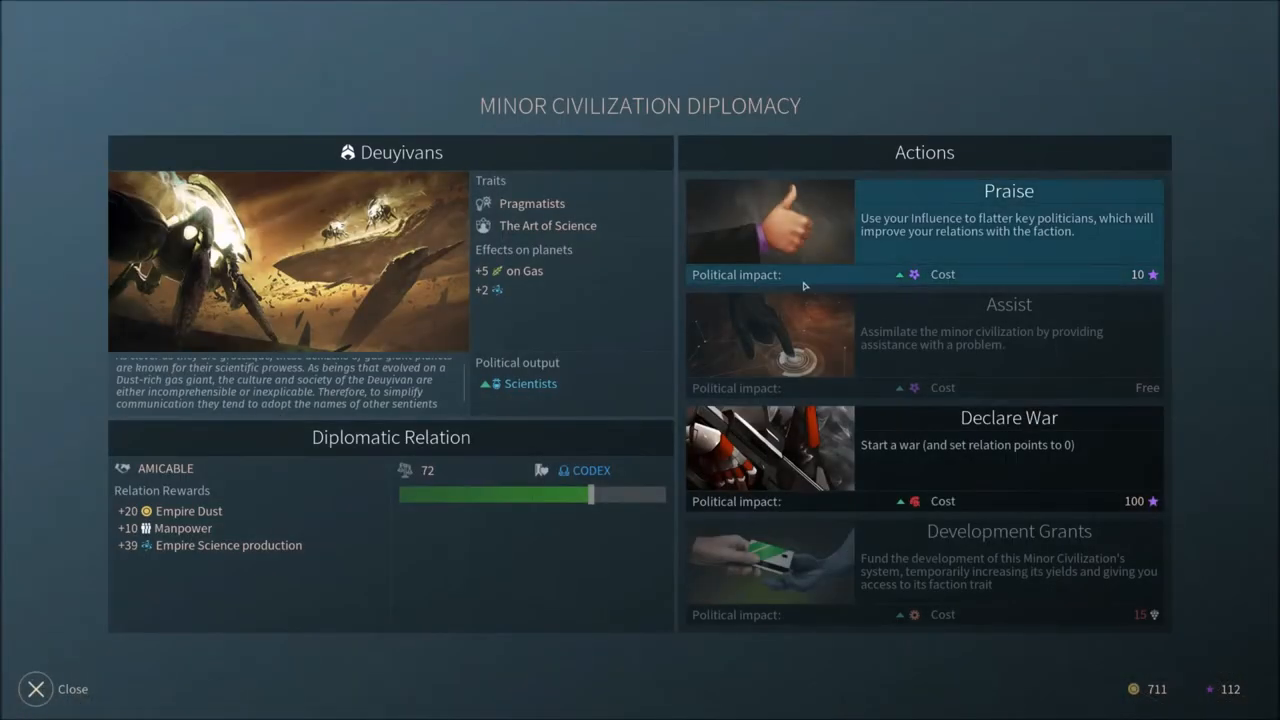
{"action": "mouse_move", "coordinate": [924, 285]}
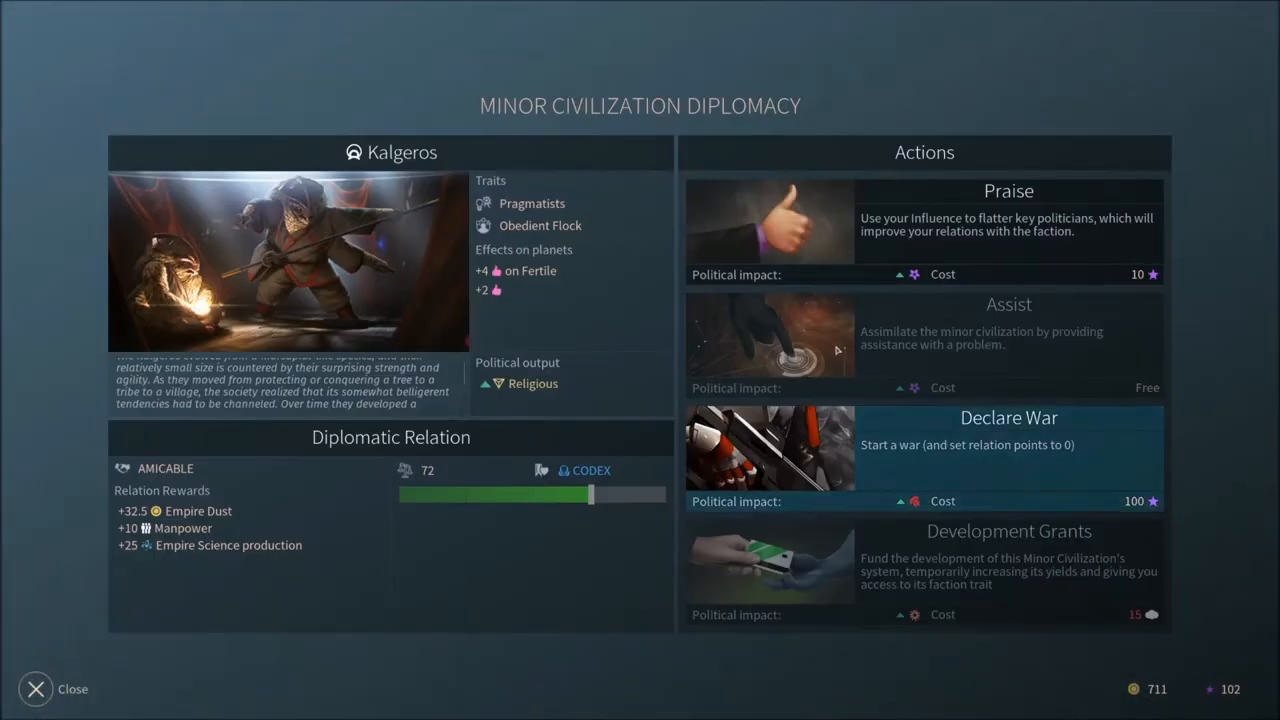
{"action": "left_click", "coordinate": [35, 689]}
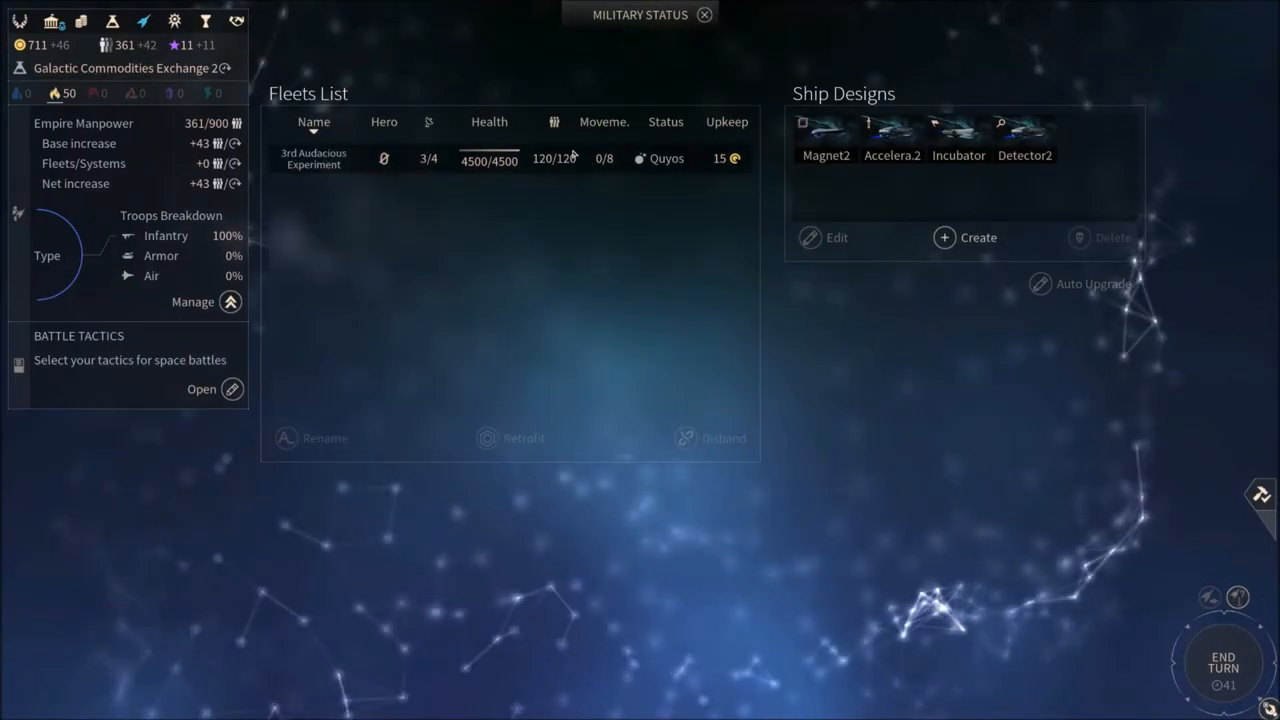
Retrofit the 3rd Audacious Experiment fleet's Detectors to Detector2 and inspect the Accelerator design
{"action": "left_click", "coordinate": [313, 158]}
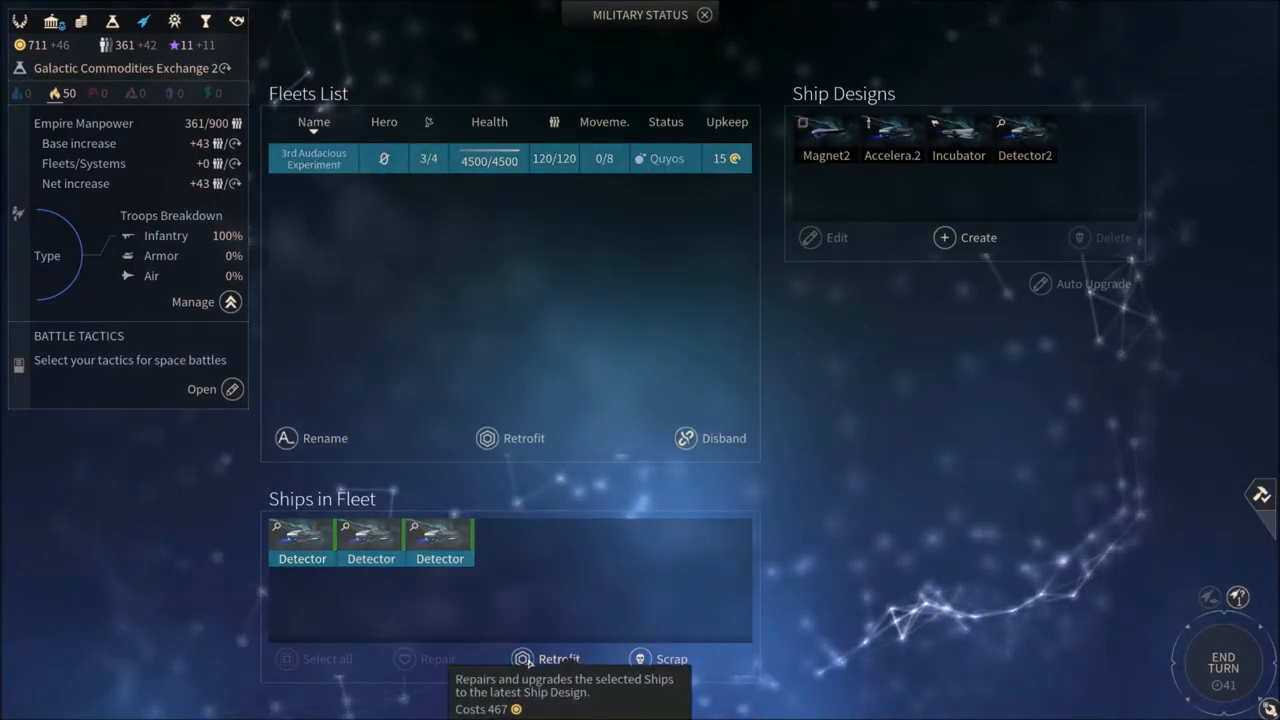
{"action": "left_click", "coordinate": [558, 658]}
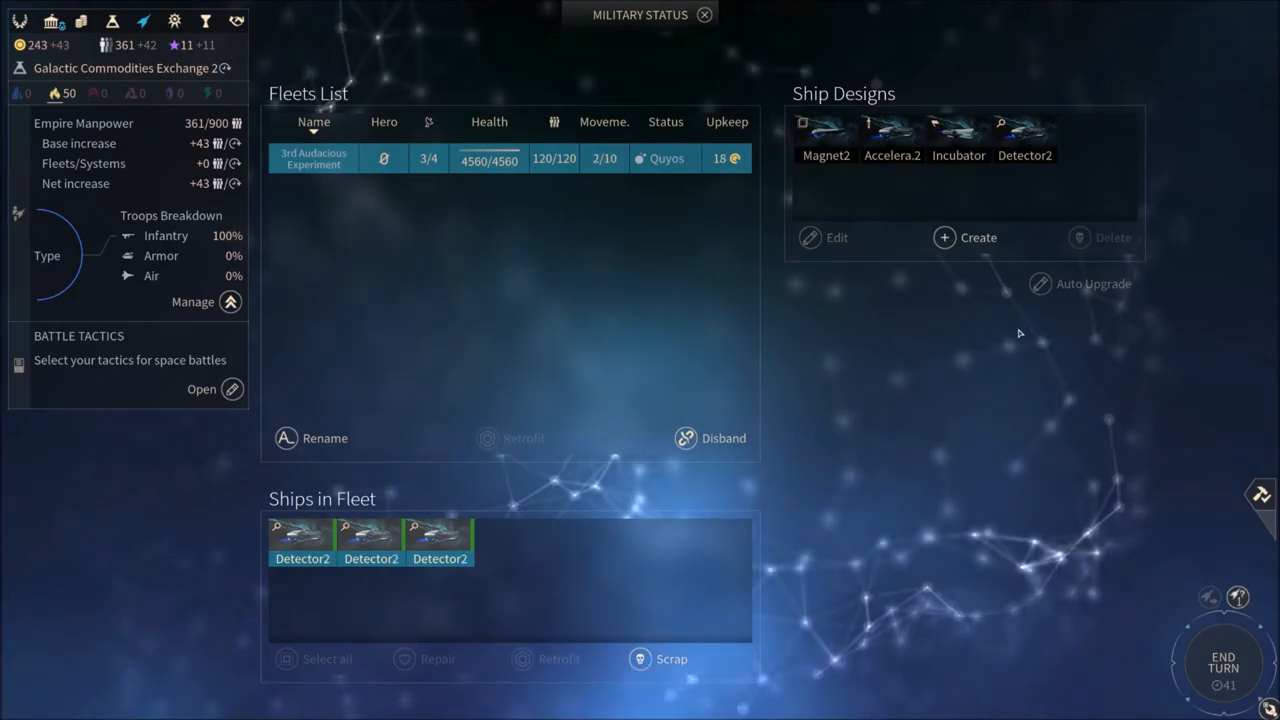
{"action": "mouse_move", "coordinate": [957, 295]}
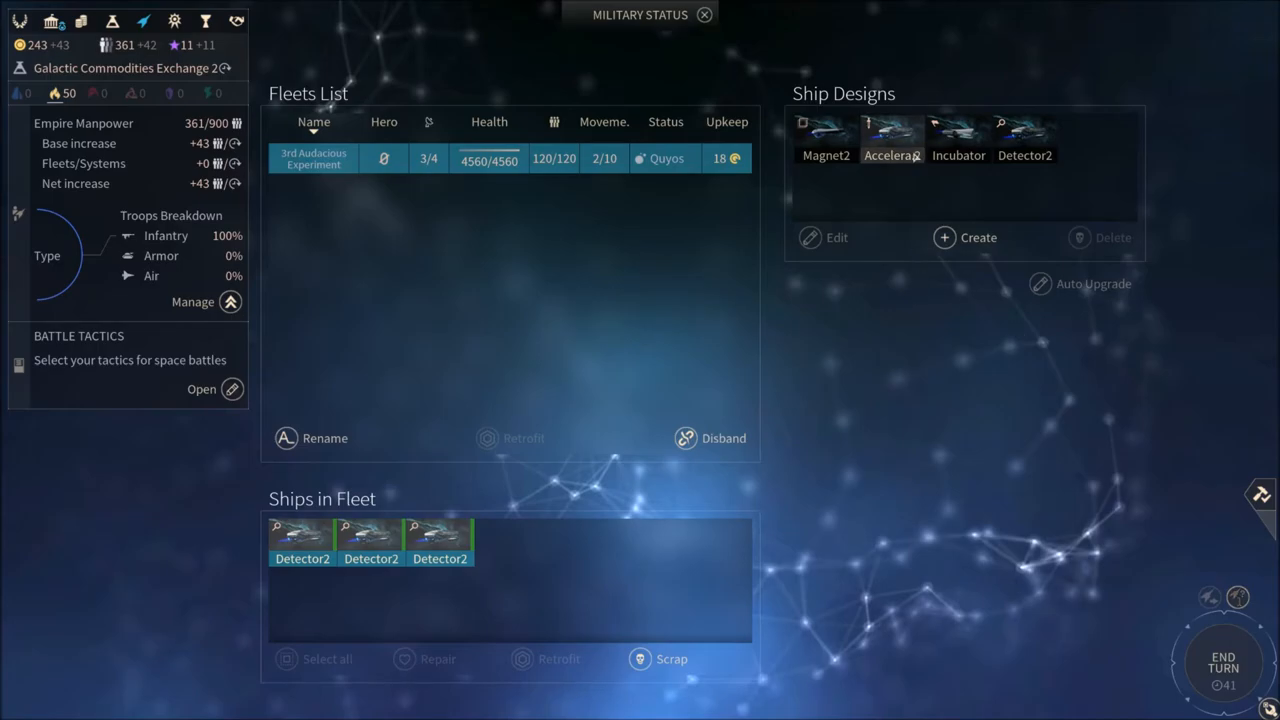
{"action": "left_click", "coordinate": [891, 137]}
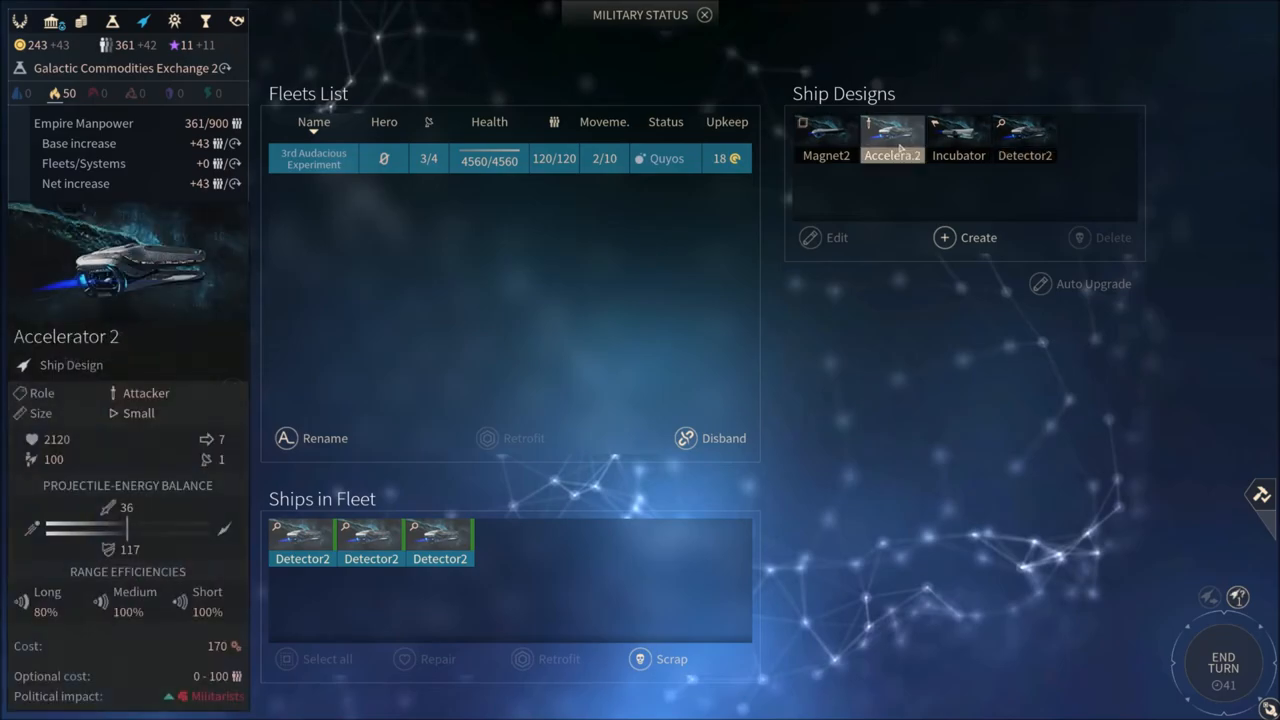
{"action": "left_click", "coordinate": [825, 133]}
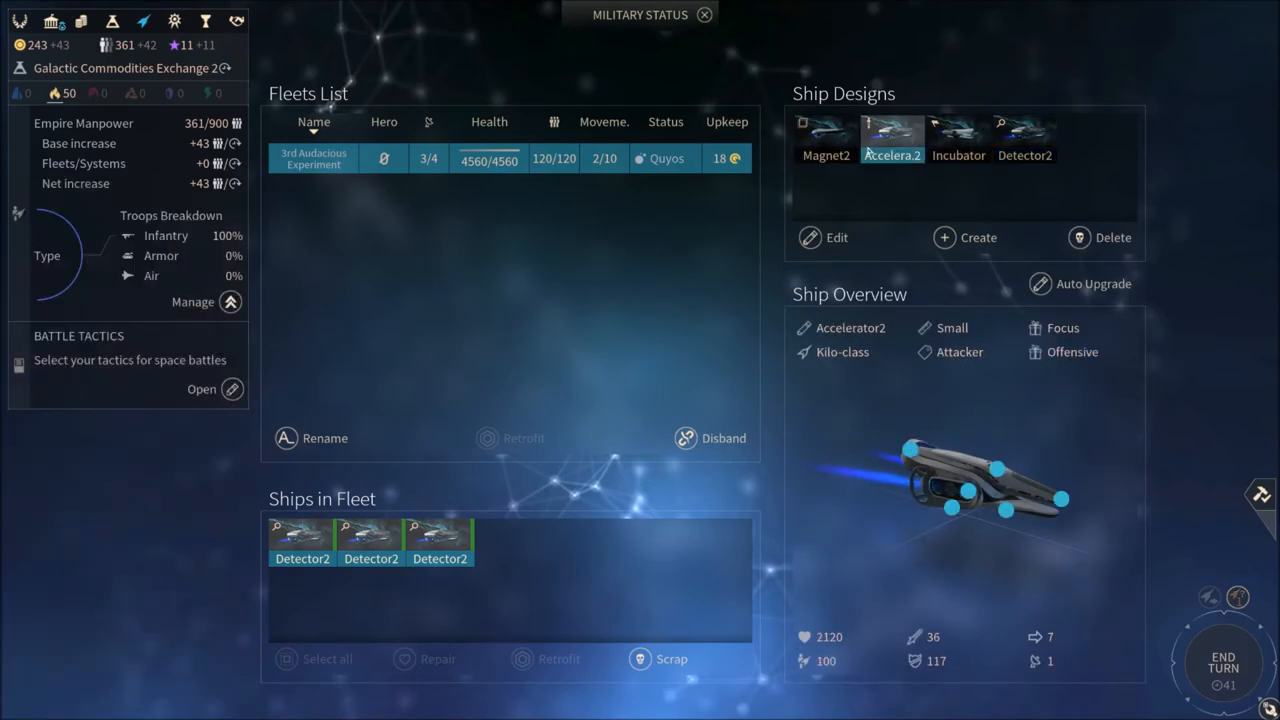
Compare the Detector2 and Magnet2 designs, then start editing the Accelerator design
{"action": "left_click", "coordinate": [1024, 135]}
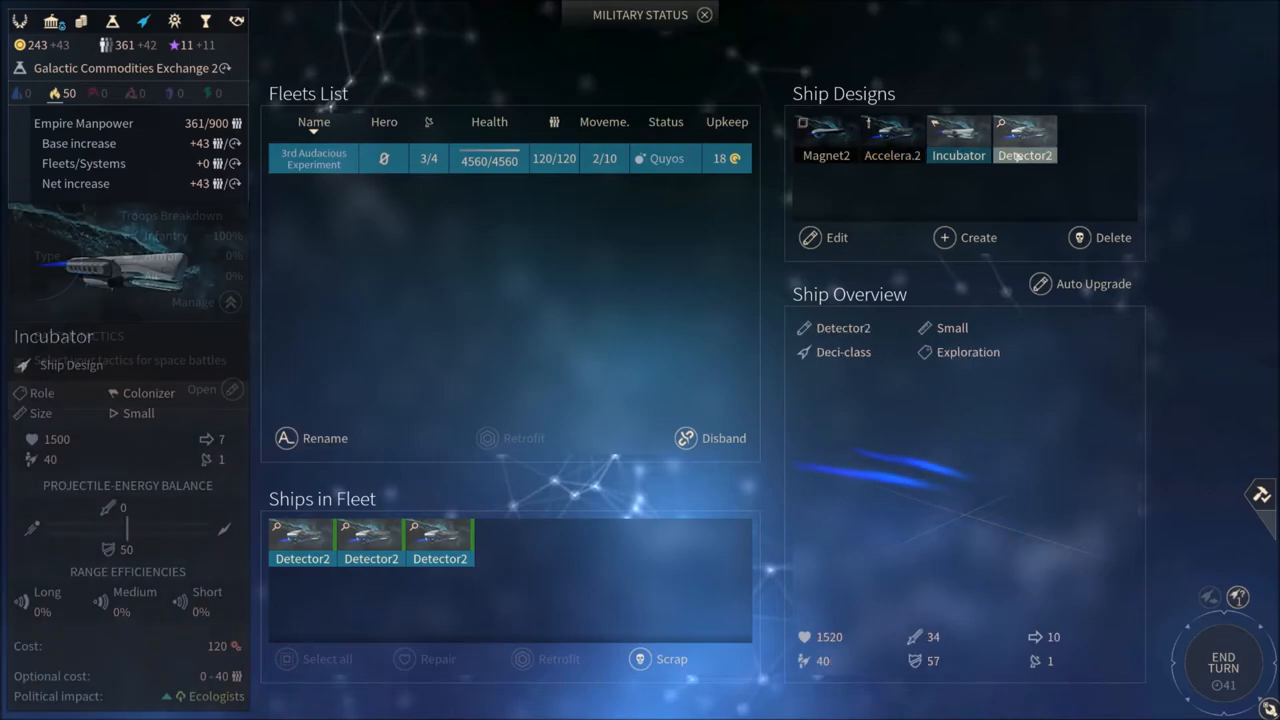
{"action": "left_click", "coordinate": [1024, 138]}
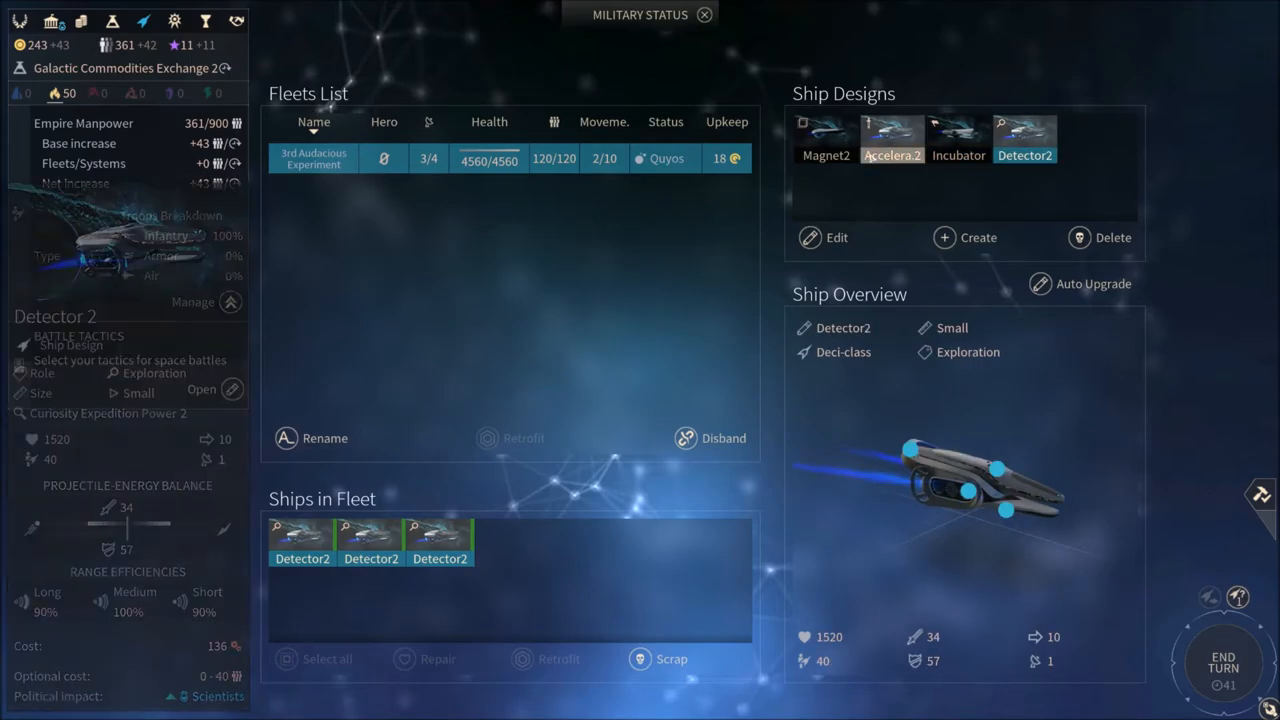
{"action": "left_click", "coordinate": [891, 138]}
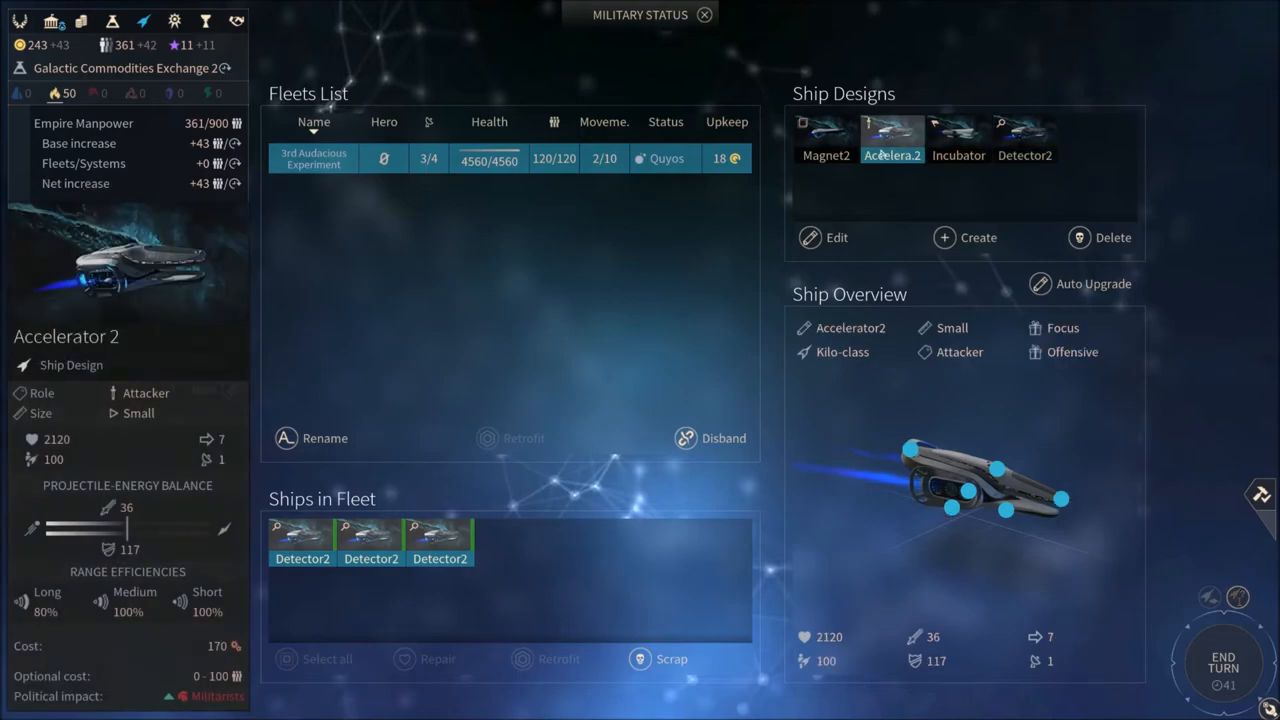
{"action": "left_click", "coordinate": [1024, 135]}
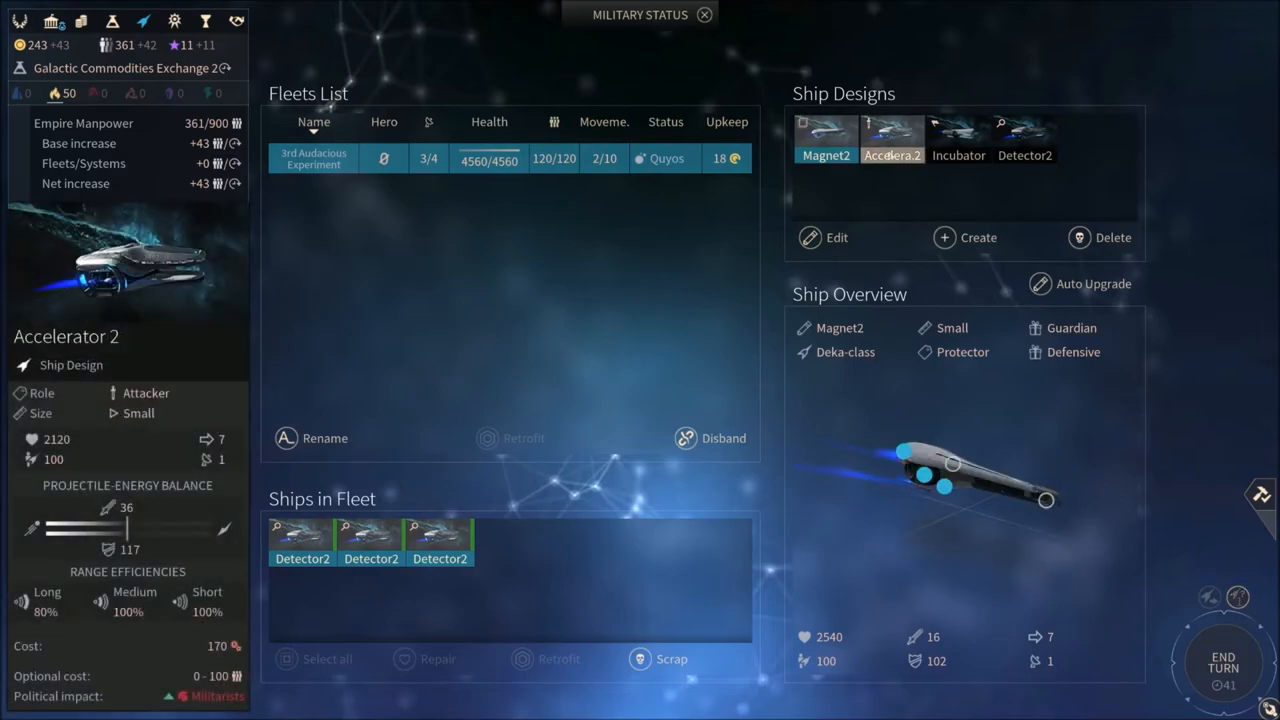
{"action": "left_click", "coordinate": [837, 237]}
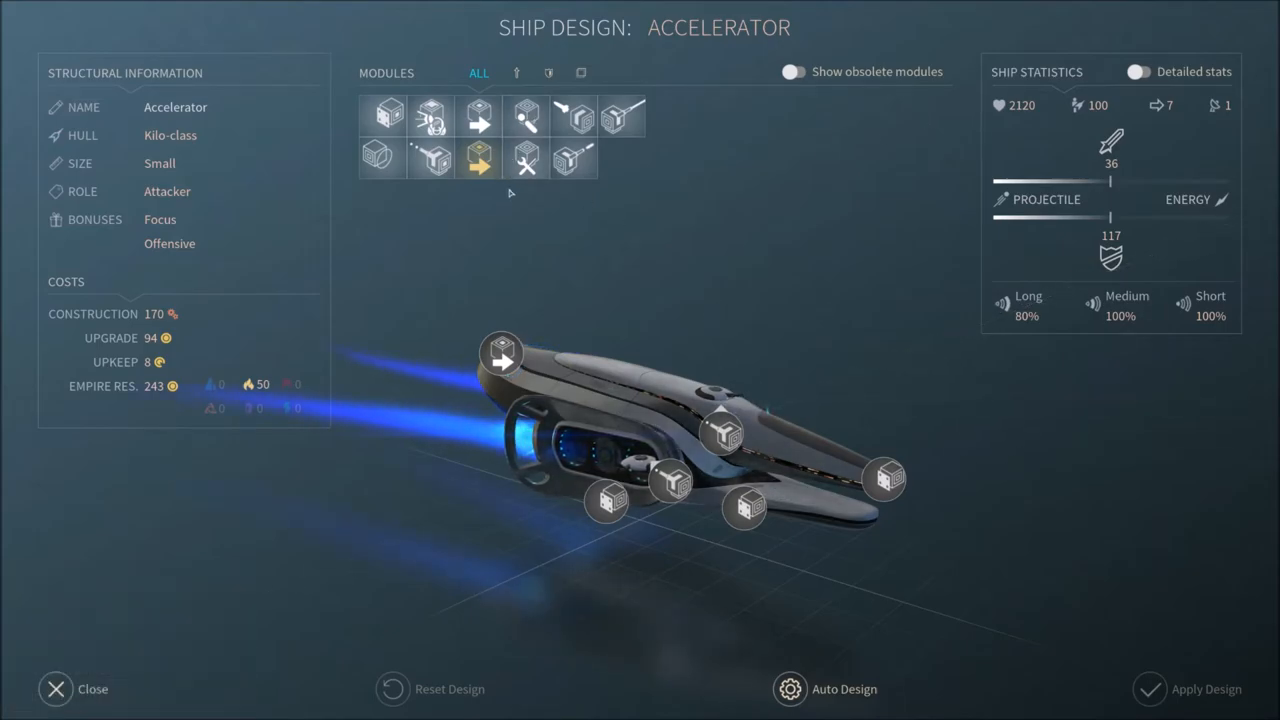
Refit Accelerator with new weapon, defense and support modules, reaching attack 40 and cost 197
{"action": "left_click", "coordinate": [517, 72]}
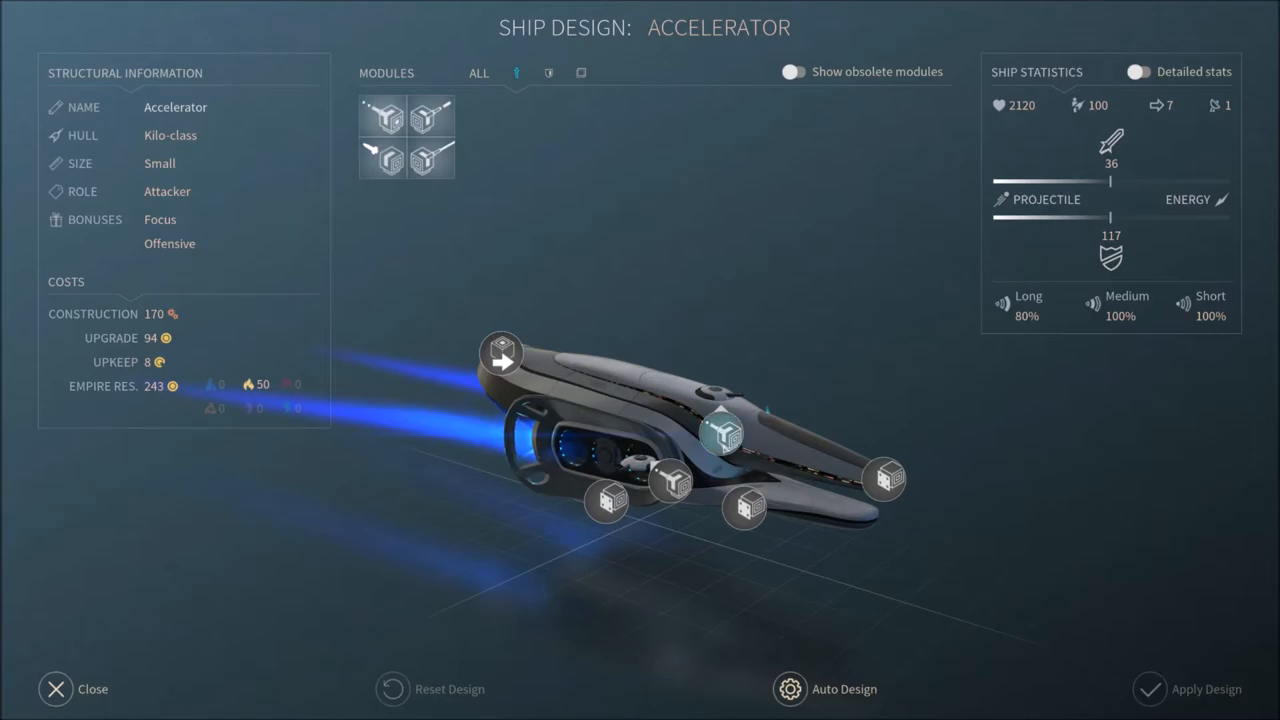
{"action": "mouse_move", "coordinate": [551, 189]}
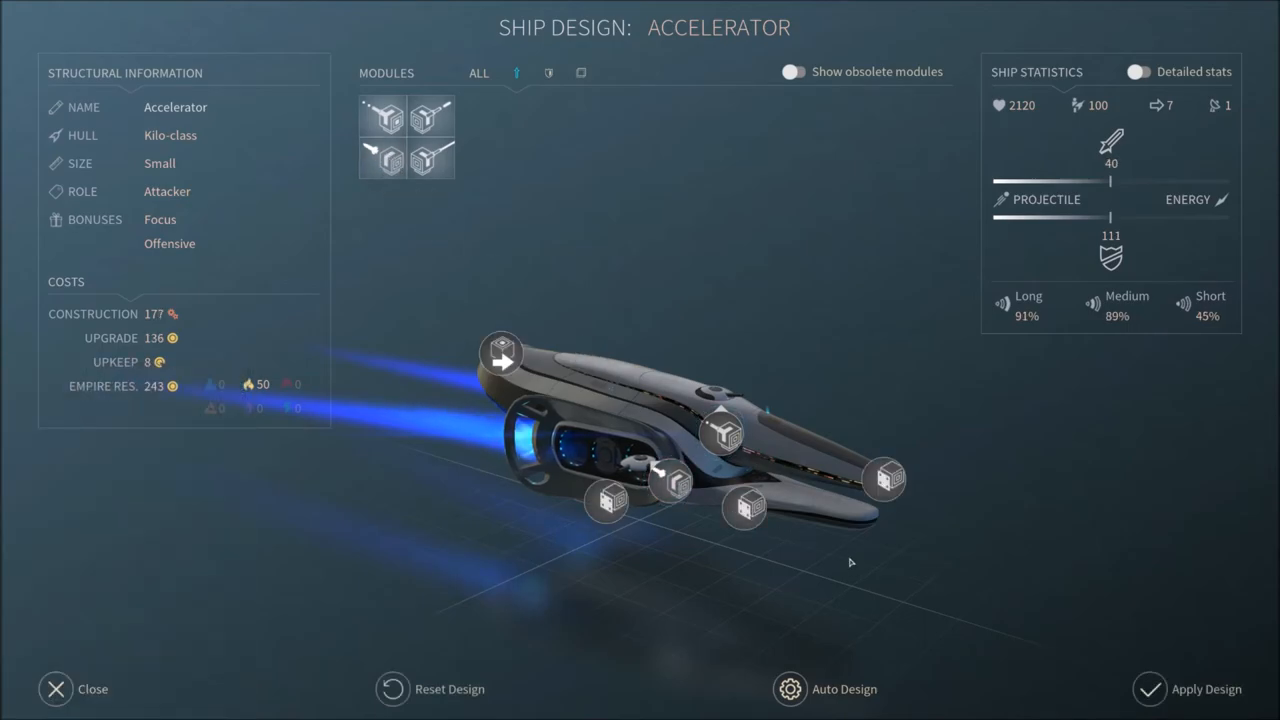
{"action": "left_click", "coordinate": [75, 689]}
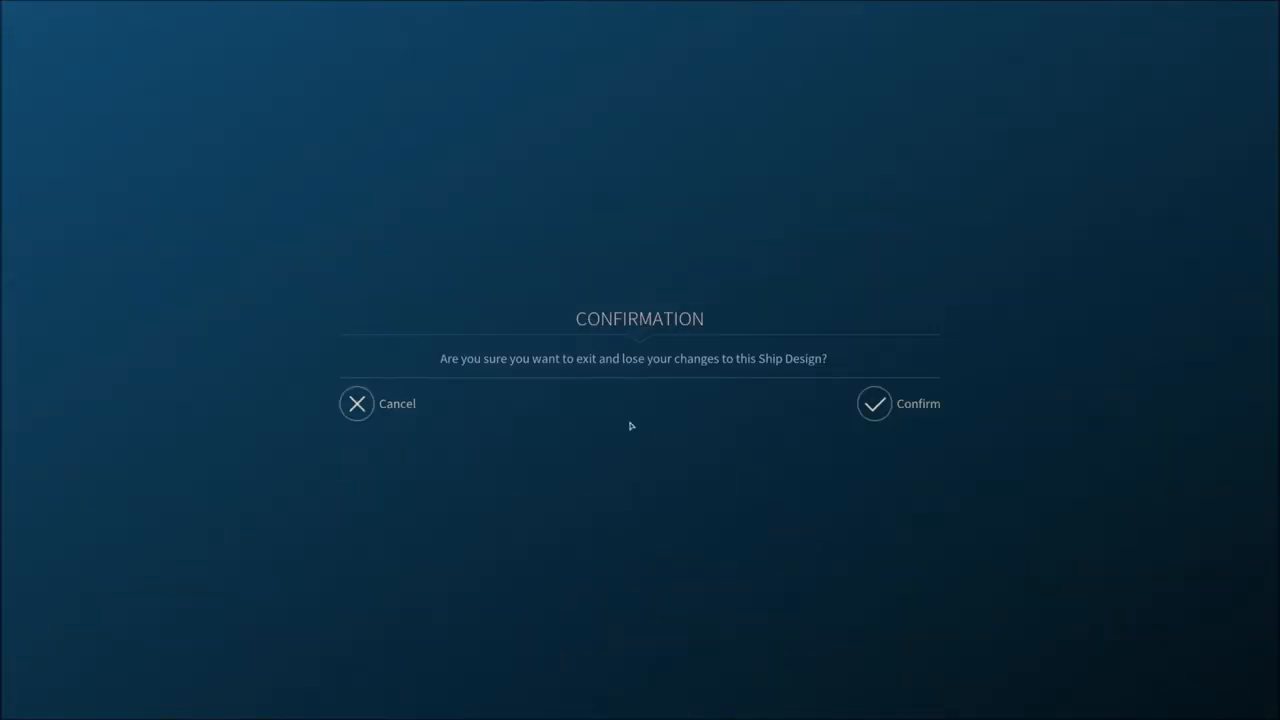
{"action": "left_click", "coordinate": [357, 403]}
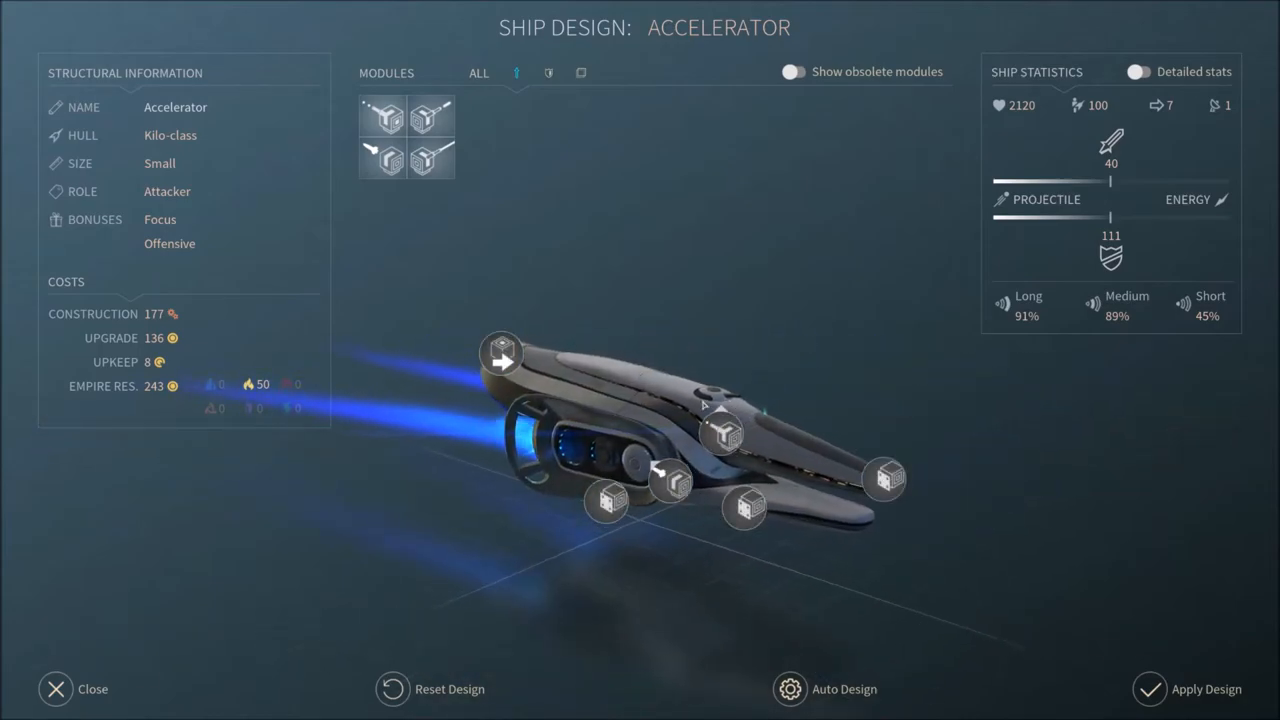
{"action": "left_click", "coordinate": [548, 72]}
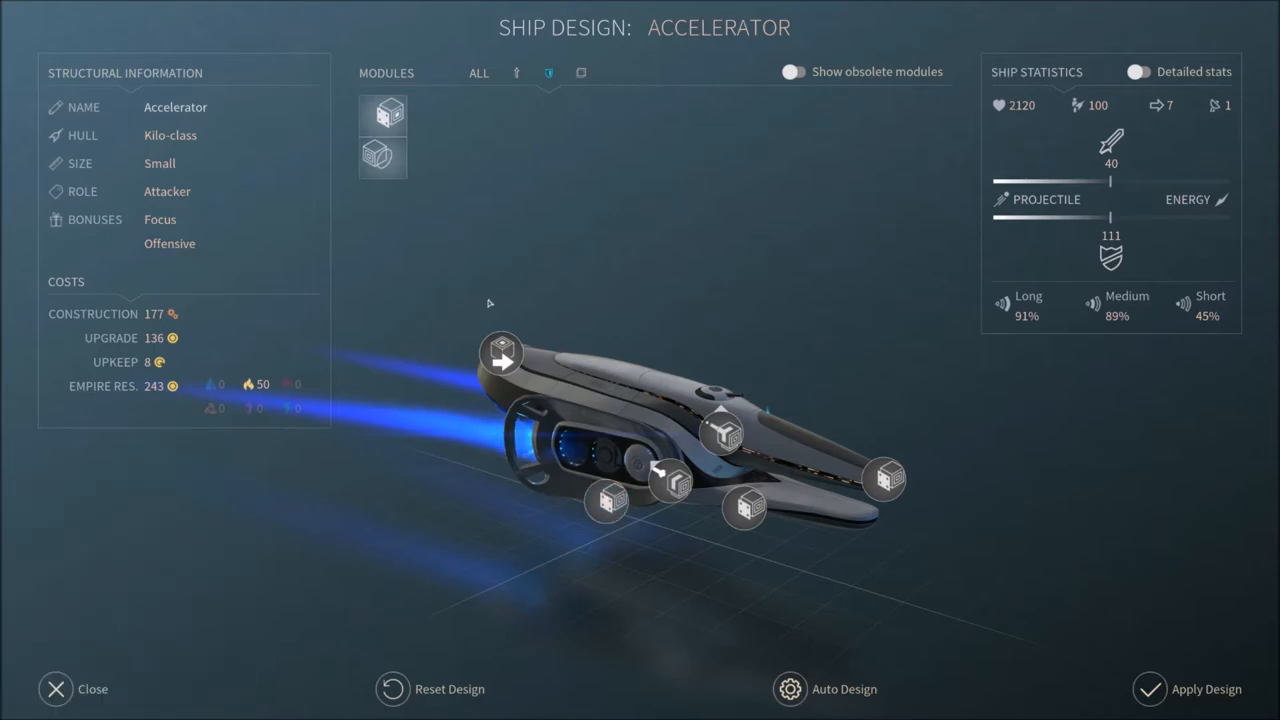
{"action": "mouse_move", "coordinate": [501, 352]}
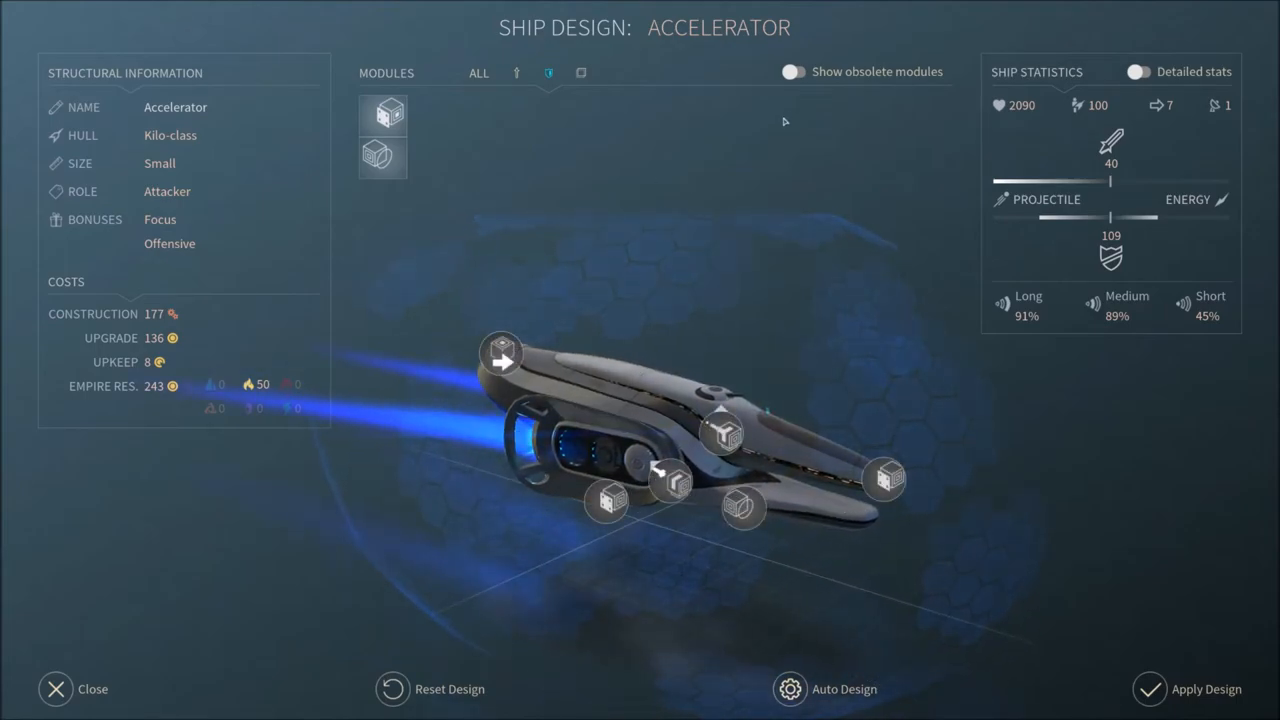
{"action": "left_click", "coordinate": [1138, 71]}
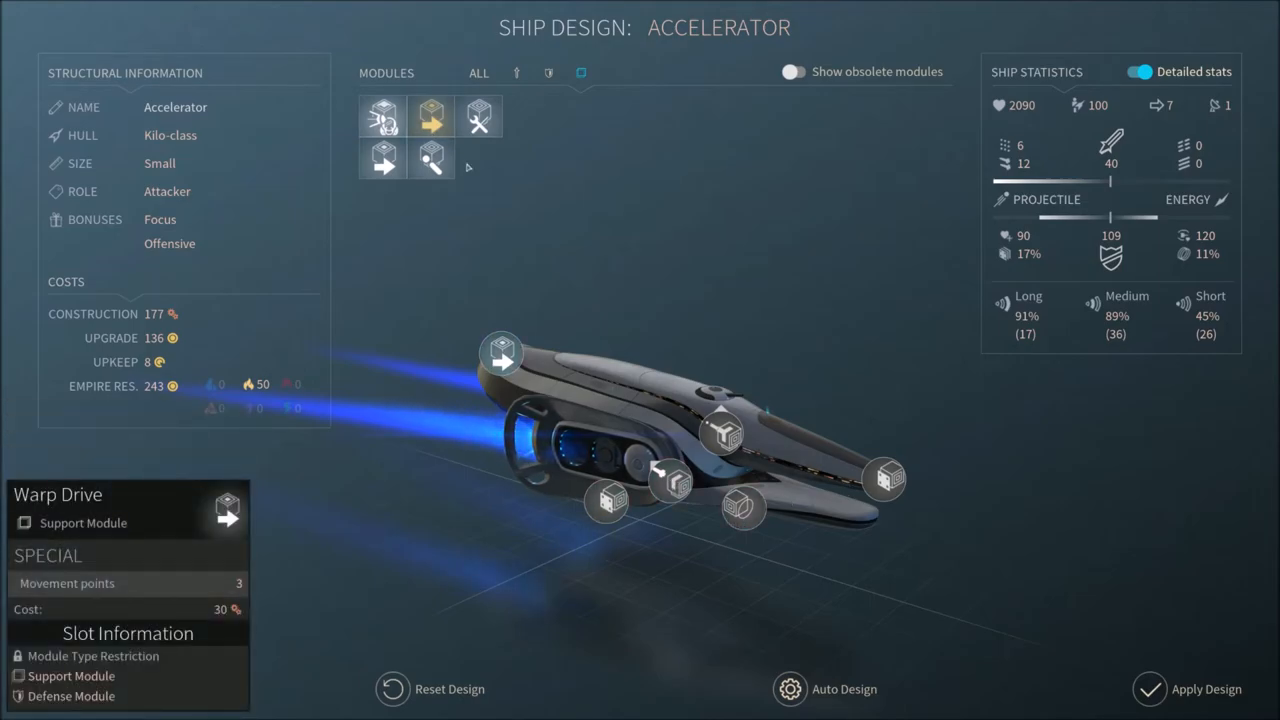
{"action": "mouse_move", "coordinate": [430, 117]}
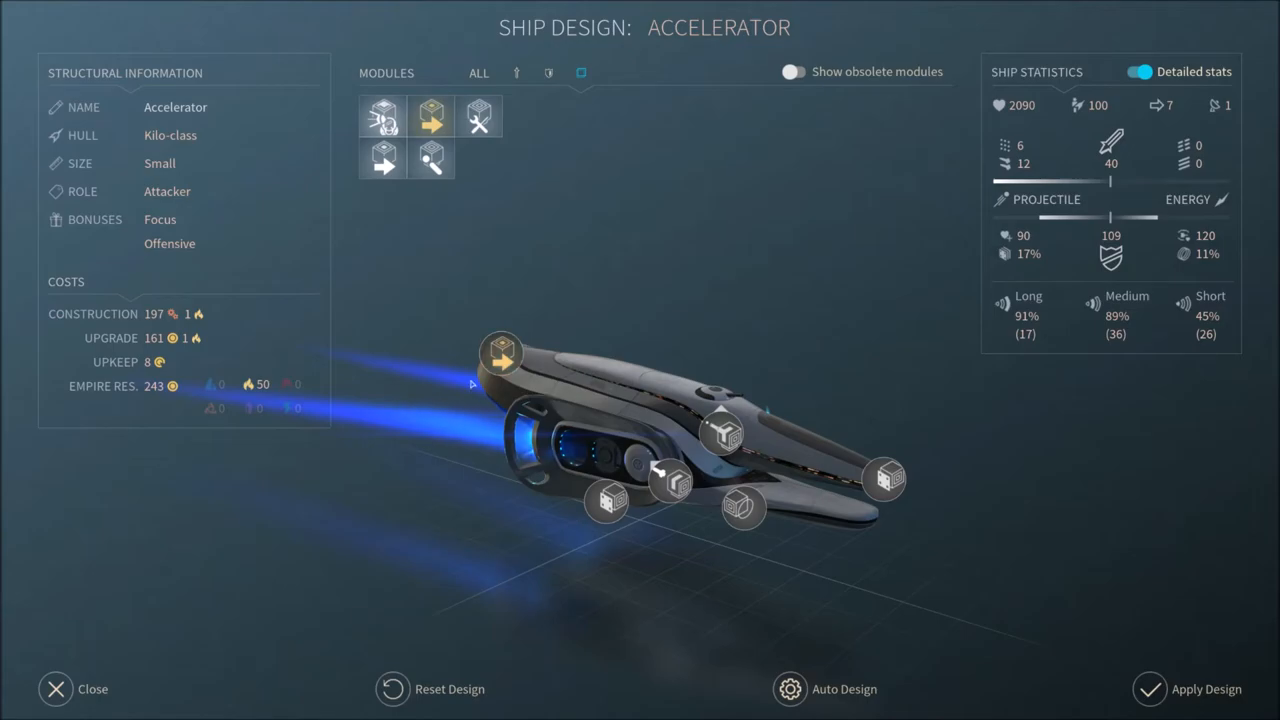
{"action": "mouse_move", "coordinate": [500, 353]}
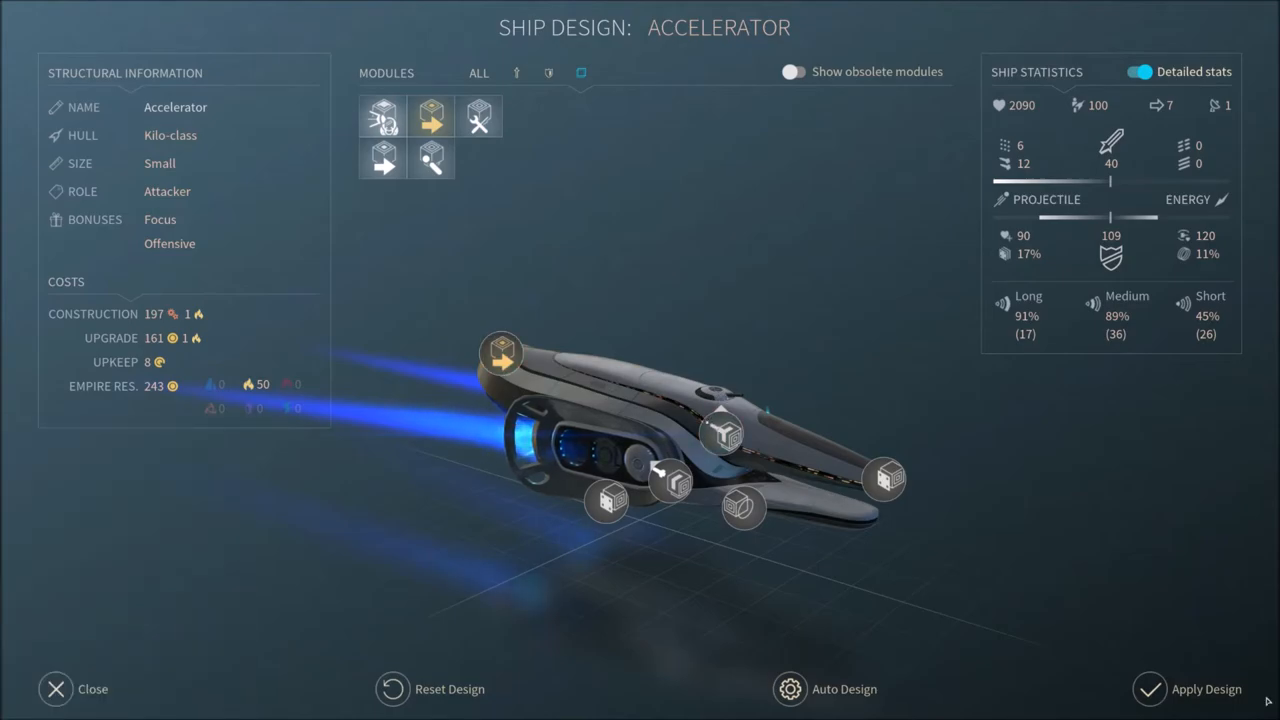
Apply the Accelerator design as Accelera.3 and bring up the Magnet design for editing
{"action": "left_click", "coordinate": [55, 689]}
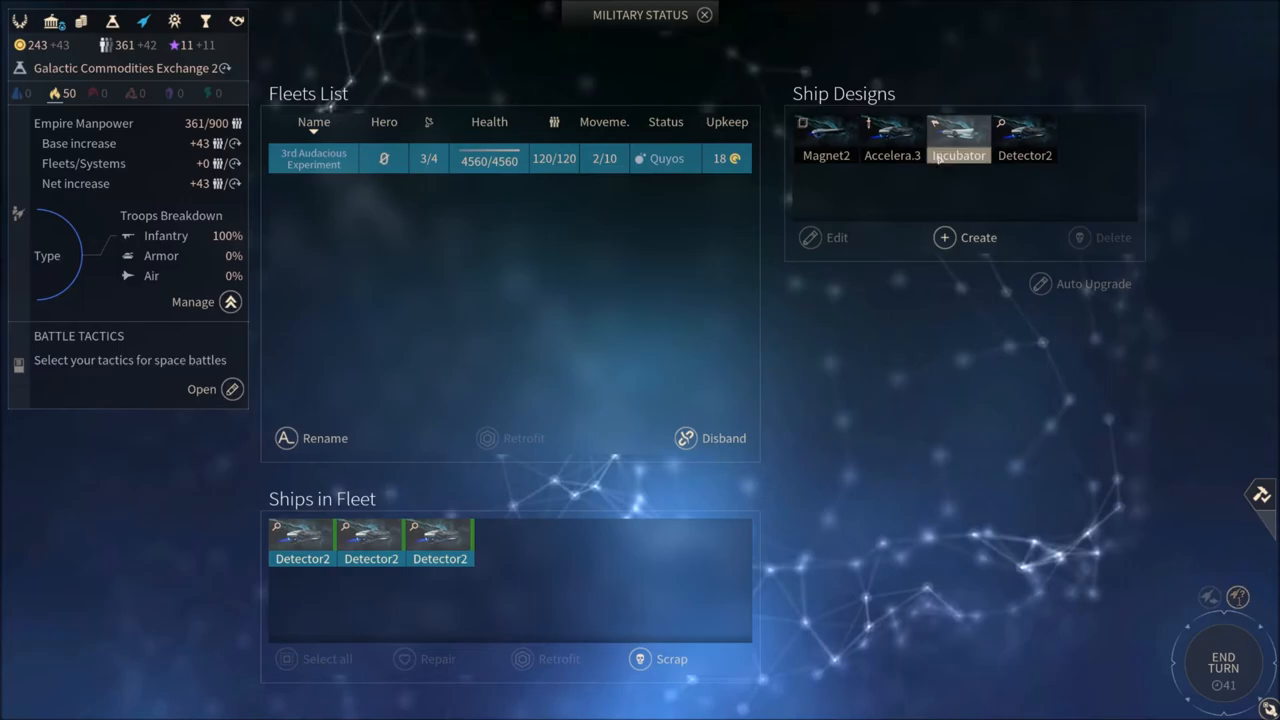
{"action": "left_click", "coordinate": [825, 138]}
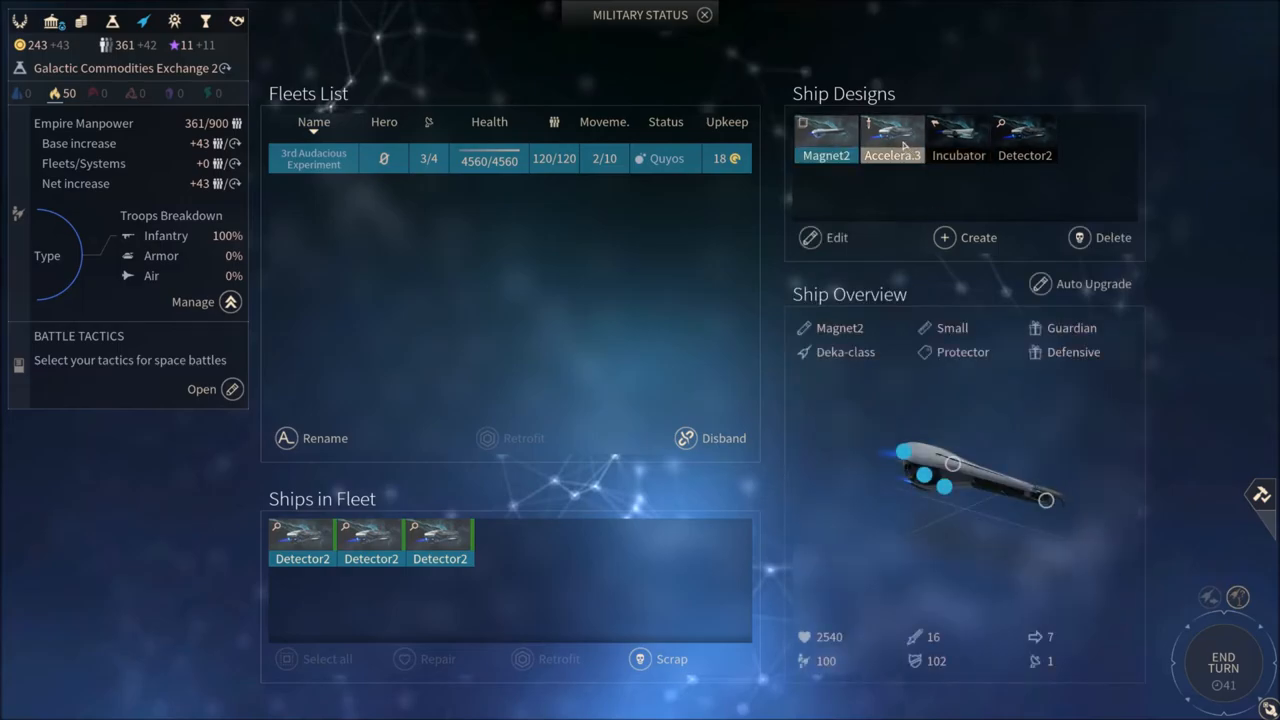
{"action": "left_click", "coordinate": [891, 135]}
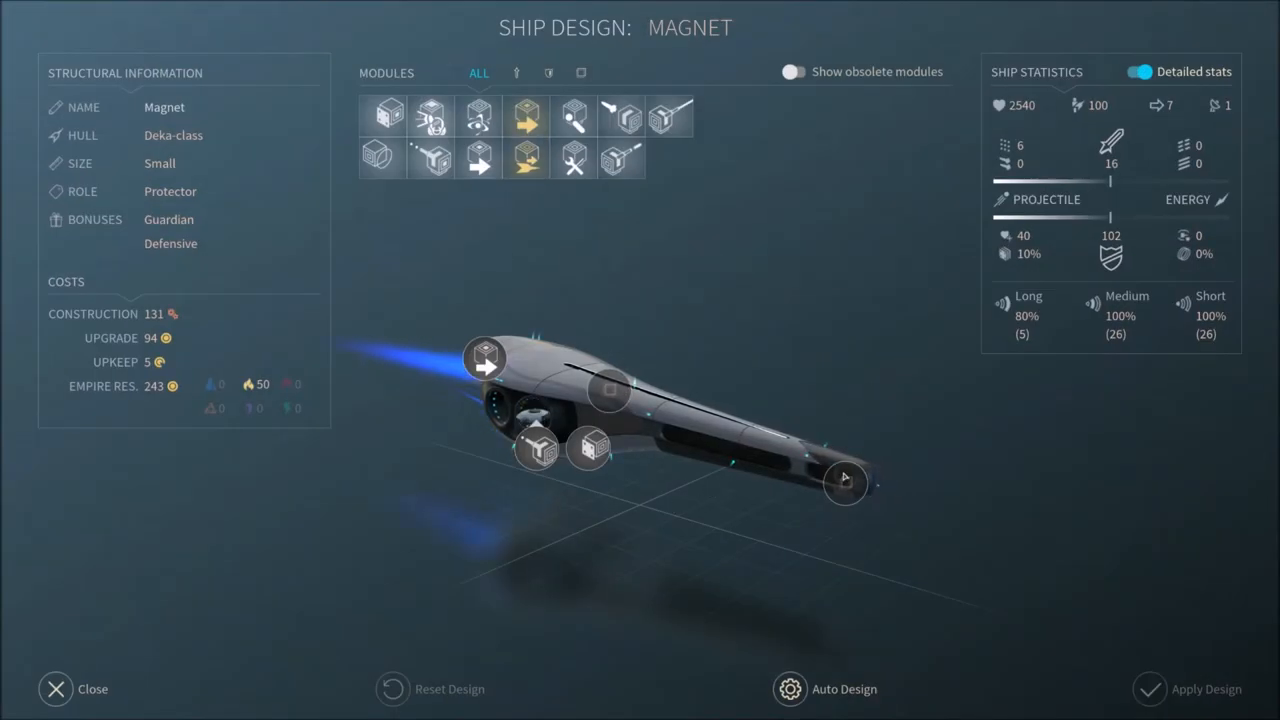
{"action": "mouse_move", "coordinate": [537, 448]}
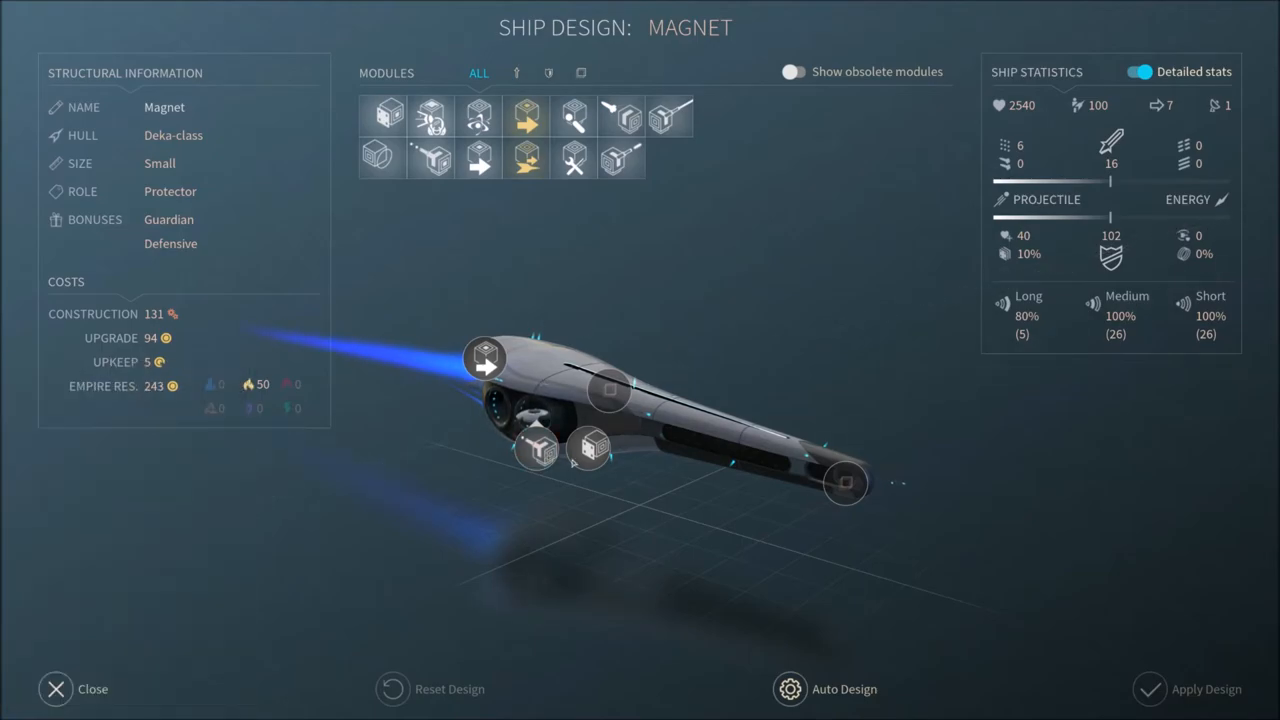
{"action": "mouse_move", "coordinate": [632, 273]}
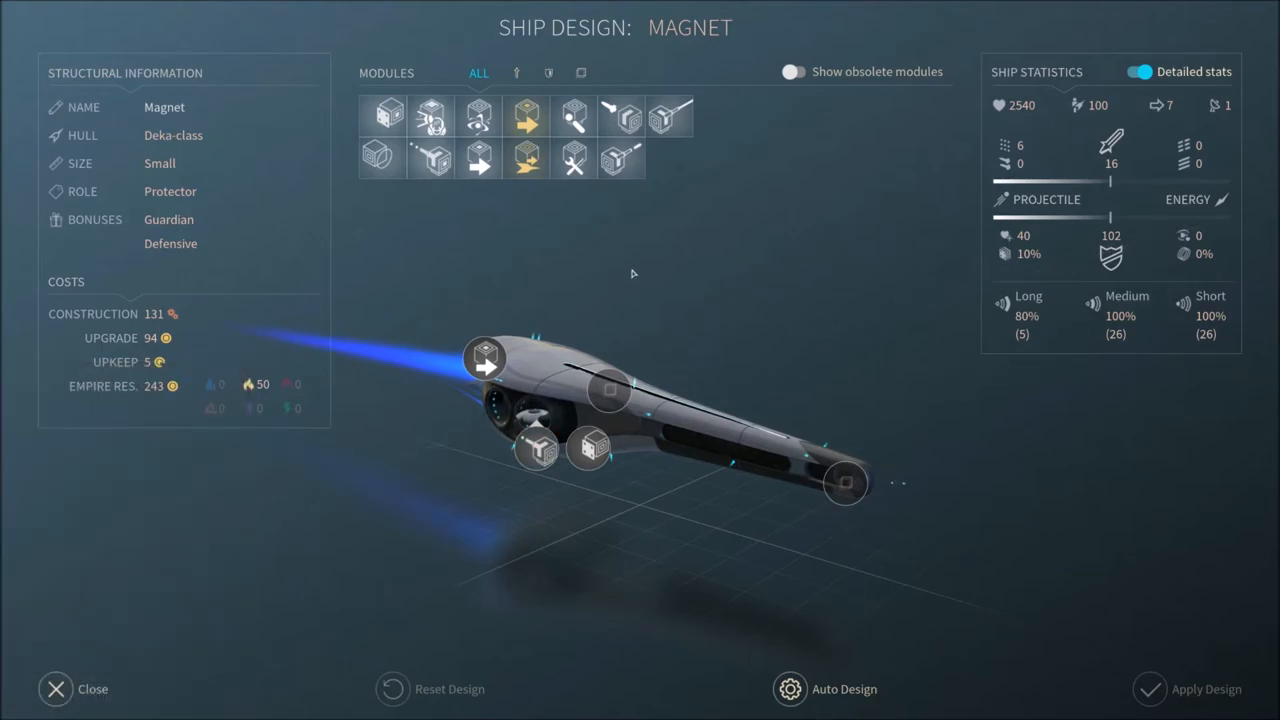
Fit the Basic OPAL Laser on the Magnet's weapon slot, then filter to defense modules
{"action": "left_click", "coordinate": [517, 72]}
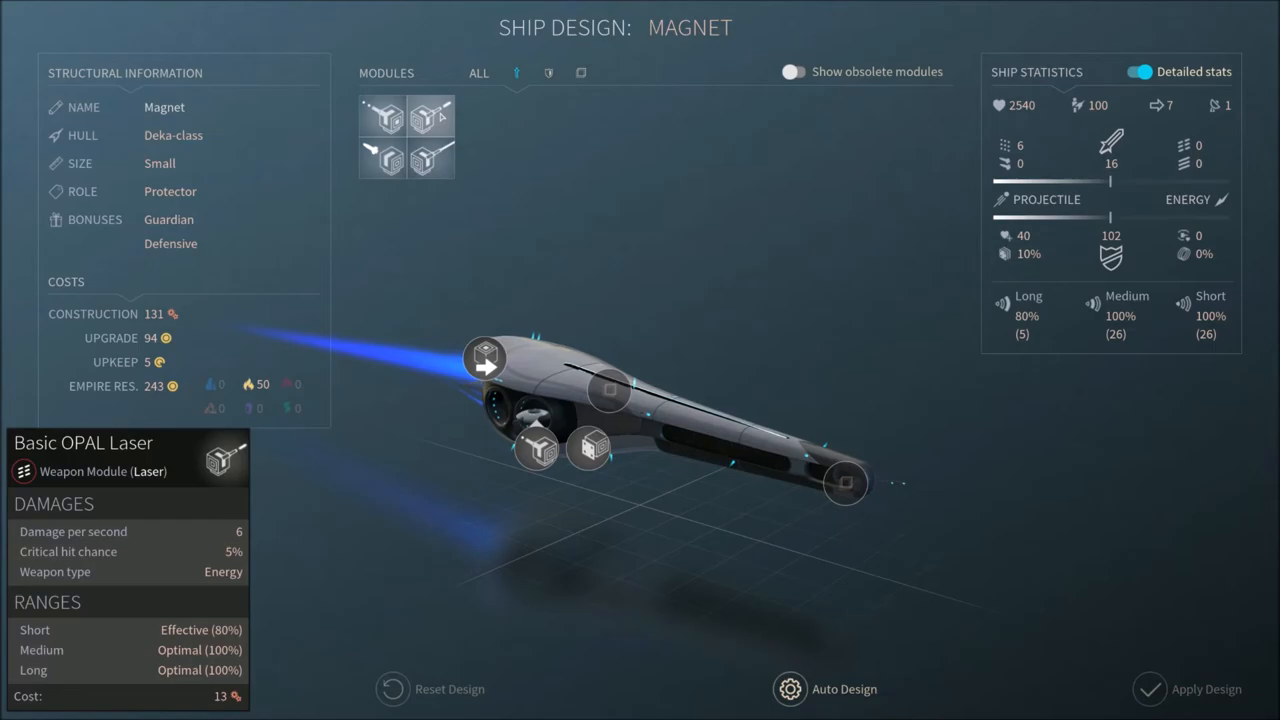
{"action": "left_click", "coordinate": [535, 450]}
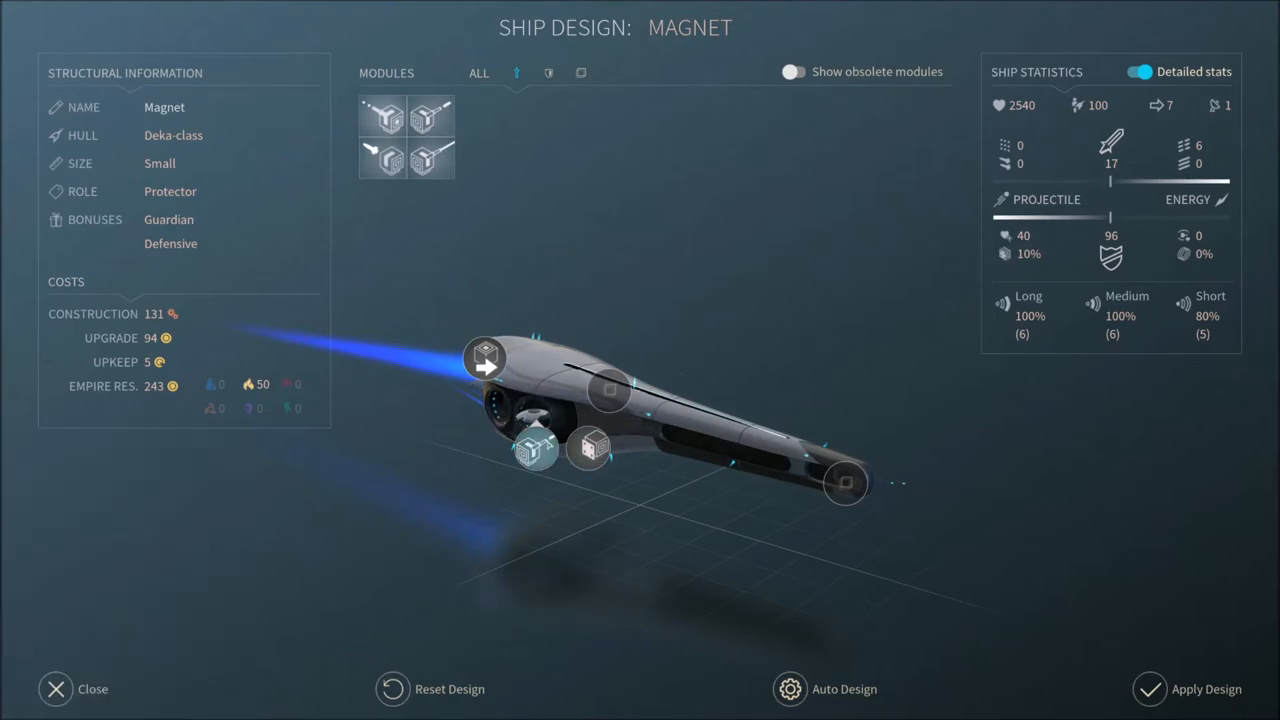
{"action": "left_click", "coordinate": [549, 72]}
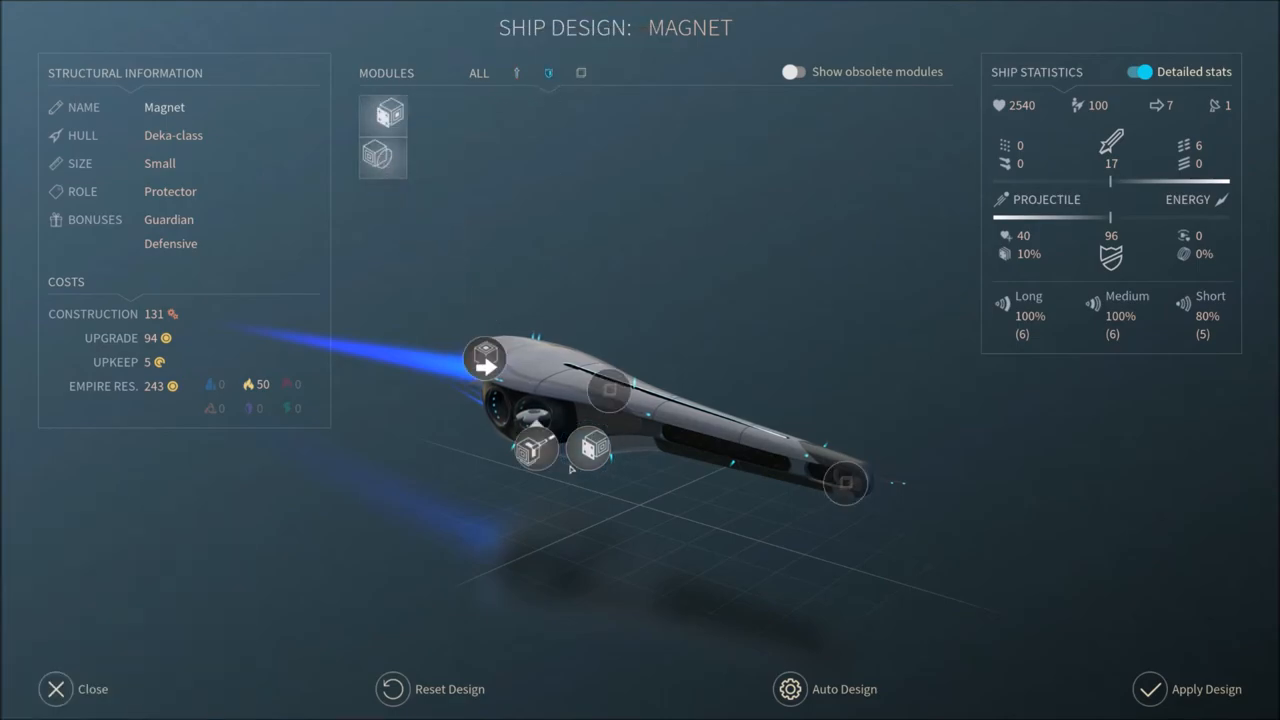
{"action": "mouse_move", "coordinate": [590, 448]}
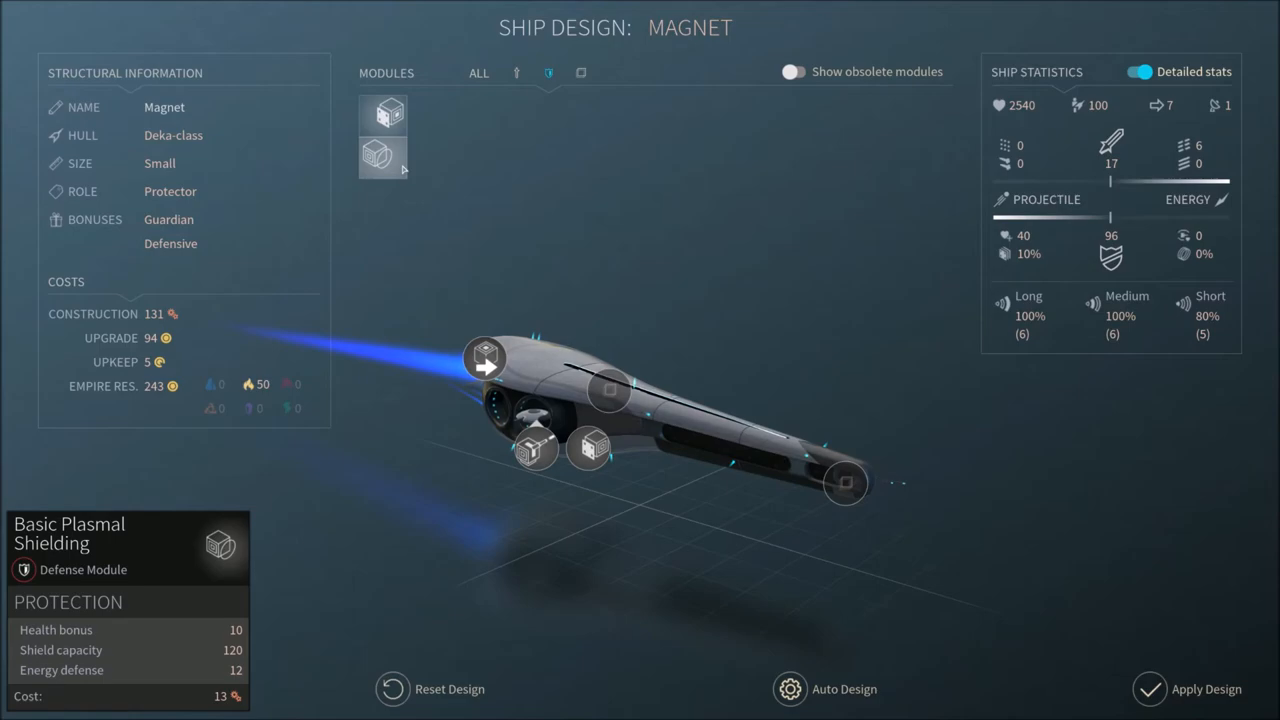
{"action": "mouse_move", "coordinate": [563, 276]}
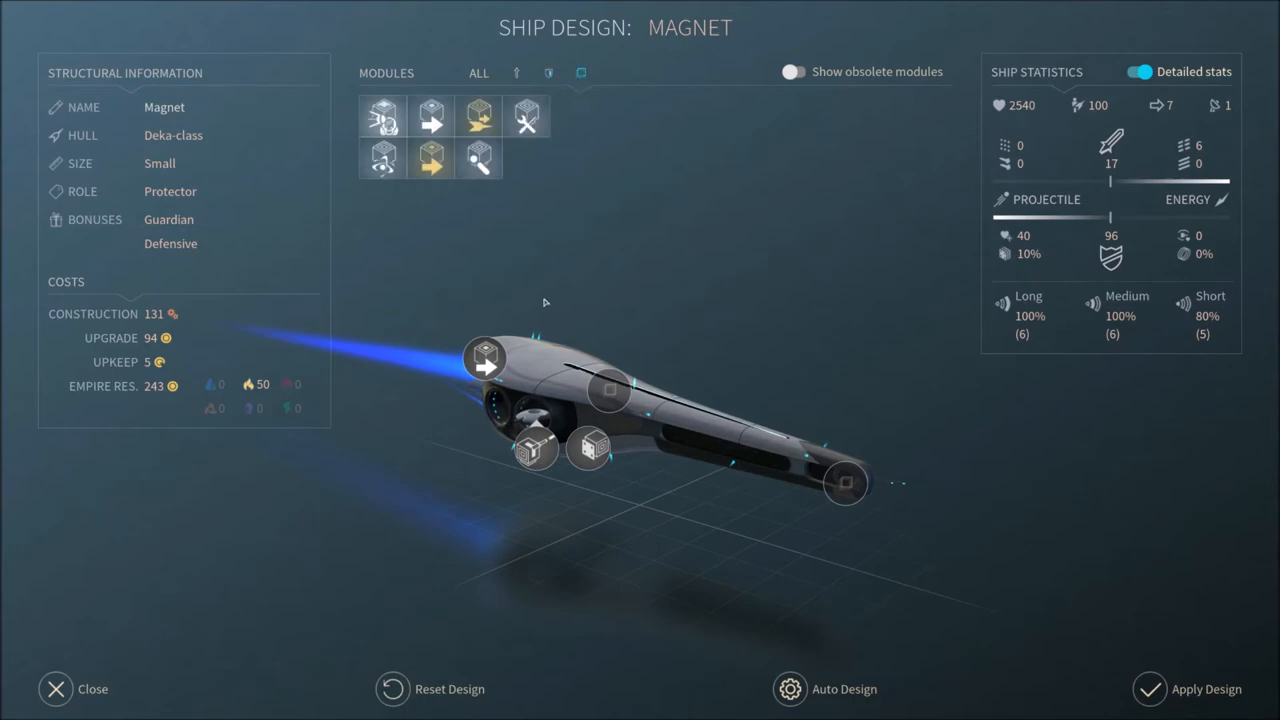
{"action": "mouse_move", "coordinate": [670, 354]}
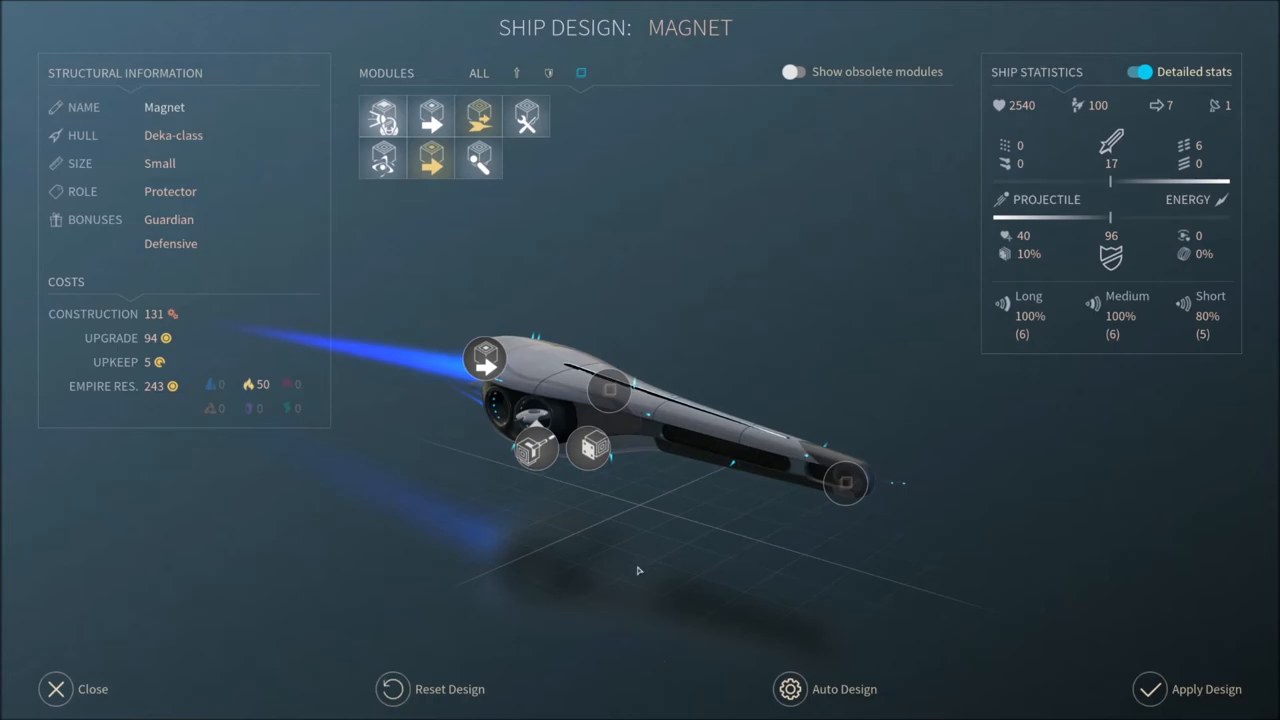
{"action": "mouse_move", "coordinate": [316, 597]}
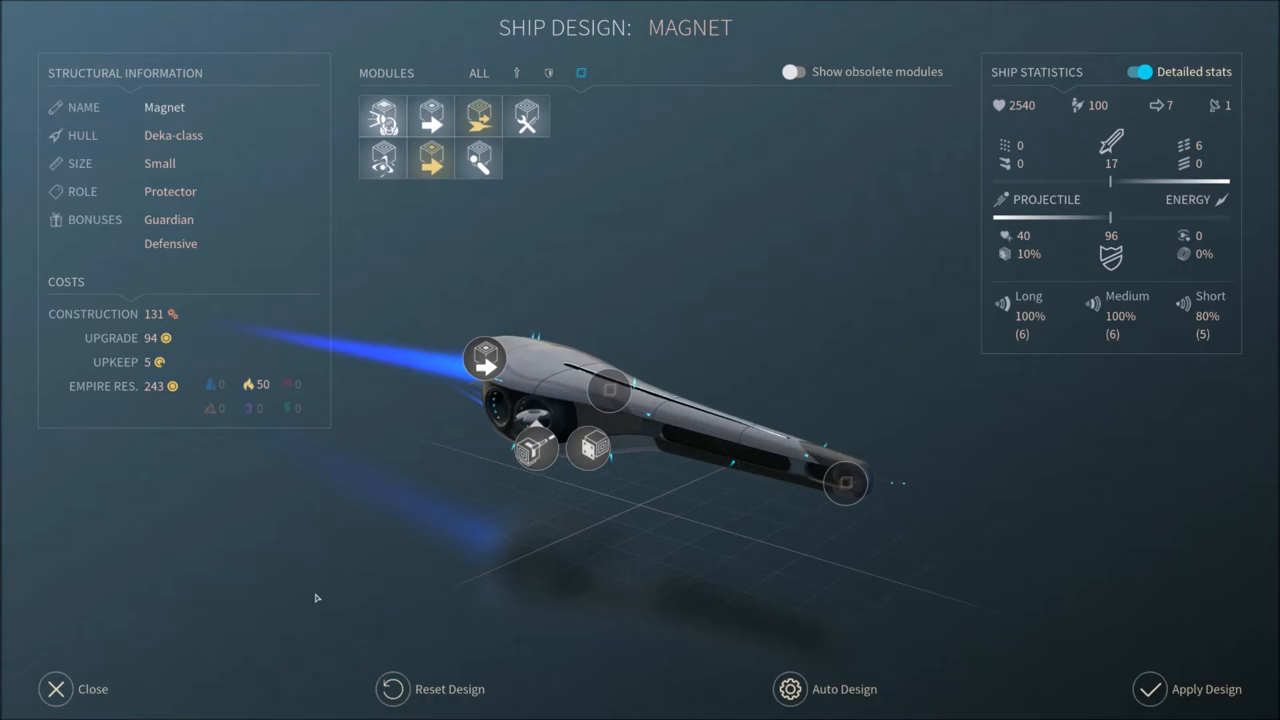
{"action": "mouse_move", "coordinate": [170, 191]}
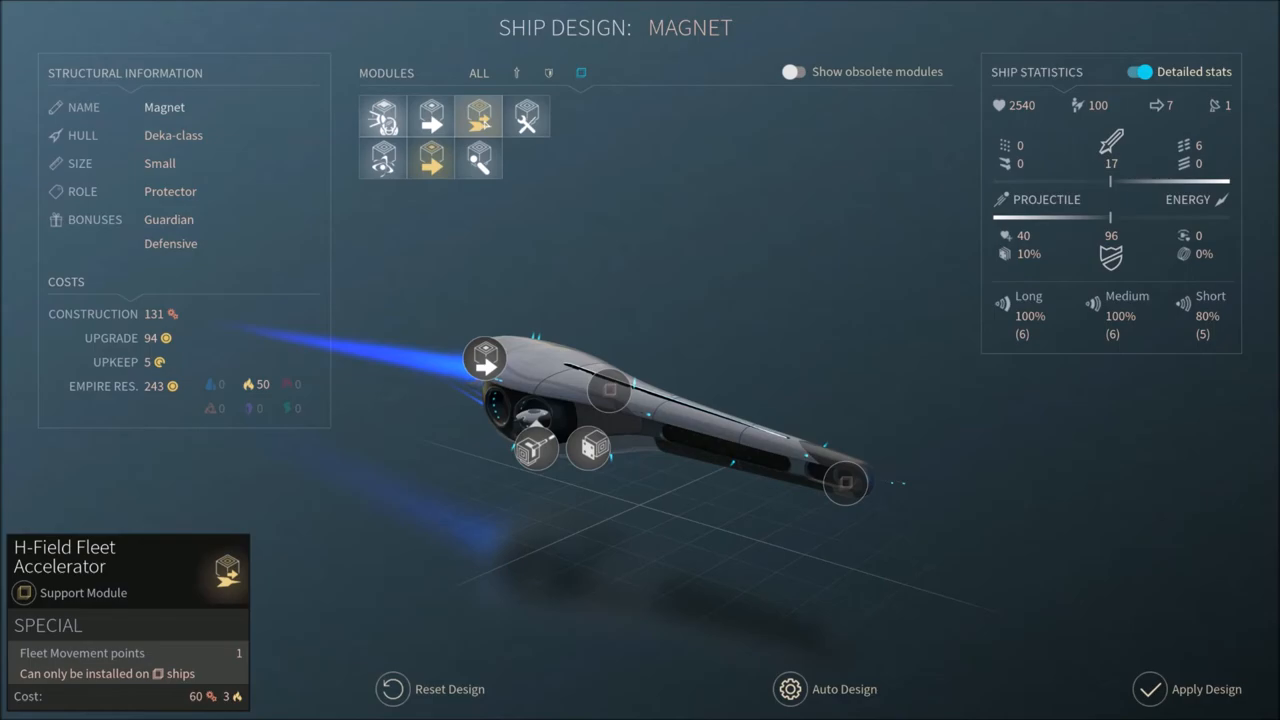
{"action": "mouse_move", "coordinate": [430, 158]}
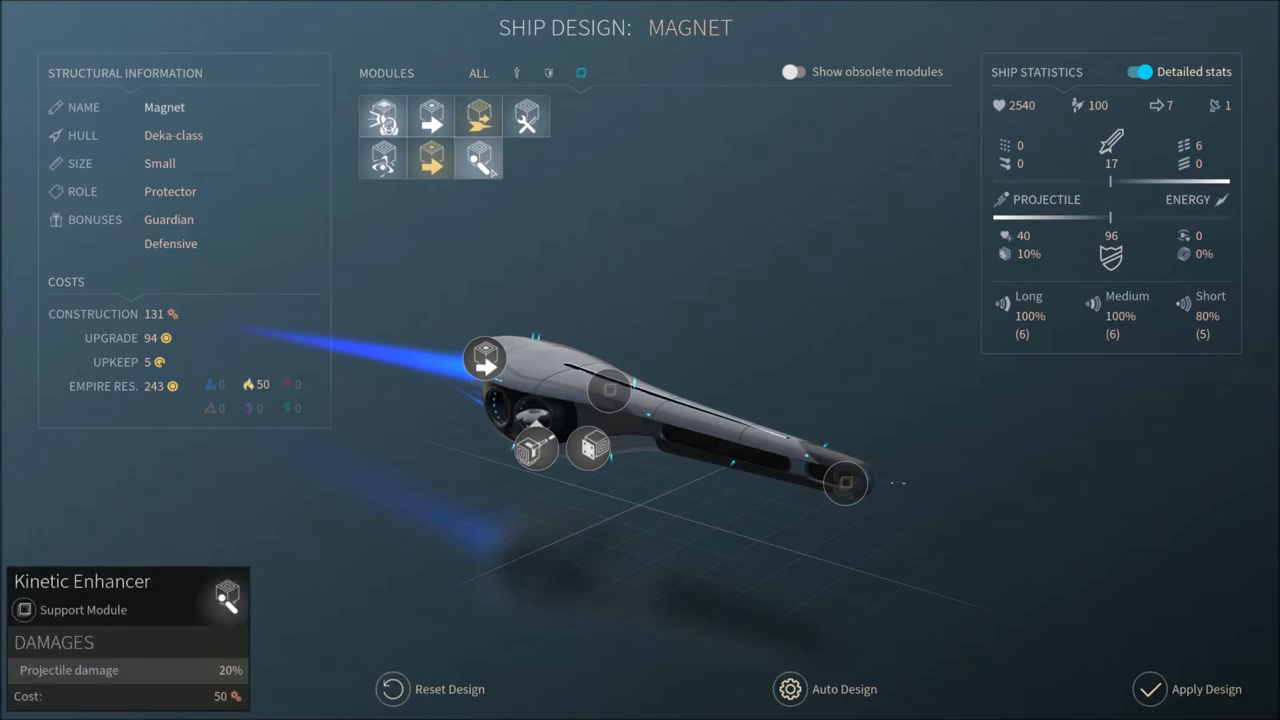
{"action": "mouse_move", "coordinate": [526, 116]}
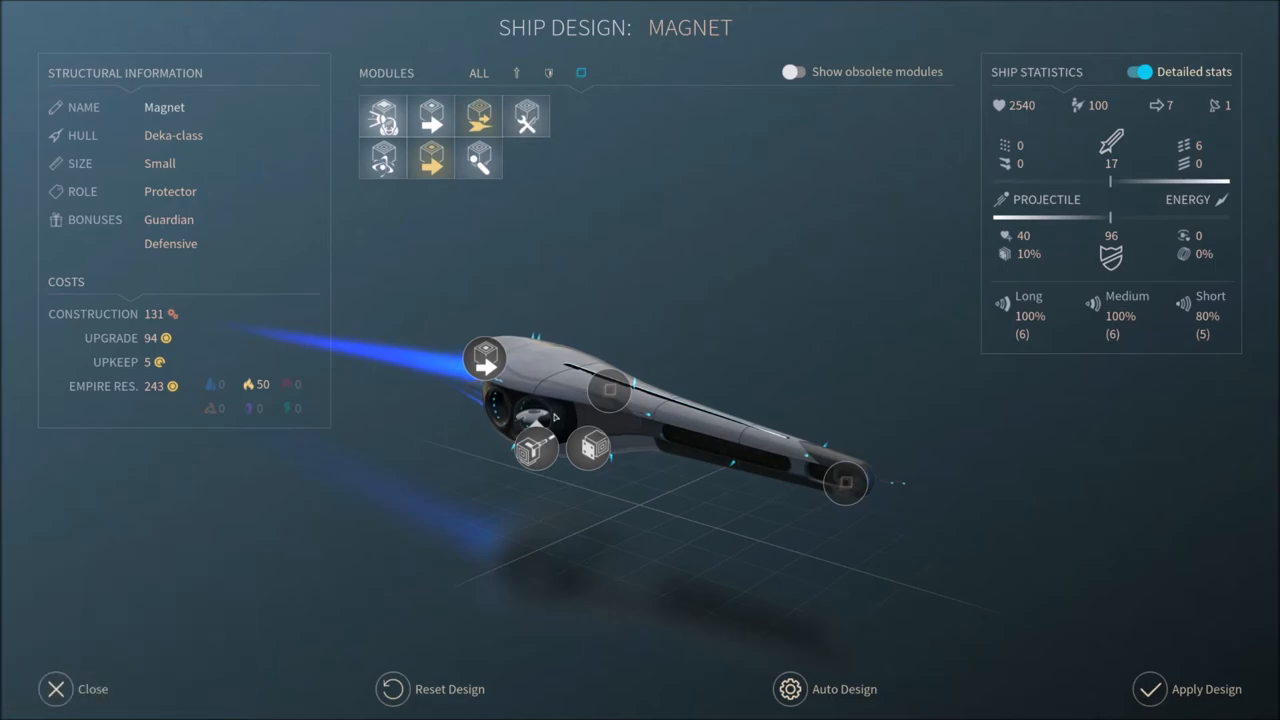
{"action": "mouse_move", "coordinate": [430, 117]}
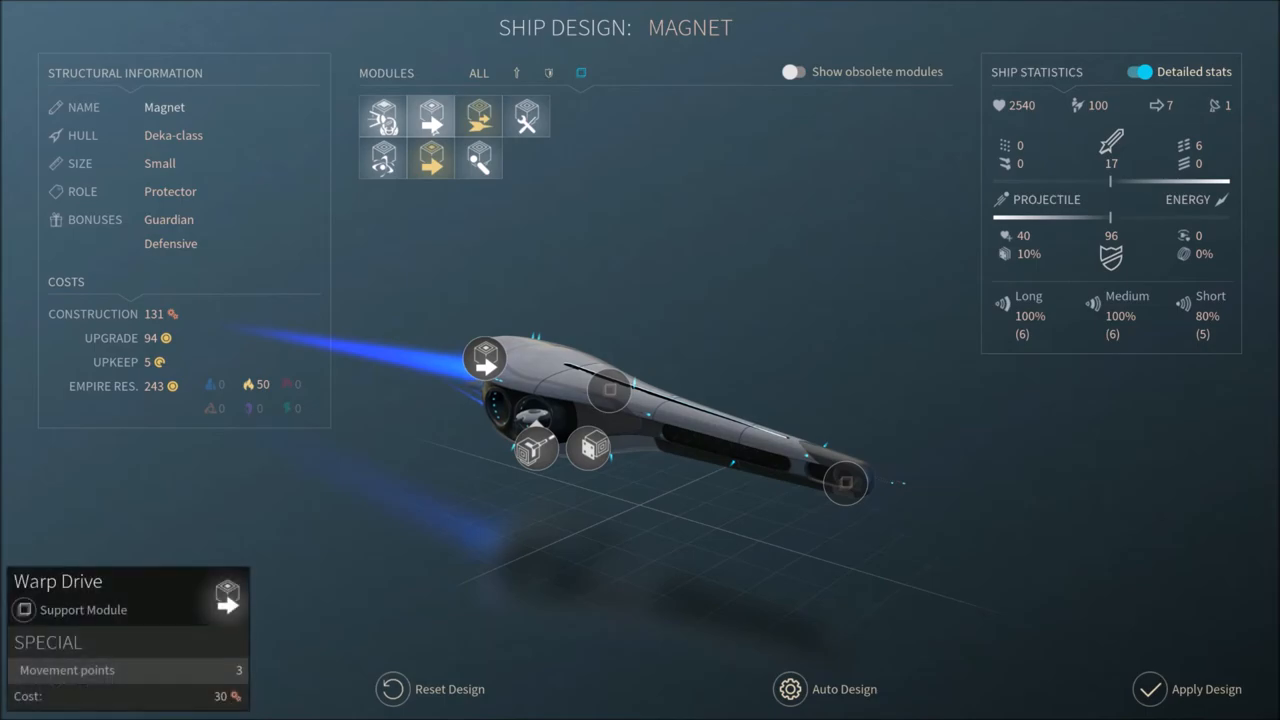
{"action": "mouse_move", "coordinate": [383, 158]}
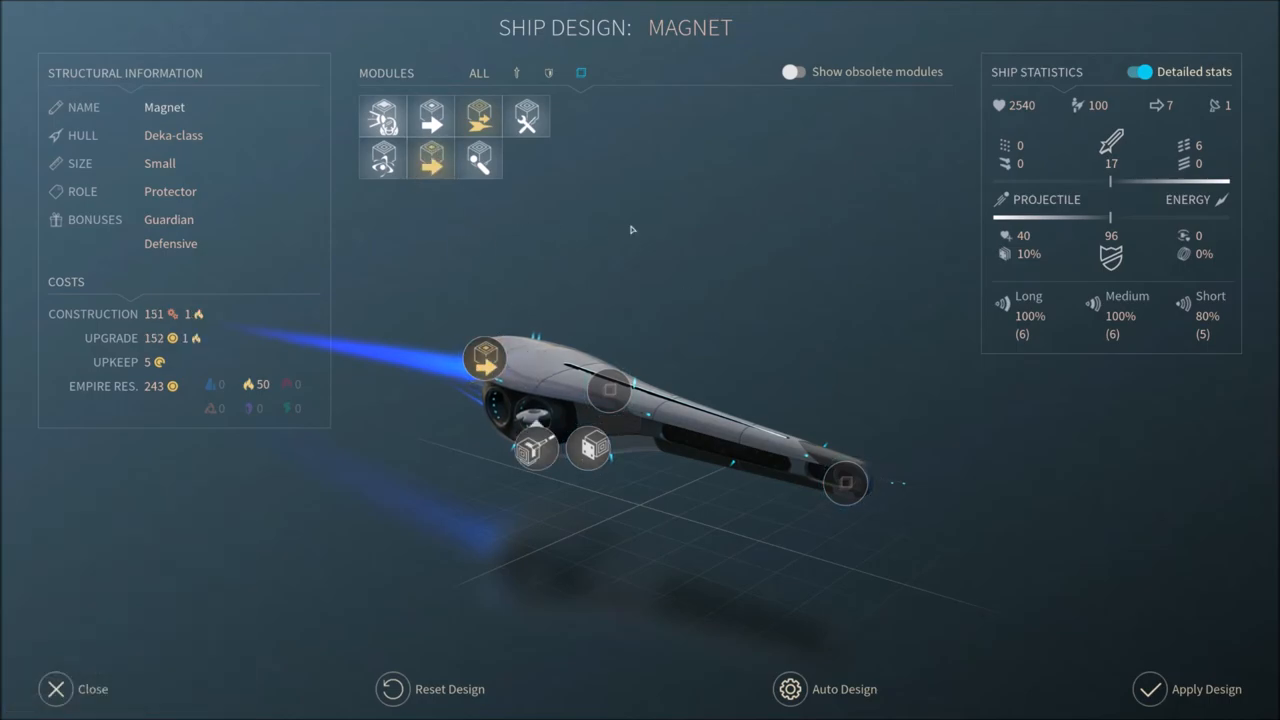
Add another H-Field Fleet Accelerator to the Magnet's middle support slot
{"action": "left_click", "coordinate": [610, 390]}
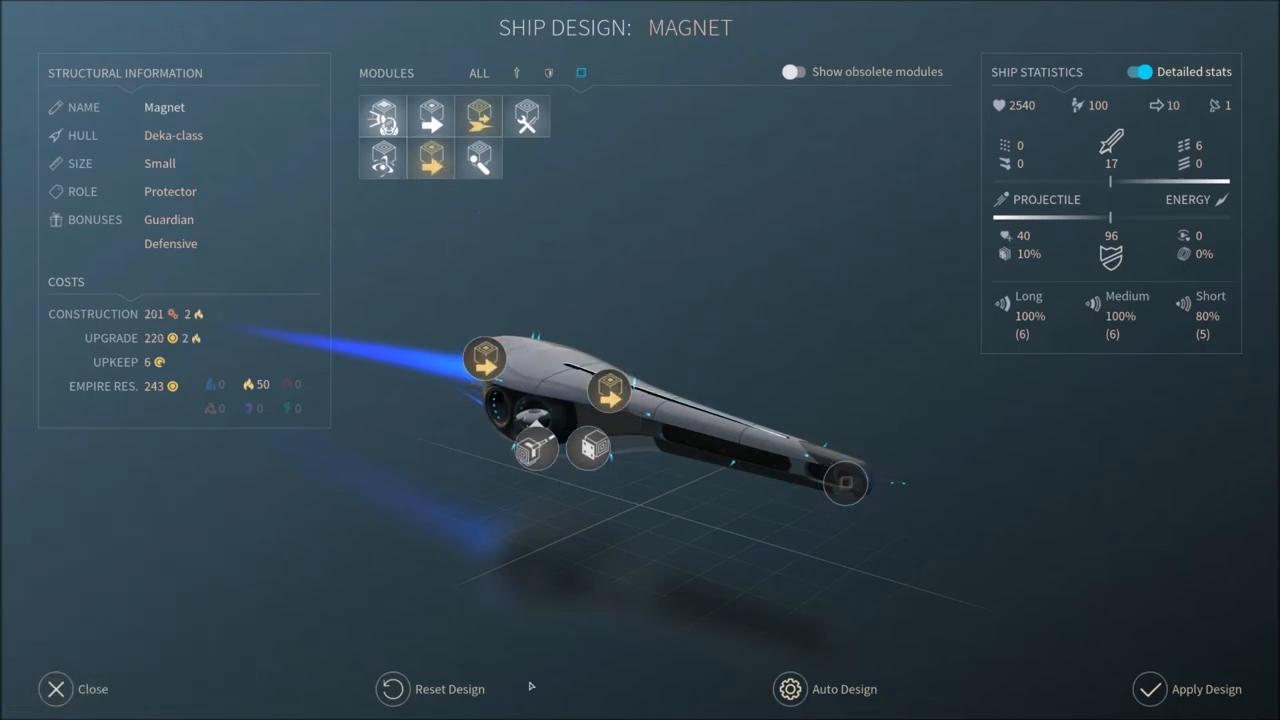
{"action": "mouse_move", "coordinate": [478, 116]}
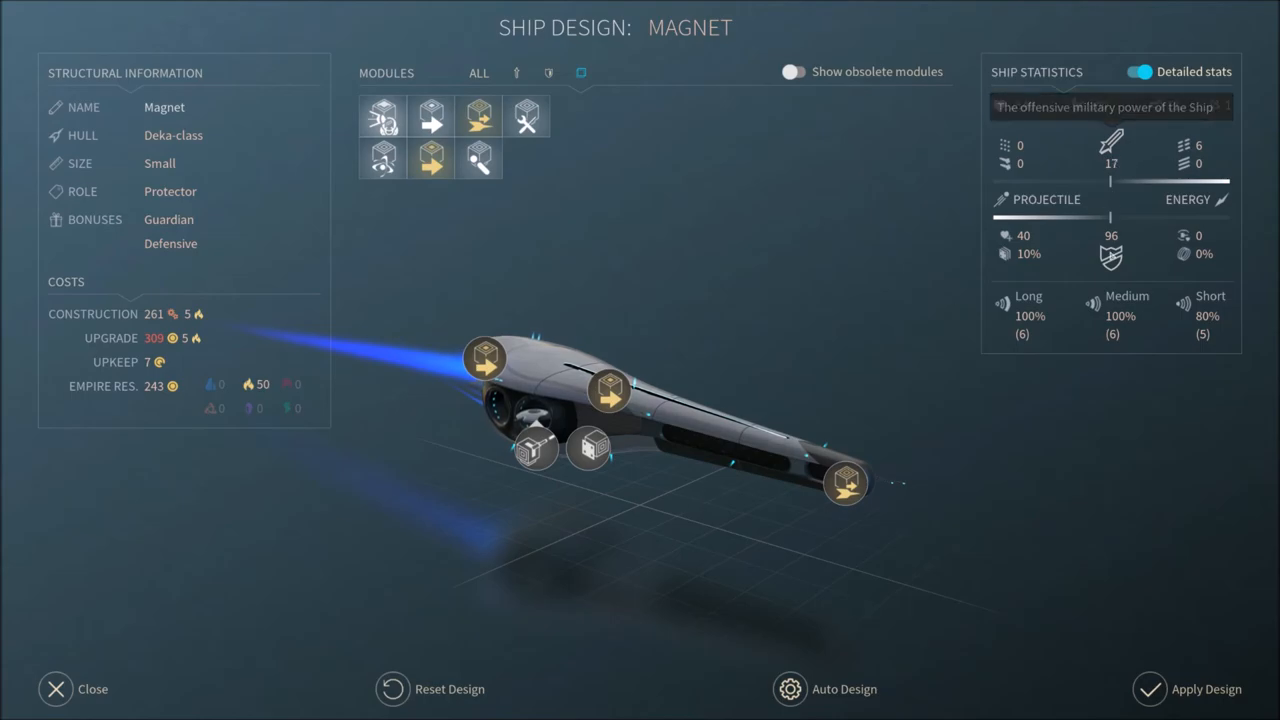
{"action": "mouse_move", "coordinate": [845, 483]}
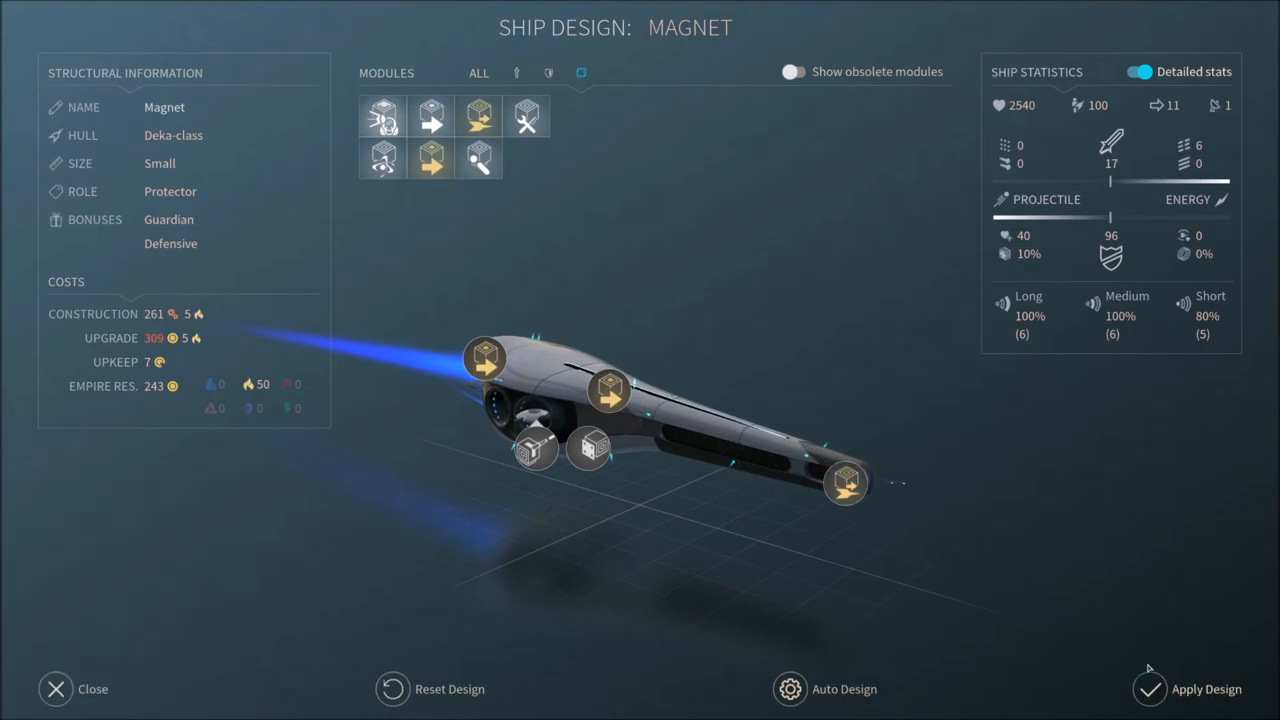
{"action": "mouse_move", "coordinate": [610, 390]}
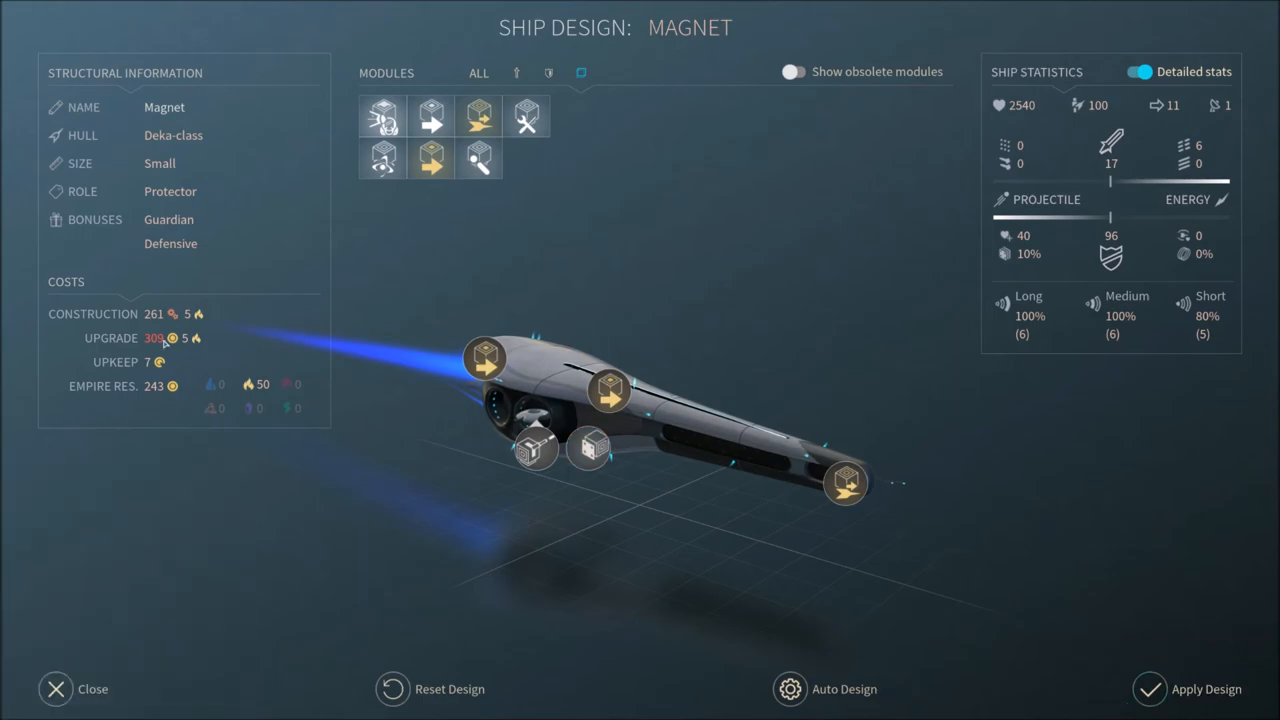
Apply the three-accelerator Magnet design as Magnet3 and close the Megrez management overview
{"action": "left_click", "coordinate": [74, 689]}
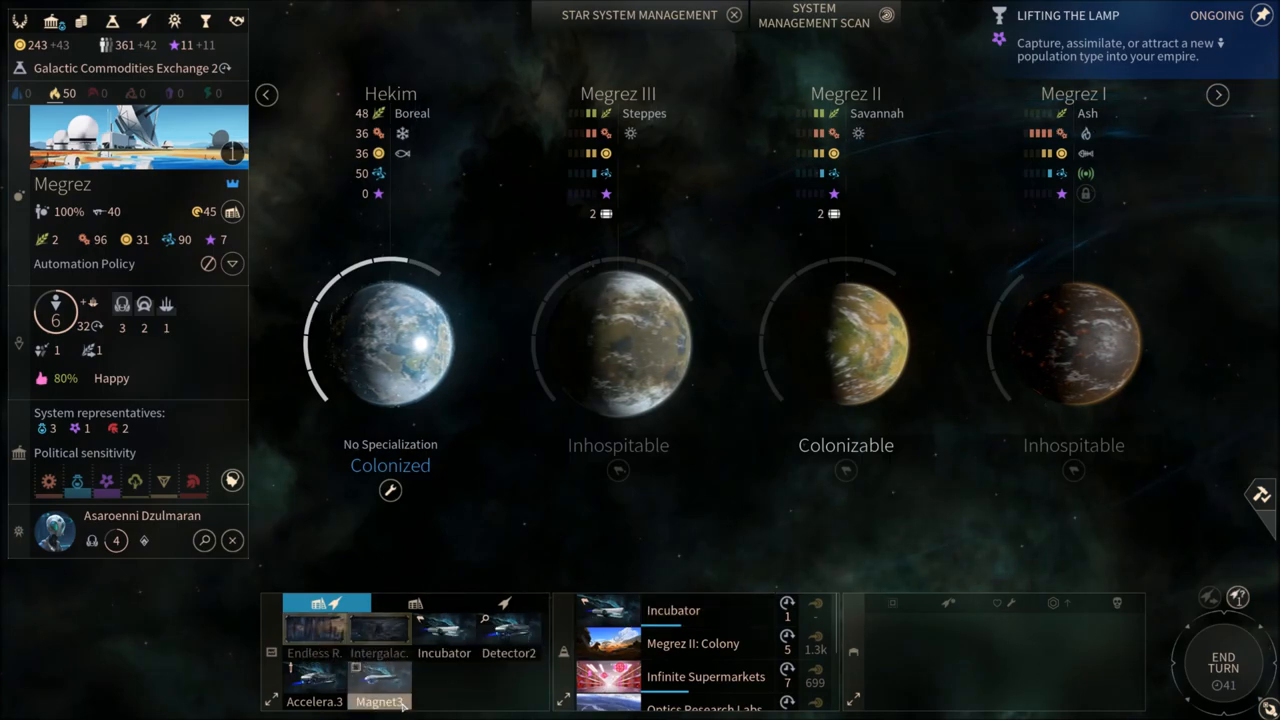
{"action": "left_click", "coordinate": [378, 680]}
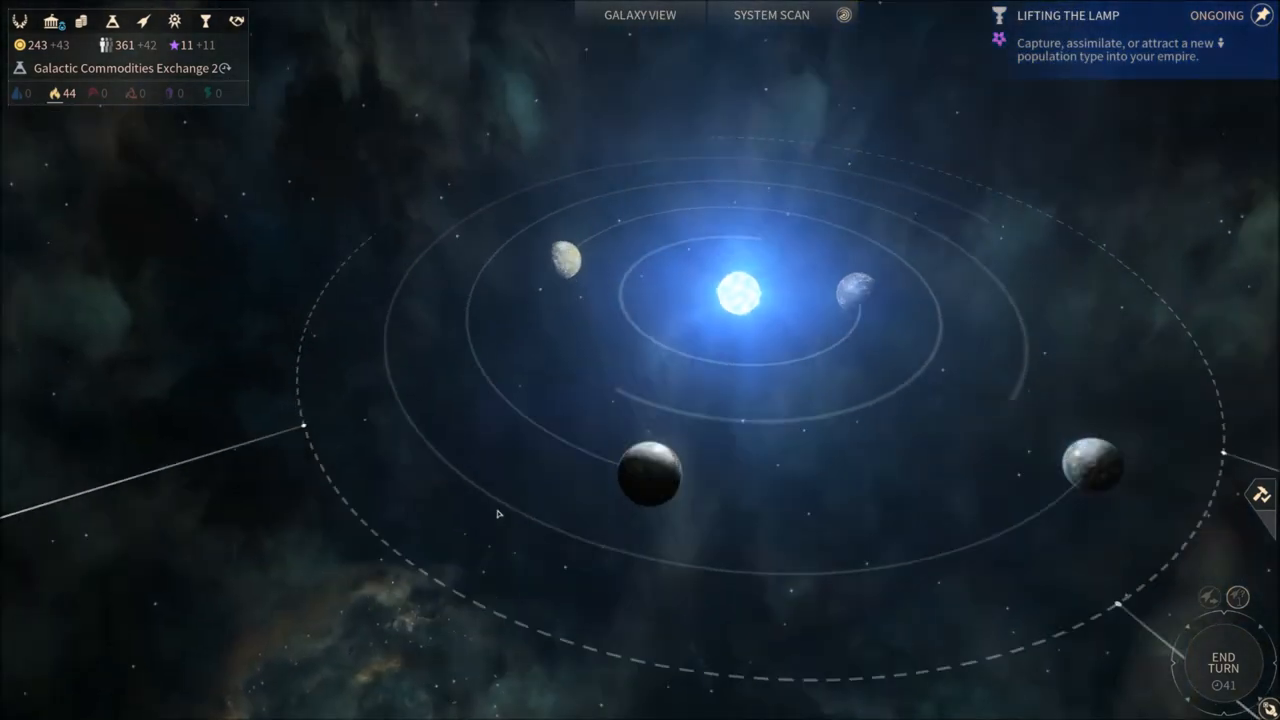
View the Indusa system, return to Megrez, and zoom out to the galaxy map
{"action": "left_click", "coordinate": [732, 293]}
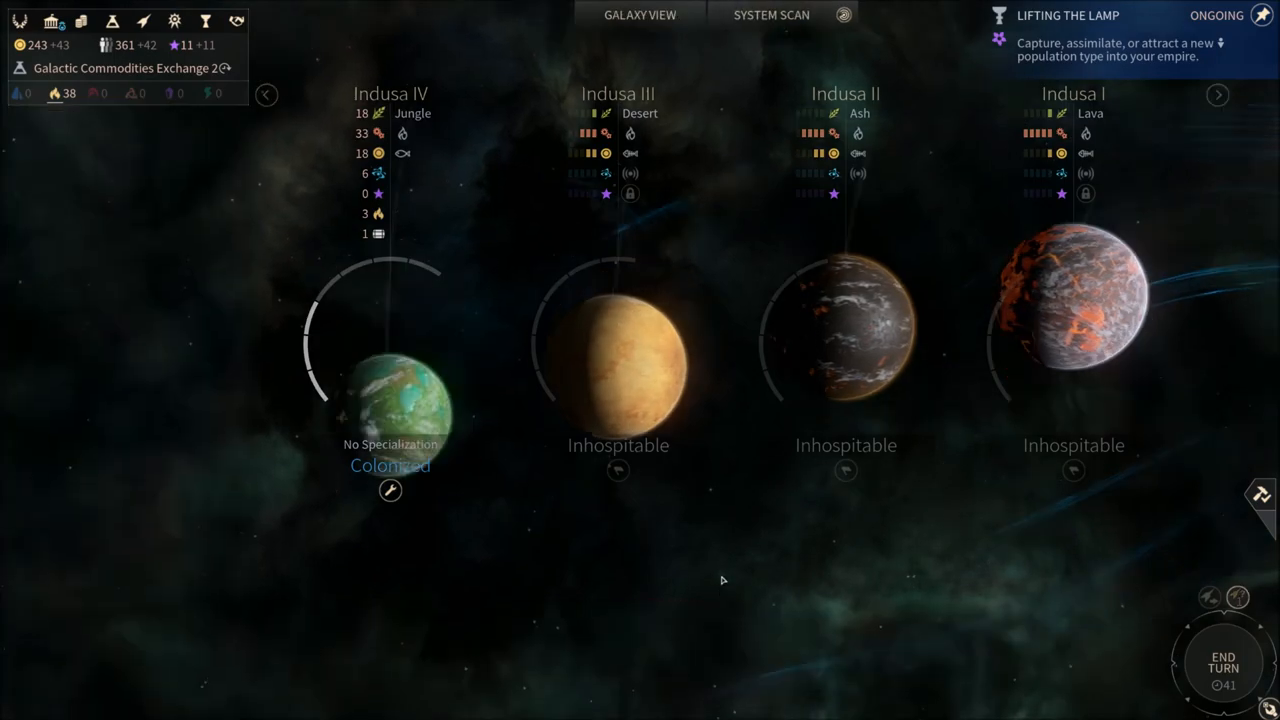
{"action": "left_click", "coordinate": [771, 14]}
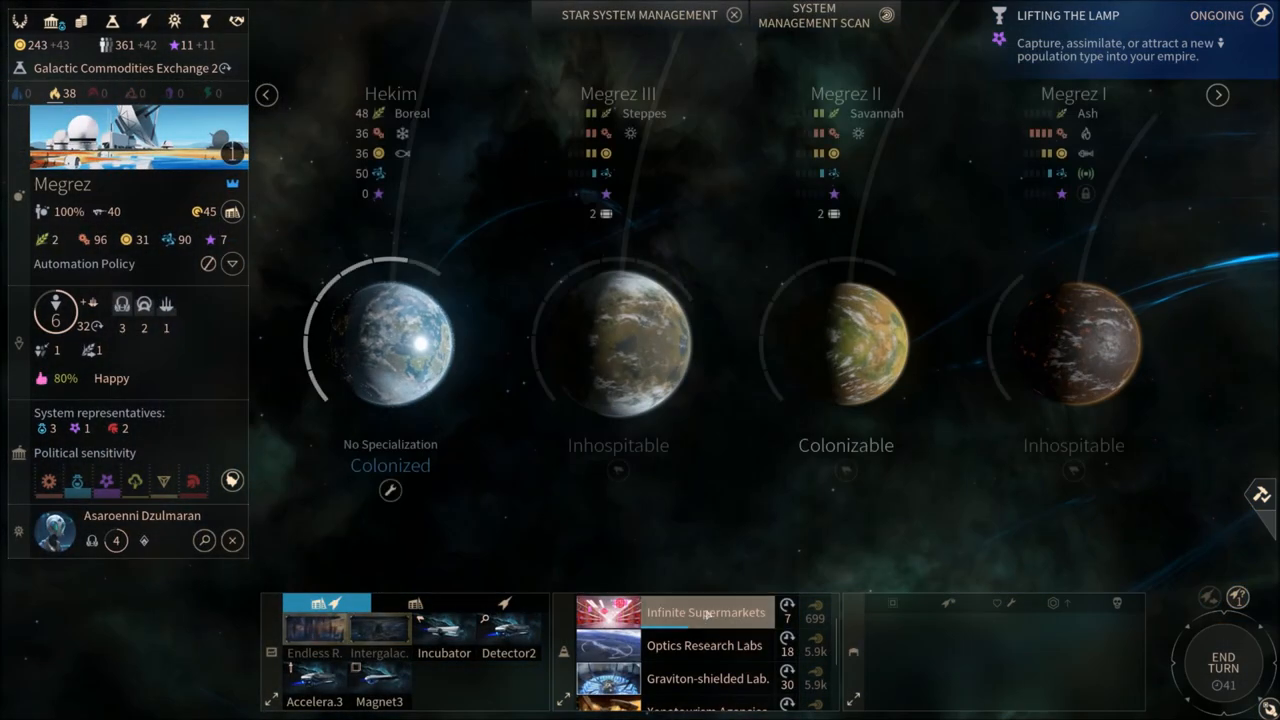
{"action": "scroll", "scroll_direction": "down", "scroll_amount": 3}
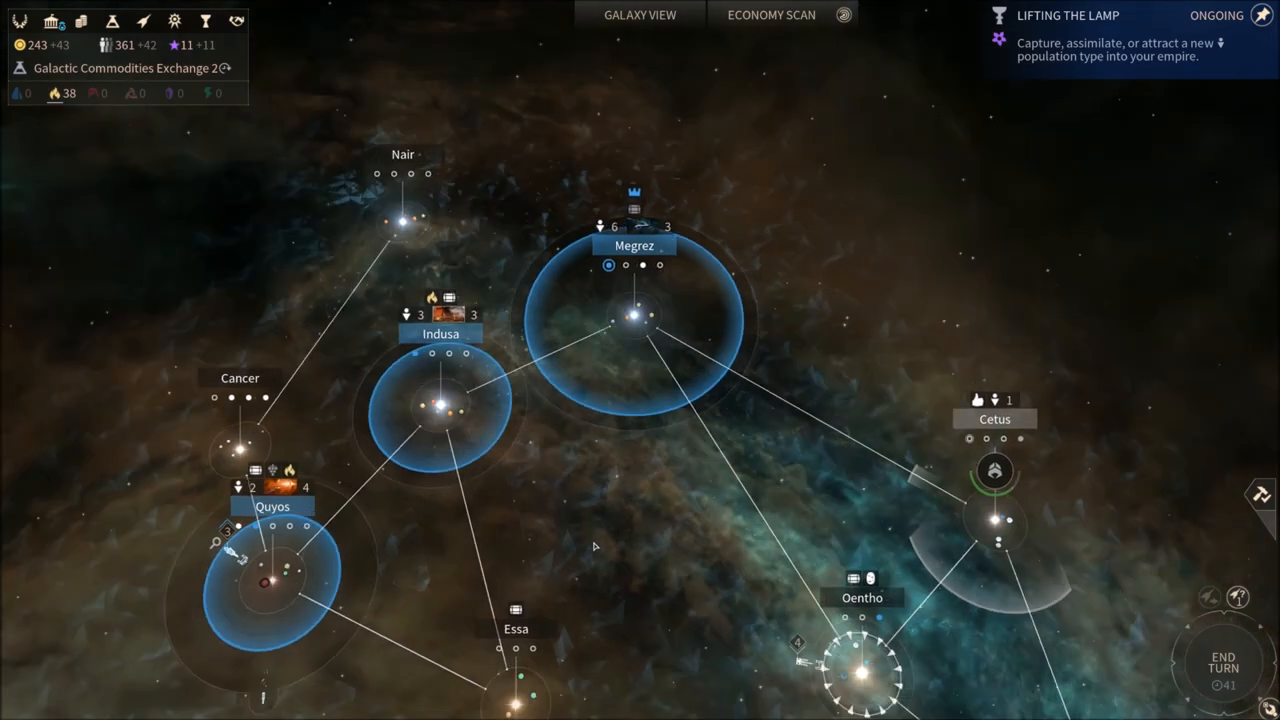
{"action": "scroll", "scroll_direction": "down", "scroll_amount": 3}
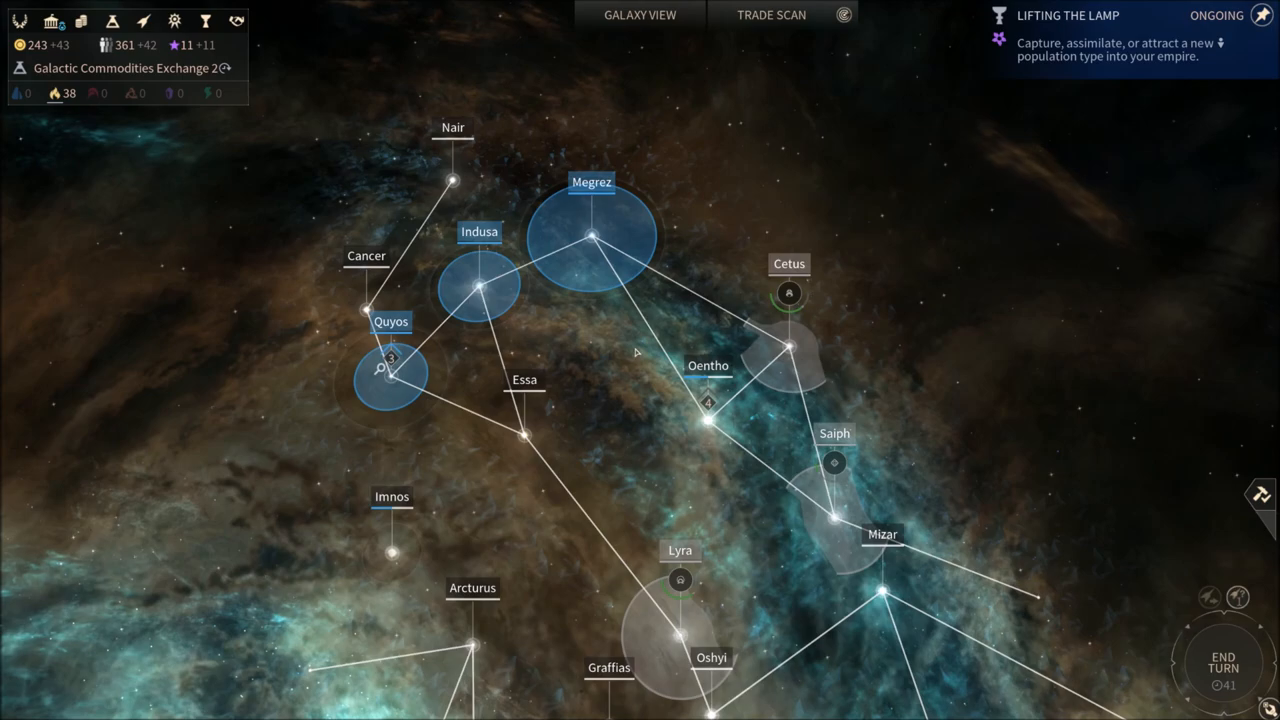
{"action": "mouse_move", "coordinate": [621, 371]}
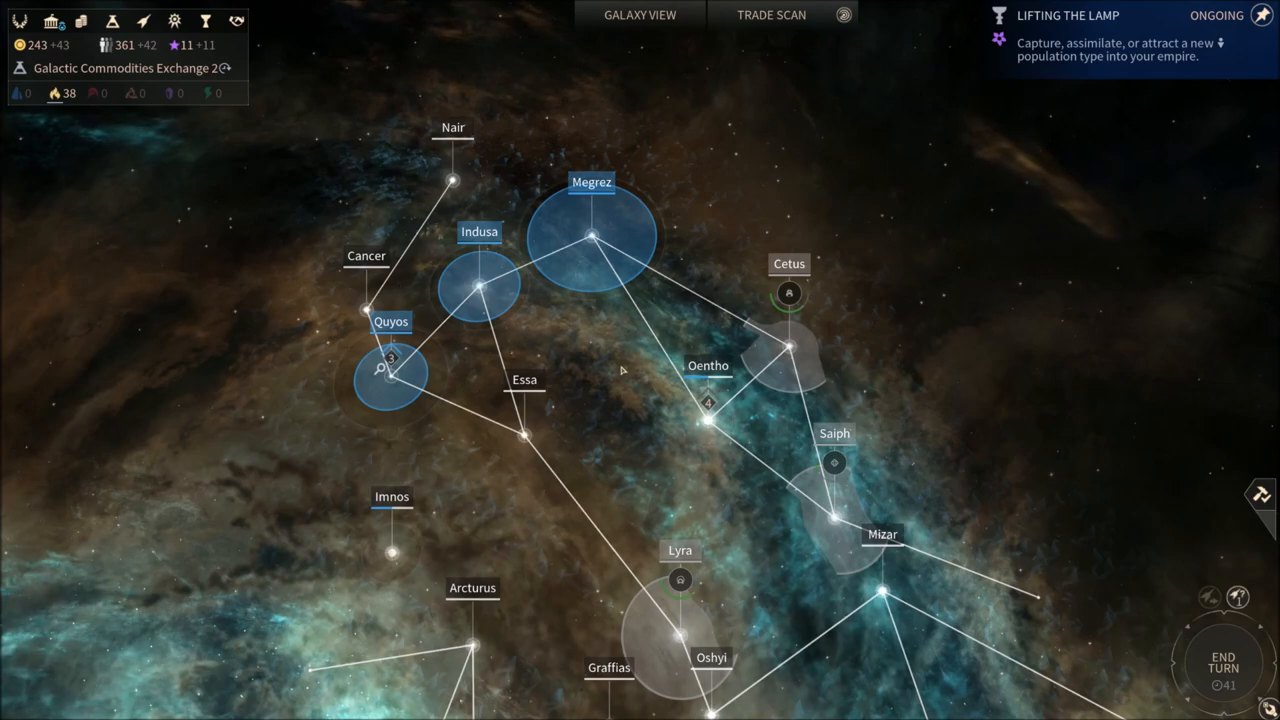
{"action": "left_click", "coordinate": [771, 14]}
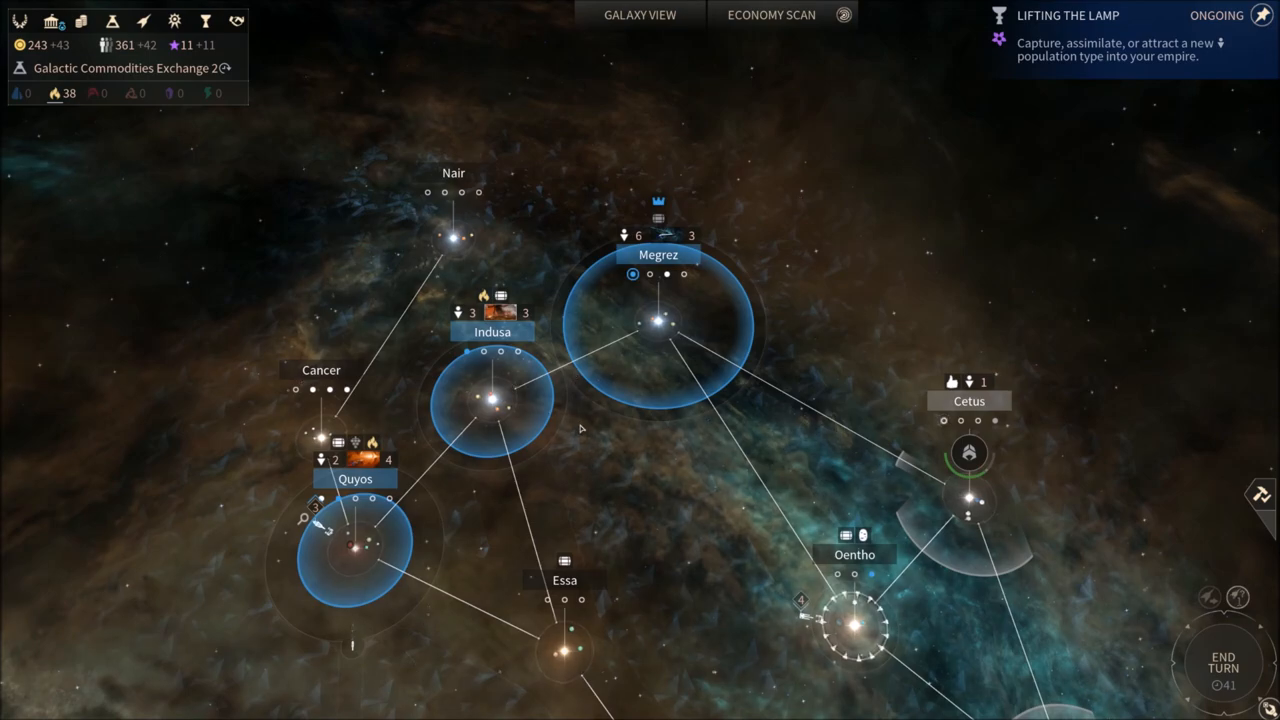
{"action": "mouse_move", "coordinate": [685, 490]}
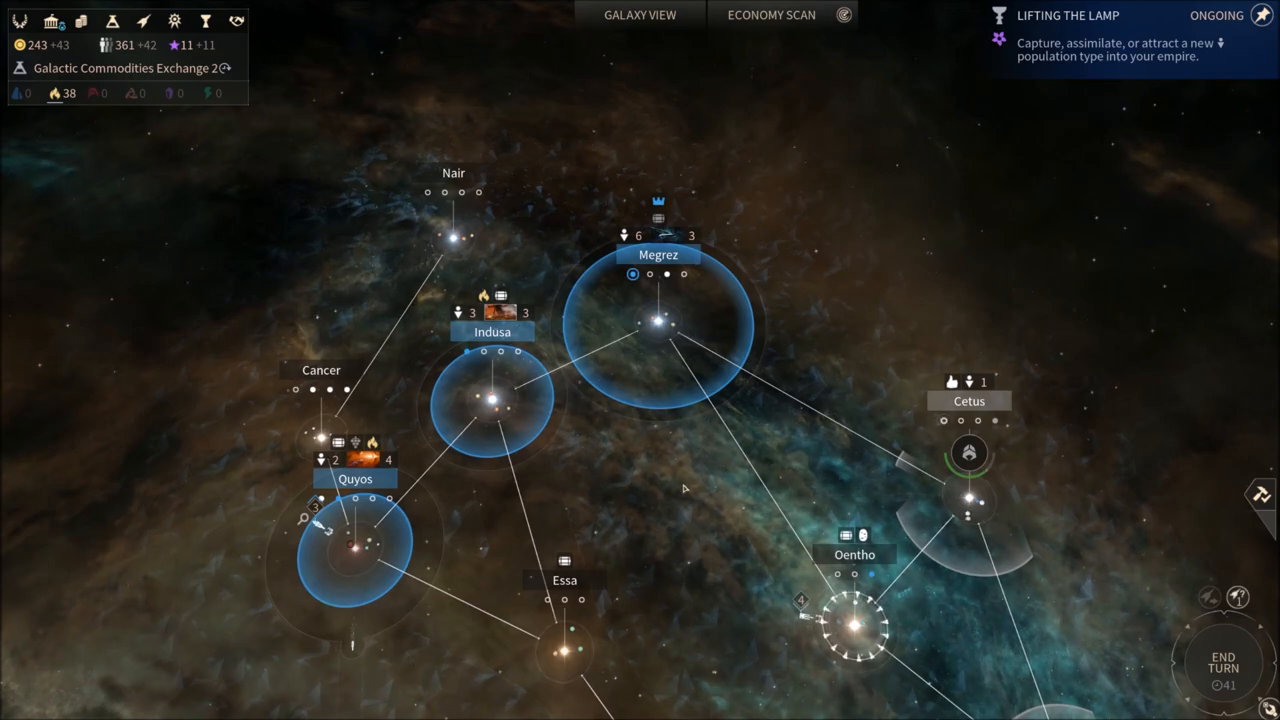